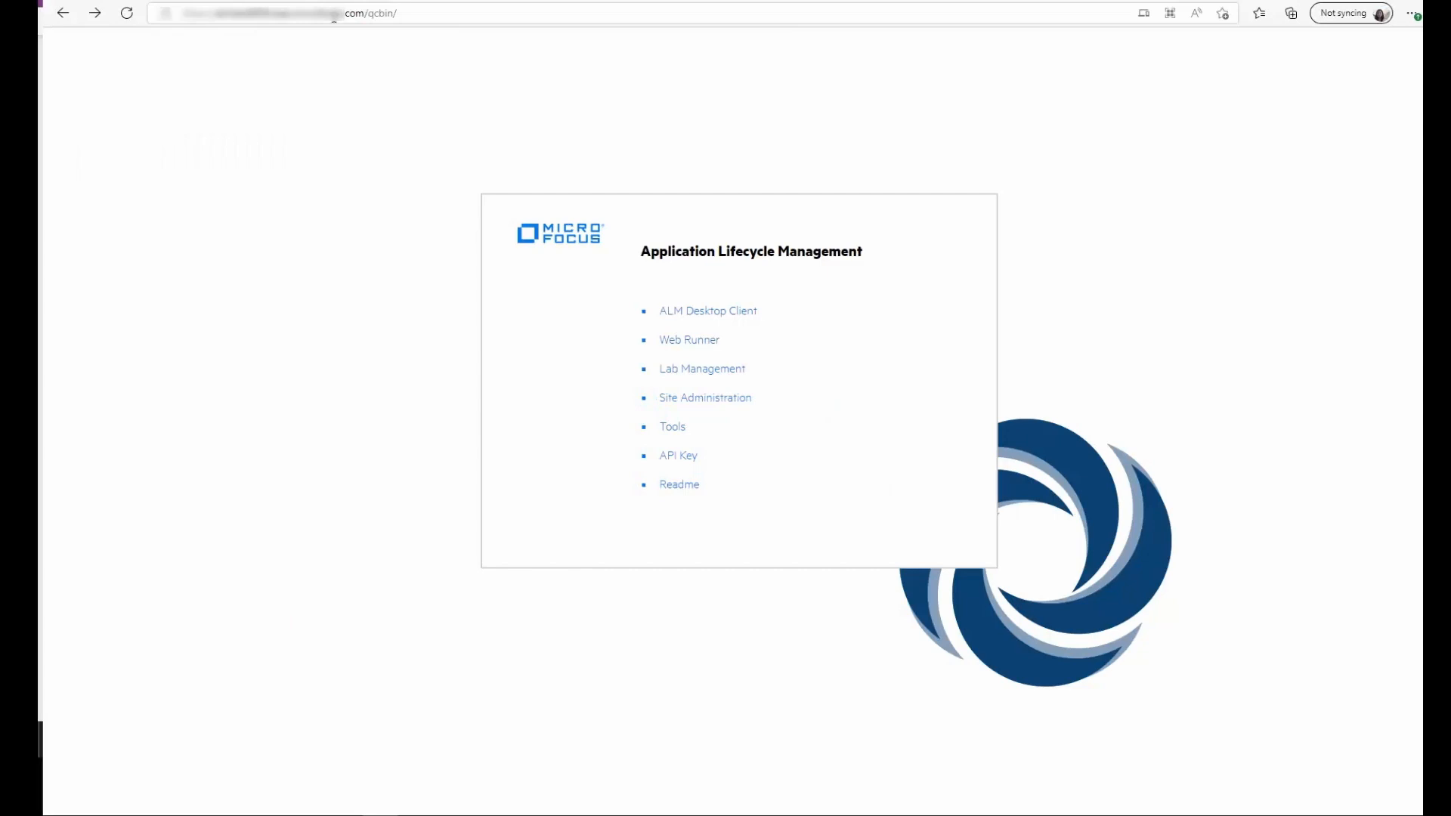
{"action": "left_click", "coordinate": [286, 13]}
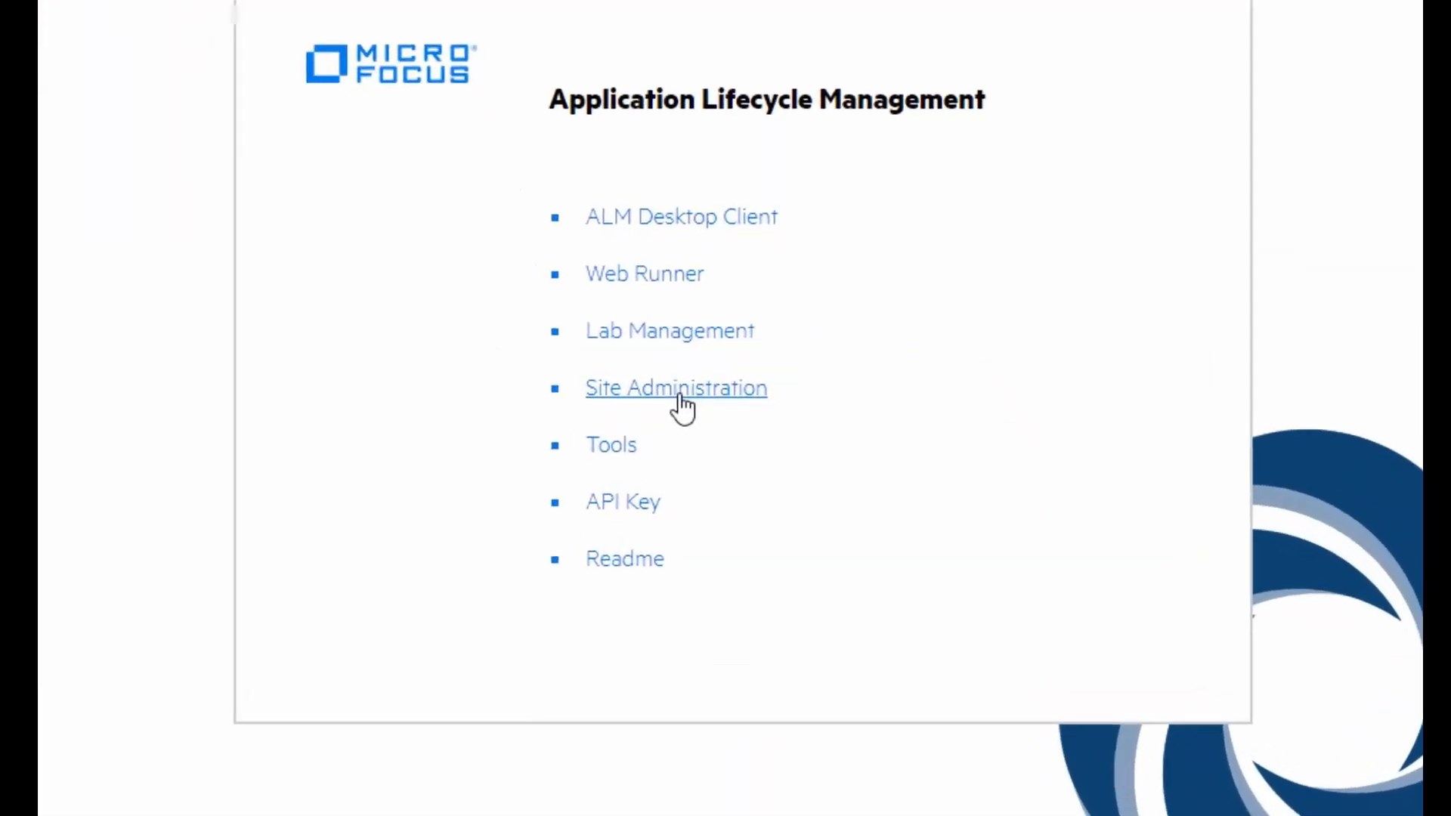
{"action": "left_click", "coordinate": [675, 389]}
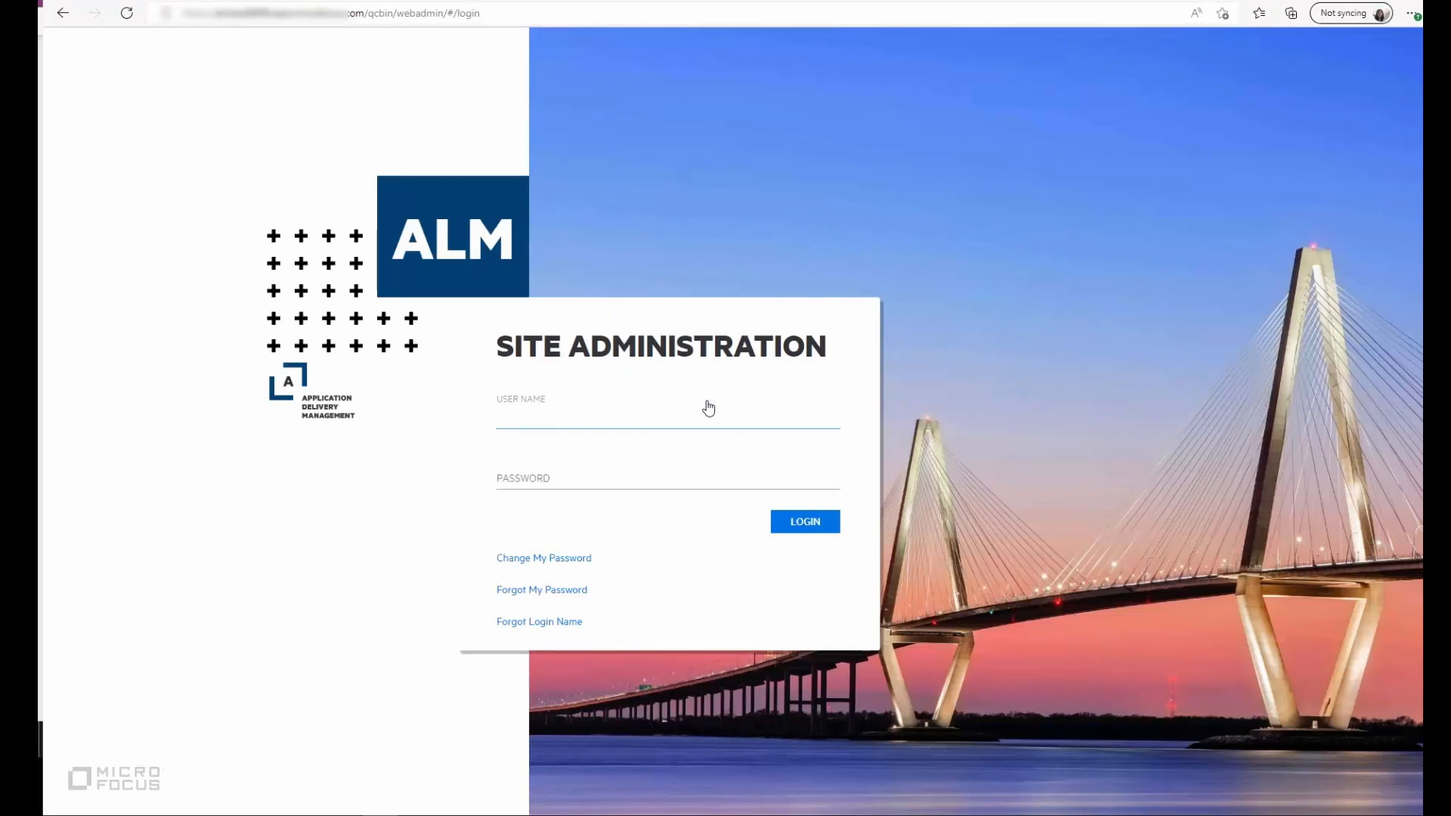
{"action": "mouse_move", "coordinate": [637, 597]}
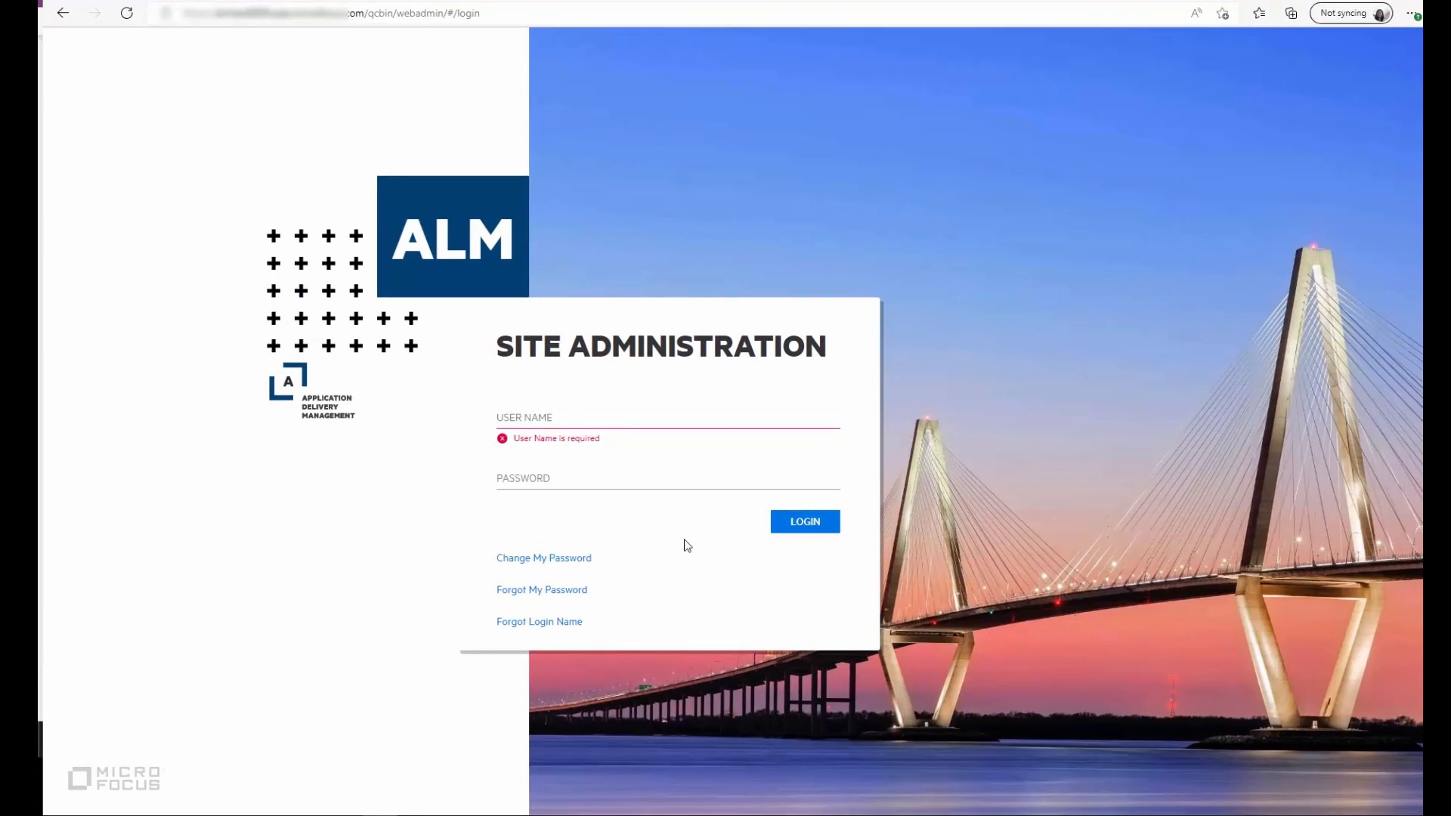
{"action": "type", "text": "saas_mraykar"}
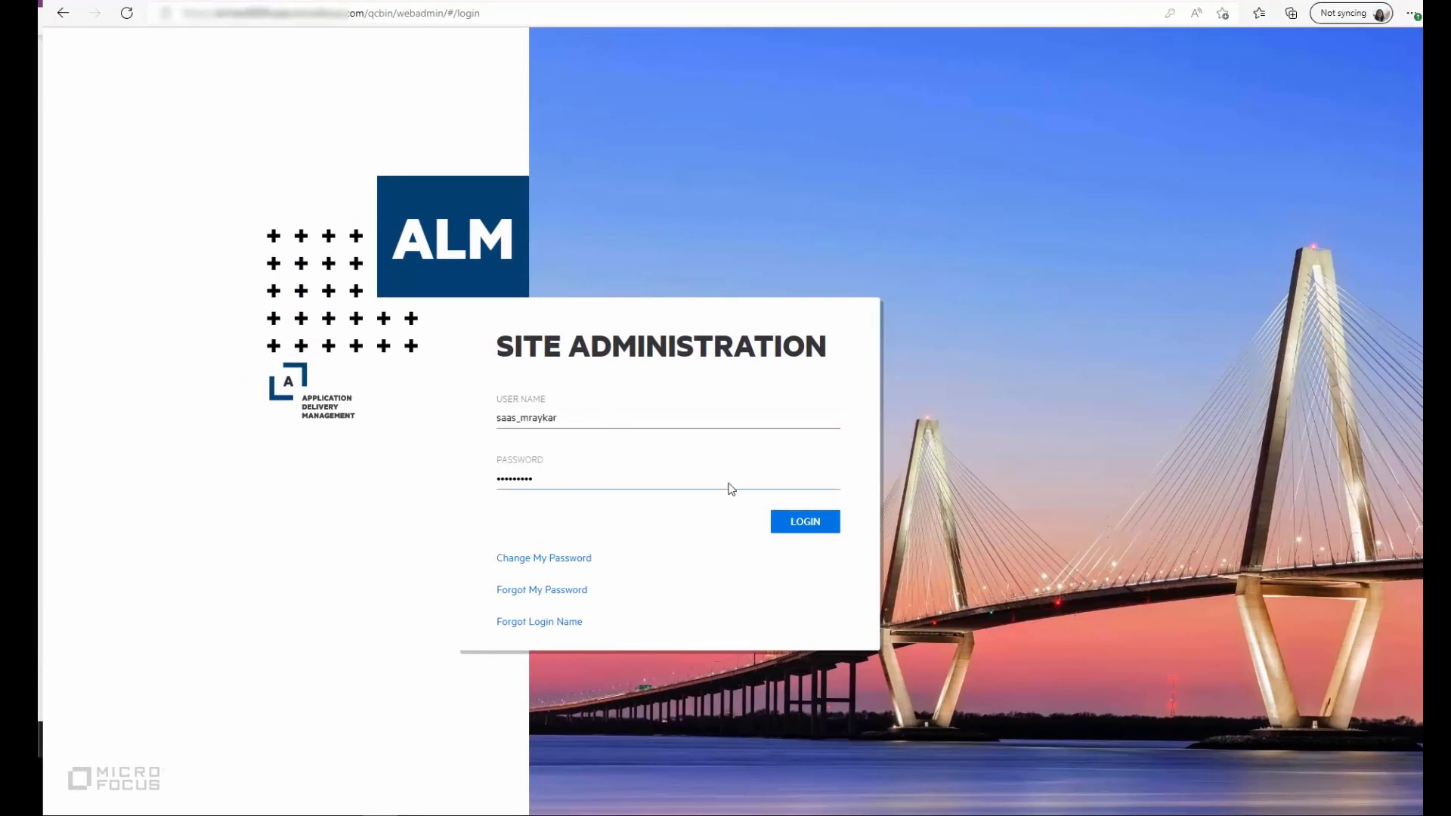
Log in, then expand the EMEA domain and its Template Projects folder
{"action": "left_click", "coordinate": [804, 521]}
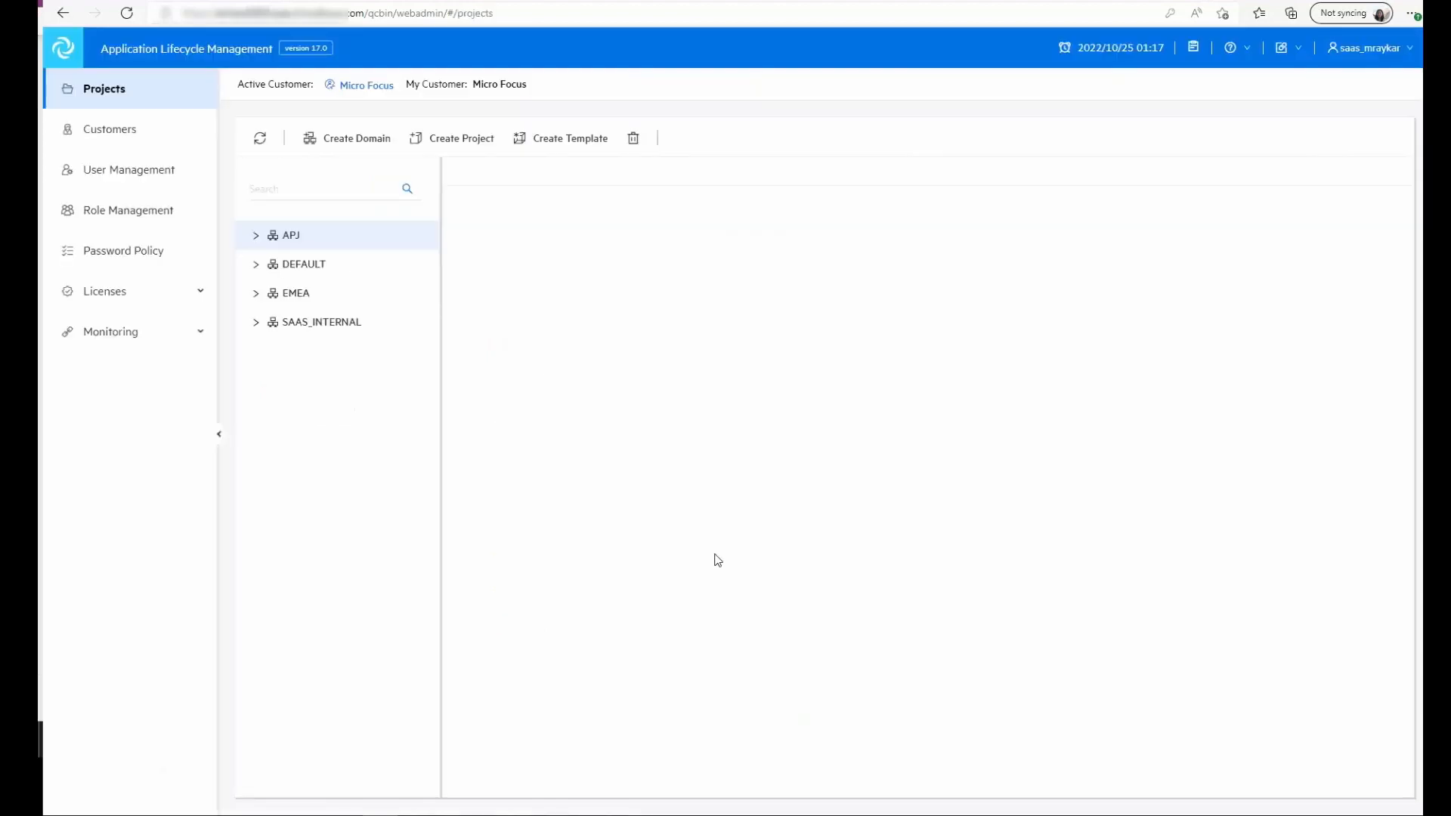
{"action": "mouse_move", "coordinate": [279, 327]}
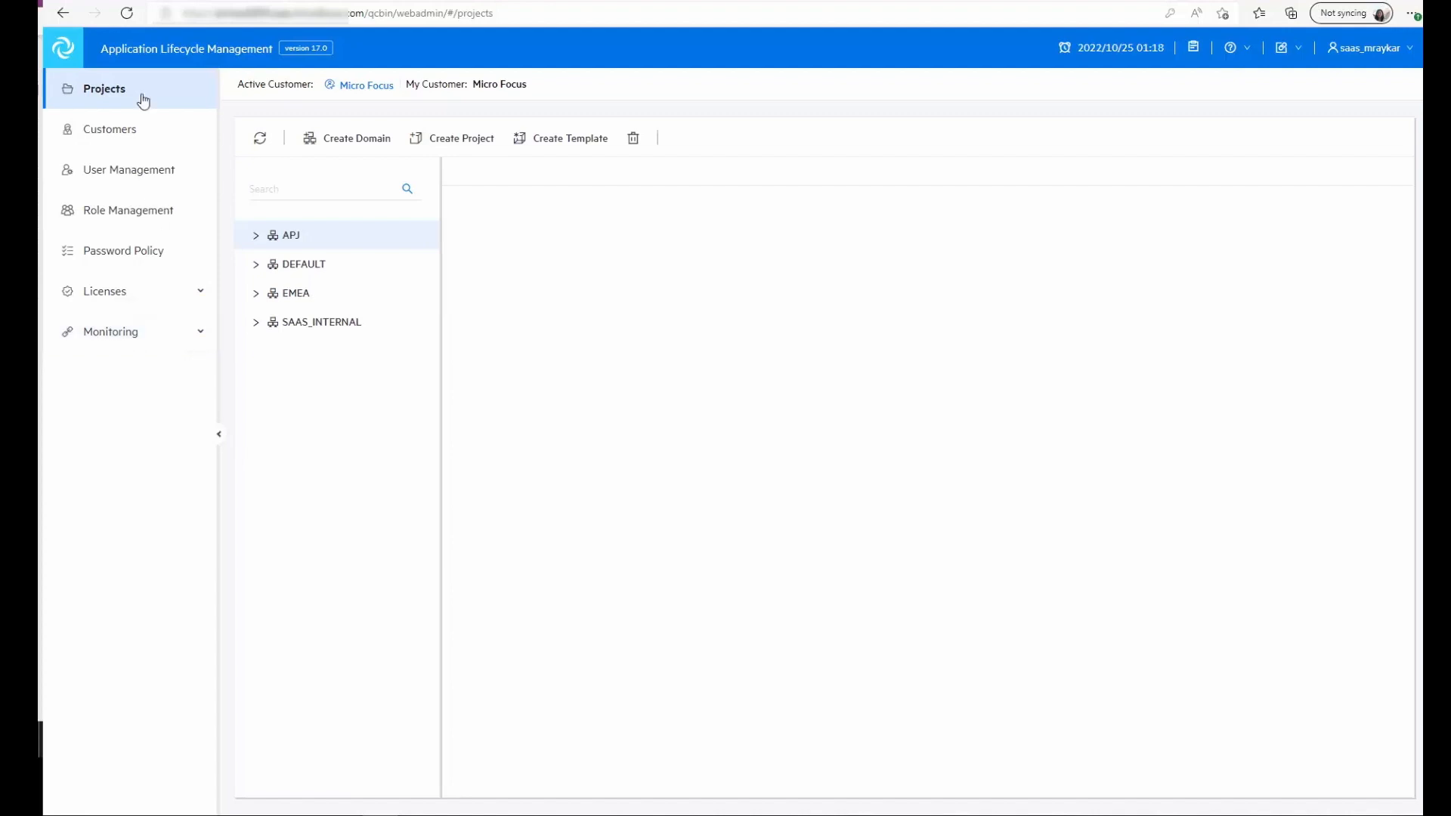
{"action": "mouse_move", "coordinate": [150, 108]}
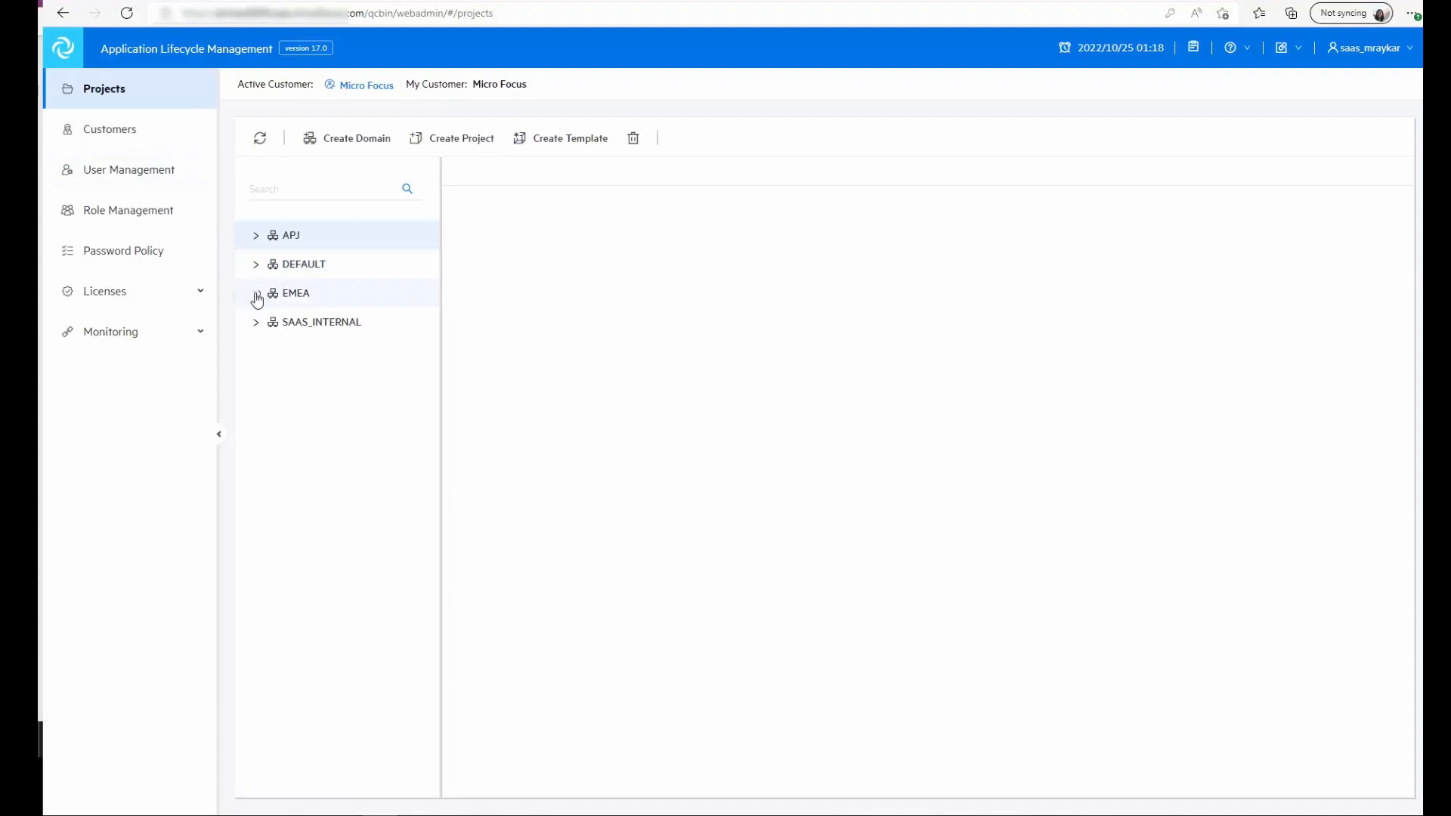
{"action": "left_click", "coordinate": [256, 293]}
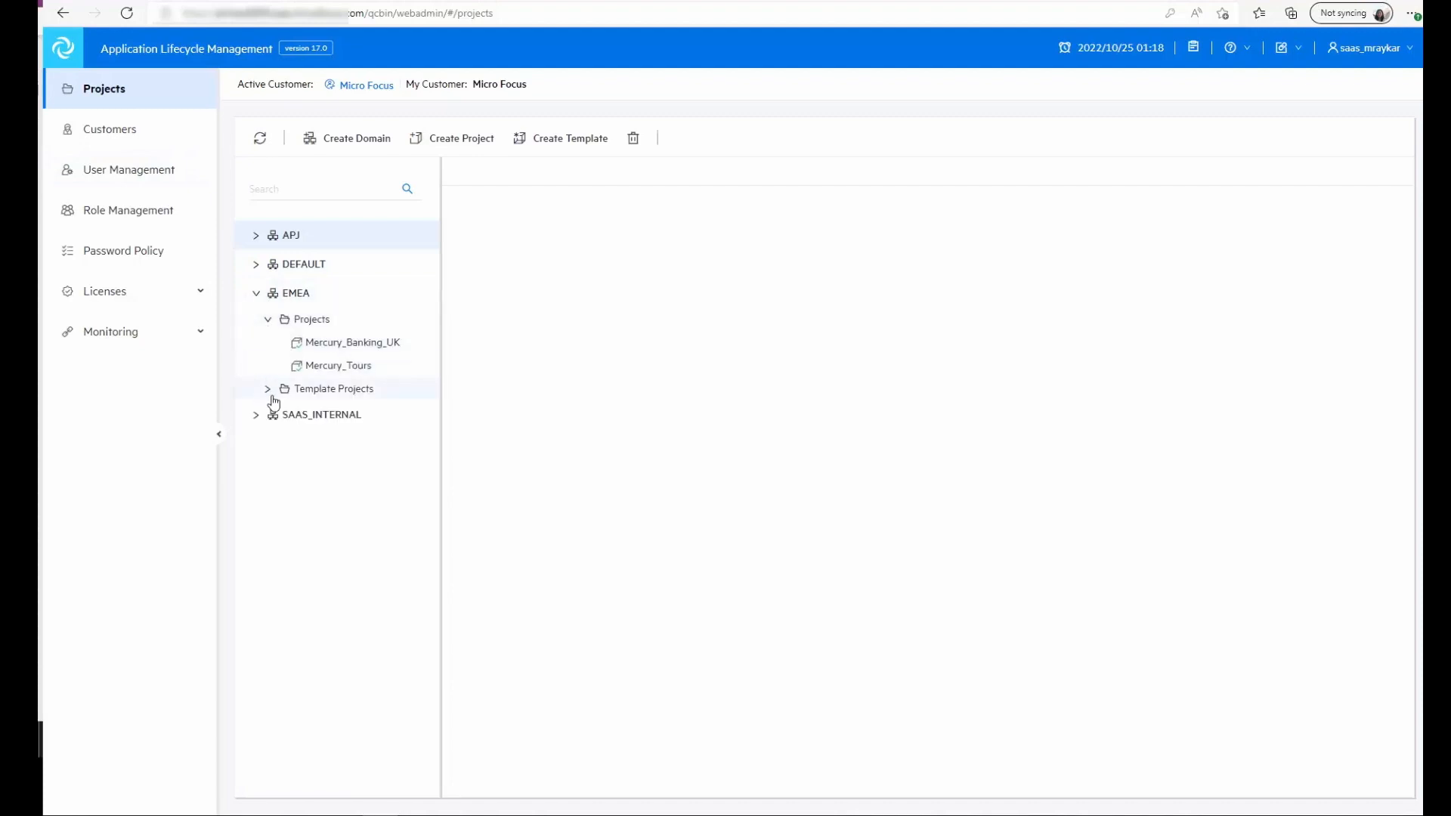
{"action": "left_click", "coordinate": [267, 389]}
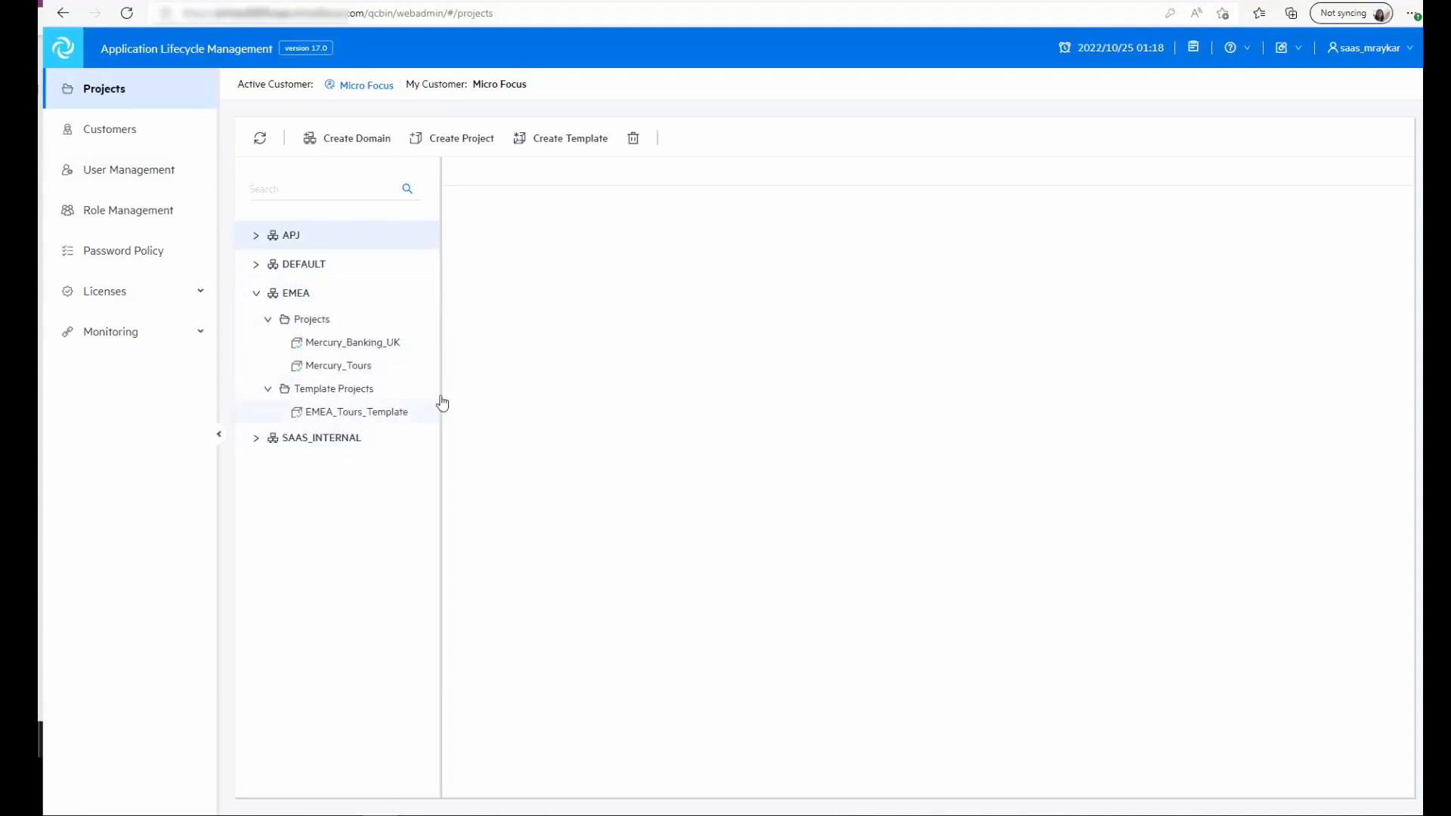
{"action": "mouse_move", "coordinate": [322, 148]}
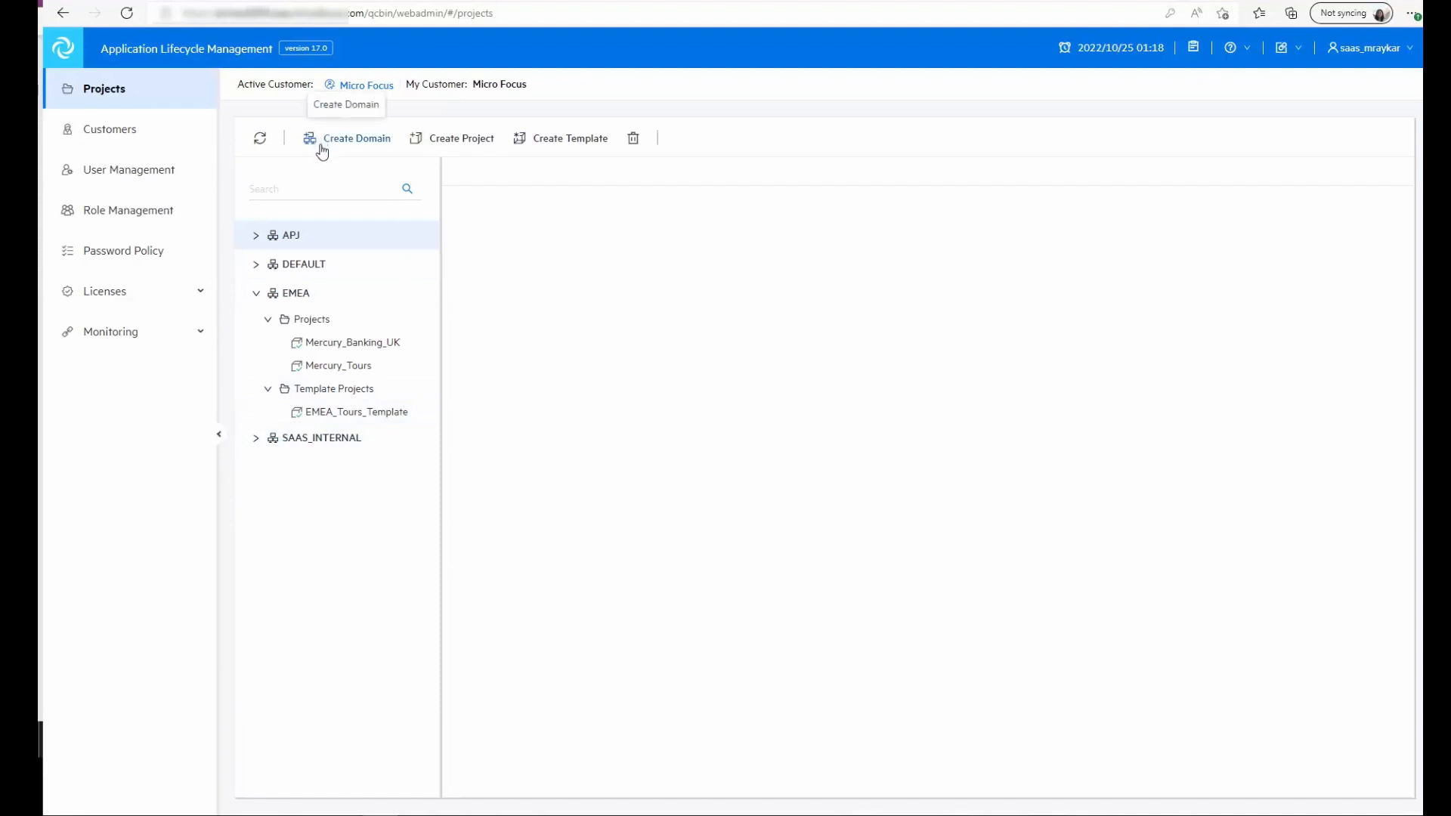
{"action": "mouse_move", "coordinate": [460, 172]}
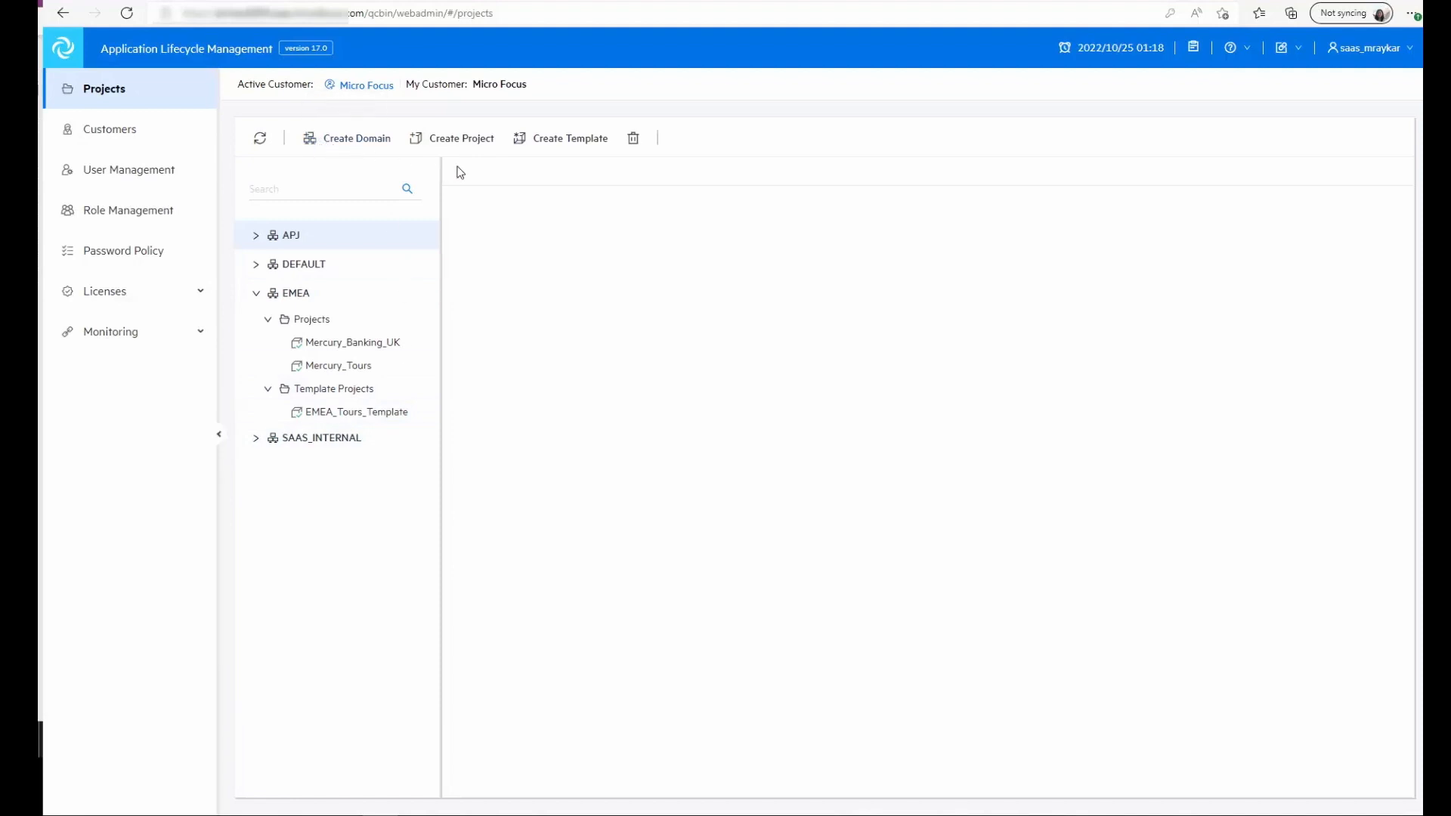
{"action": "mouse_move", "coordinate": [550, 147]}
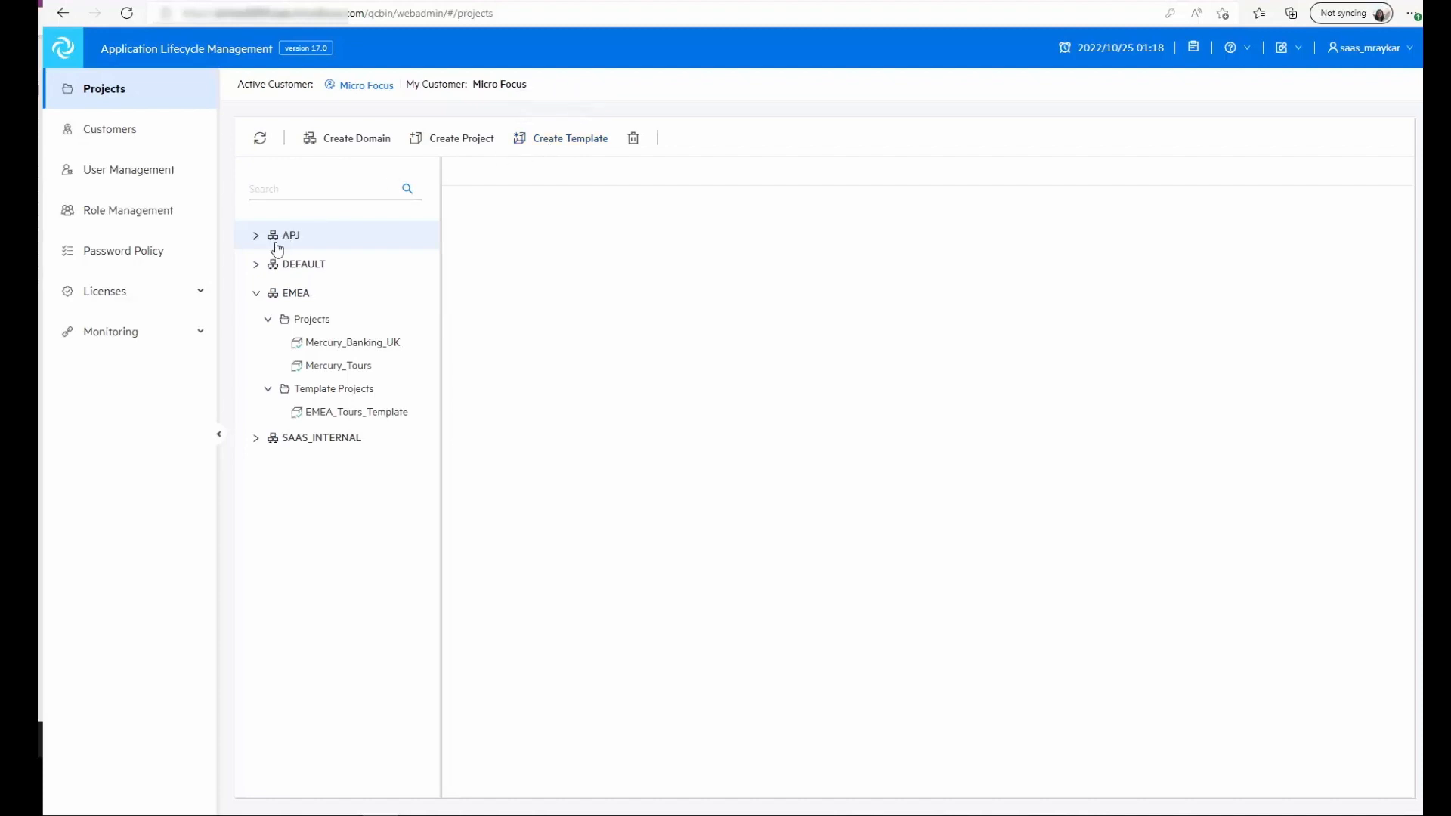
Review Mercury_Banking_UK's details and its three assigned users, then go to Customers
{"action": "left_click", "coordinate": [352, 343]}
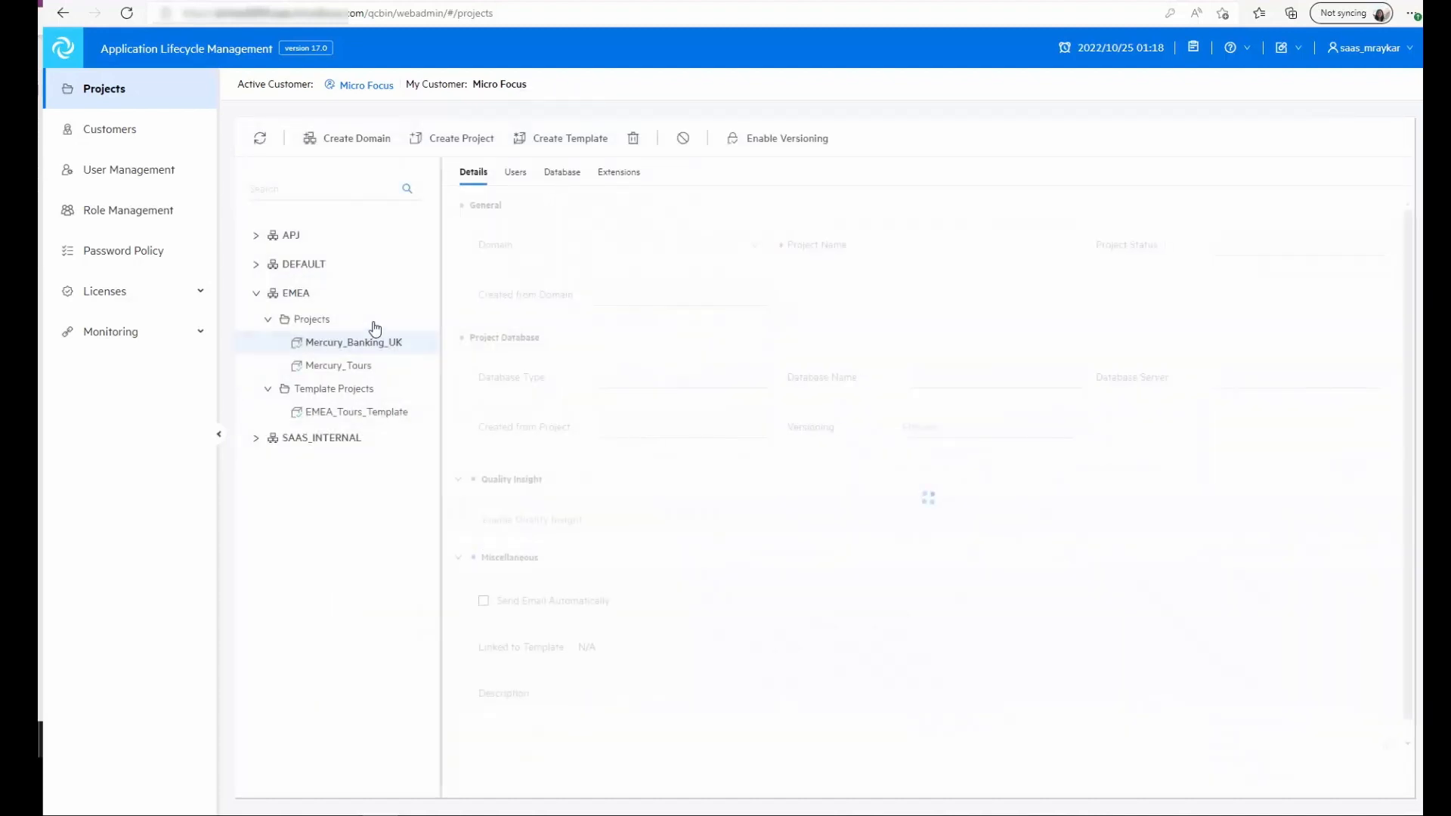
{"action": "left_click", "coordinate": [354, 343]}
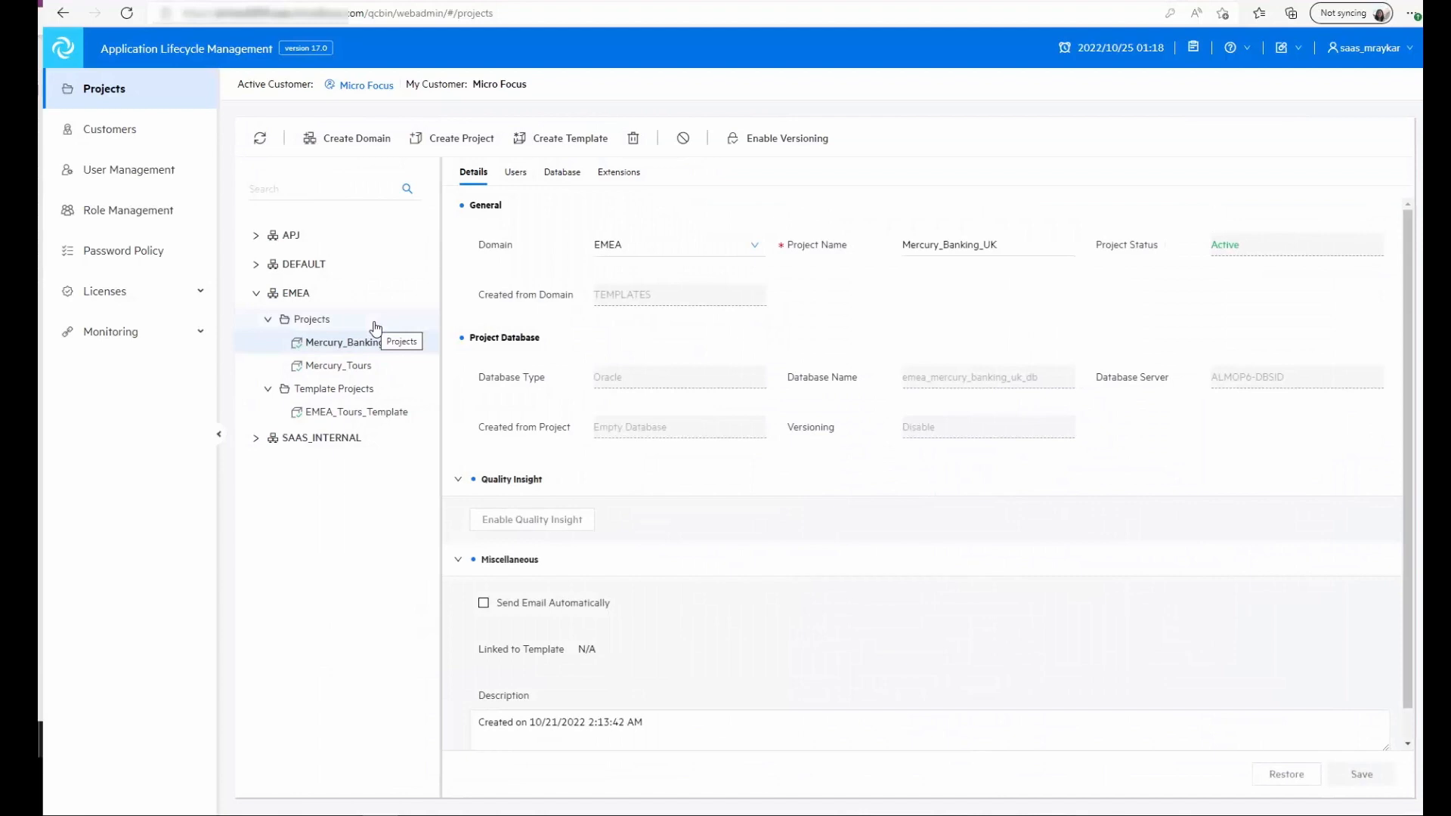
{"action": "mouse_move", "coordinate": [362, 347]}
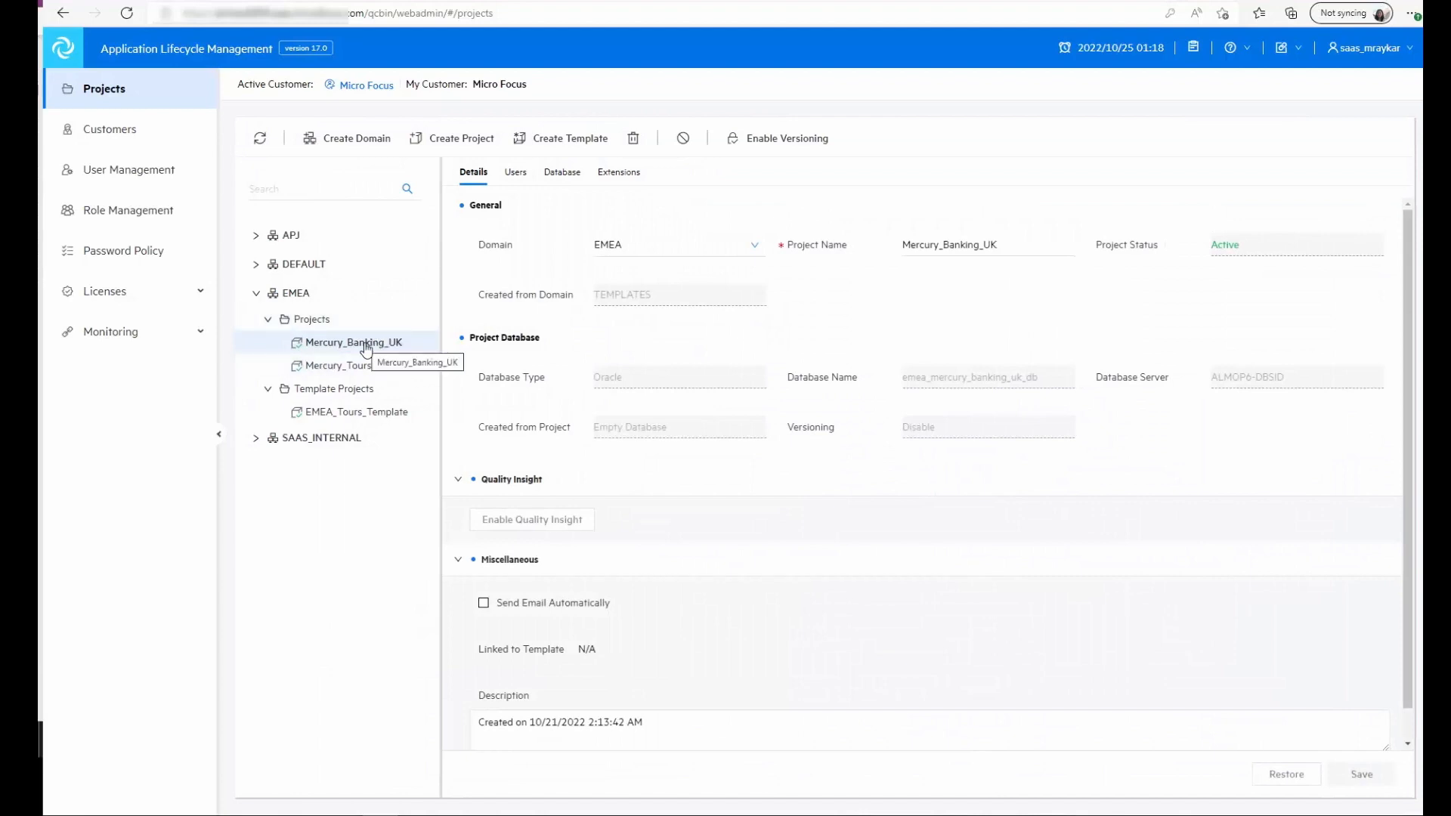
{"action": "mouse_move", "coordinate": [624, 266]}
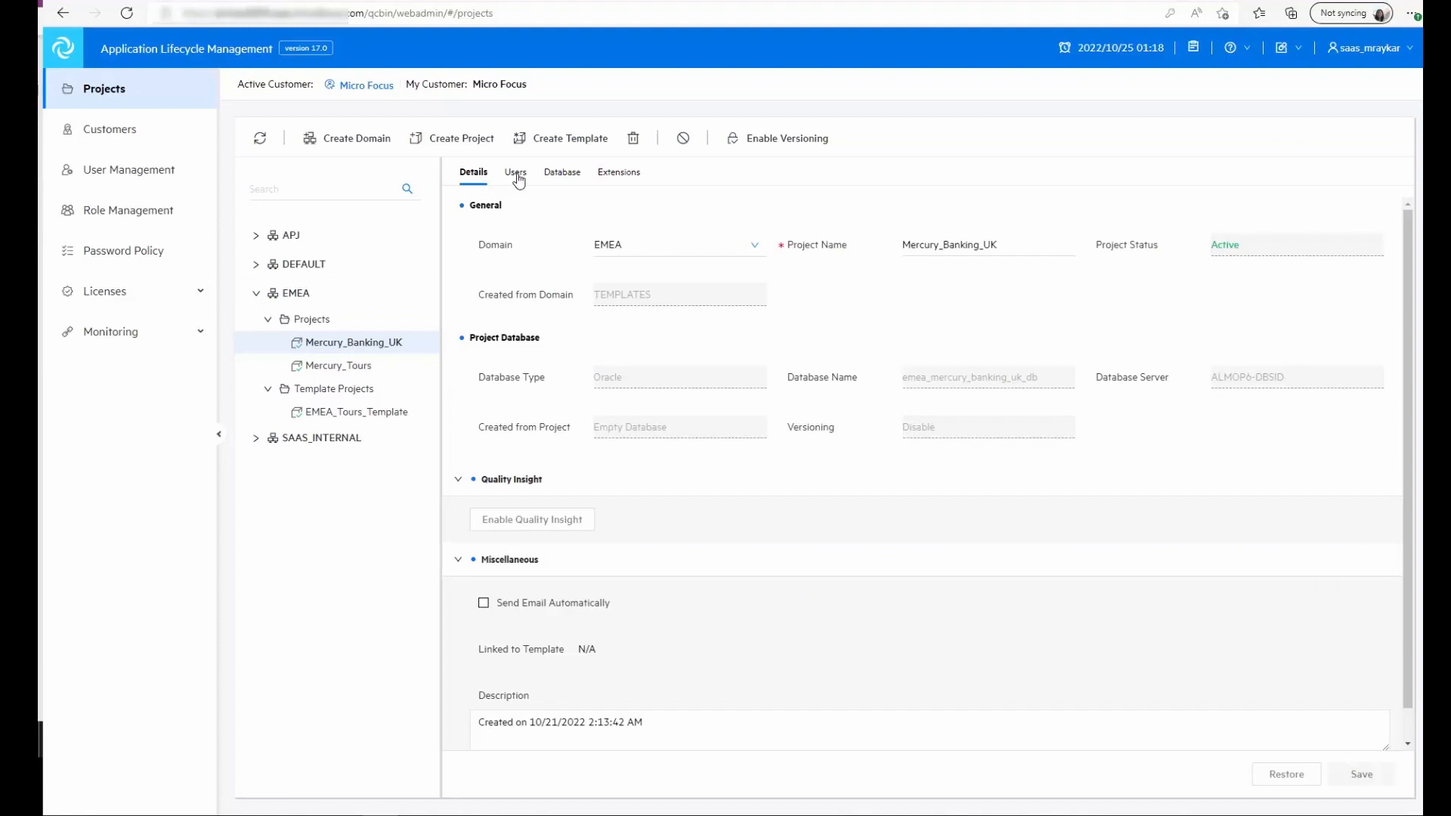
{"action": "left_click", "coordinate": [514, 173]}
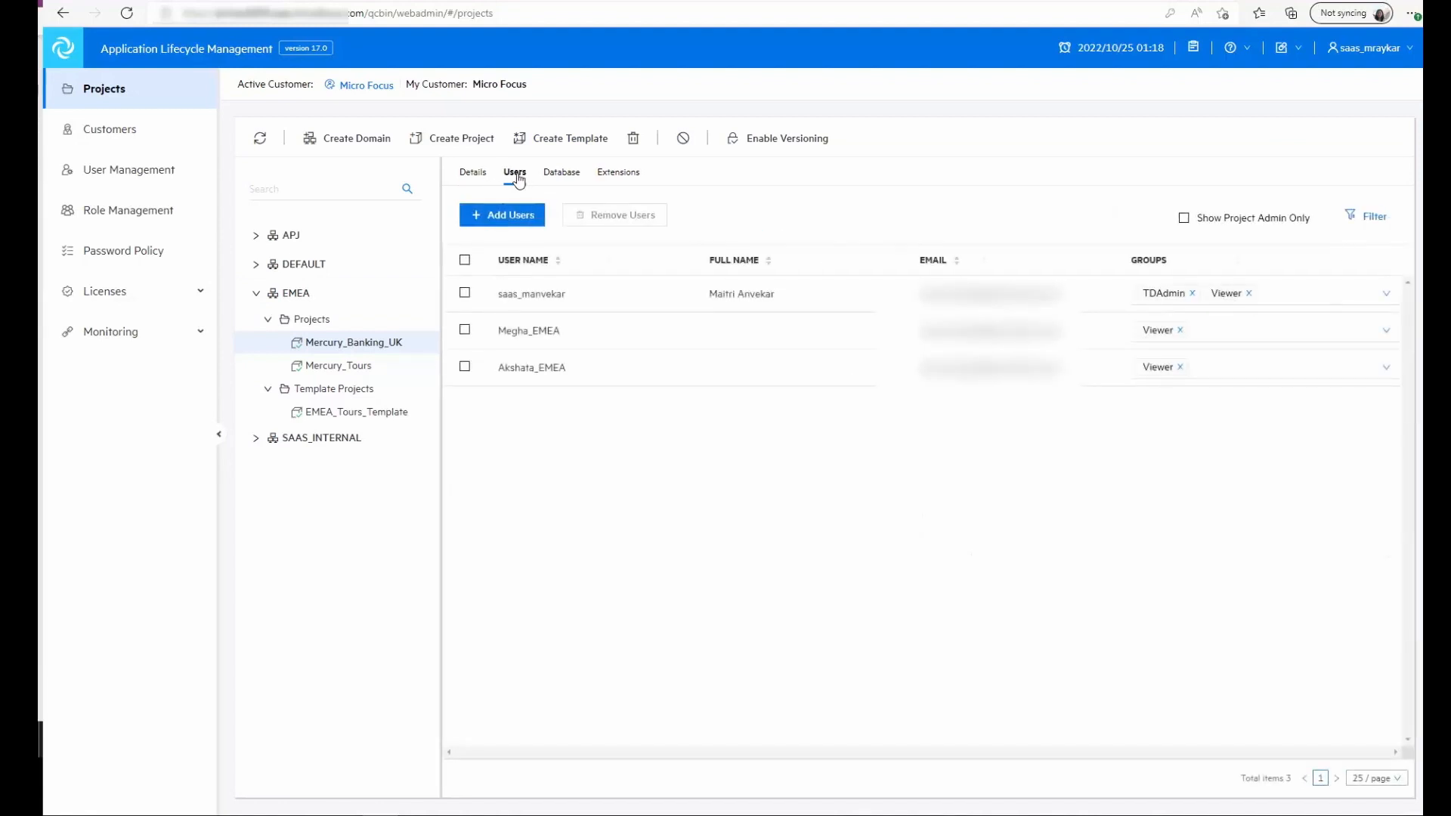
{"action": "mouse_move", "coordinate": [499, 220]}
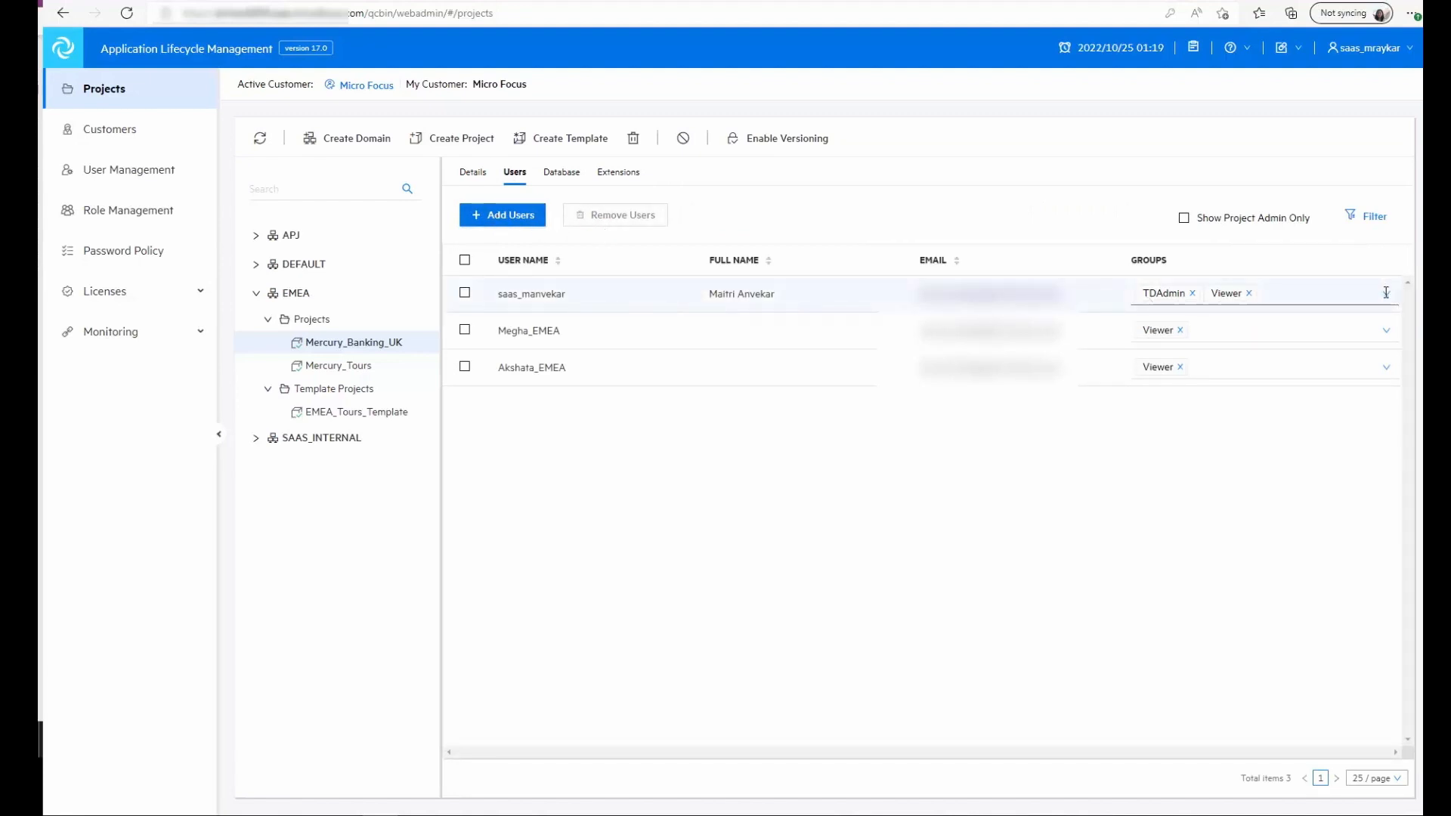
{"action": "left_click", "coordinate": [109, 130]}
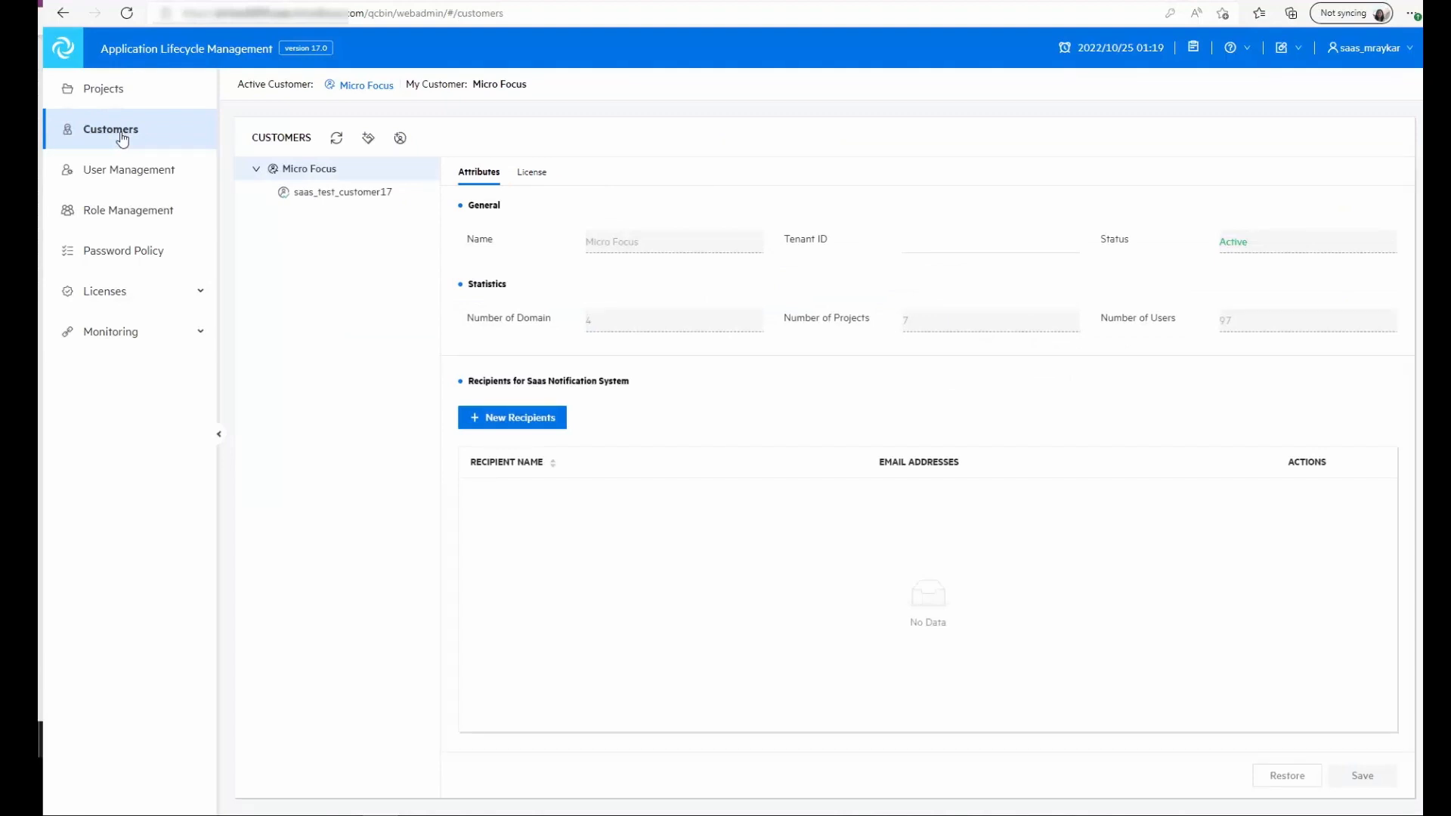
{"action": "mouse_move", "coordinate": [123, 174]}
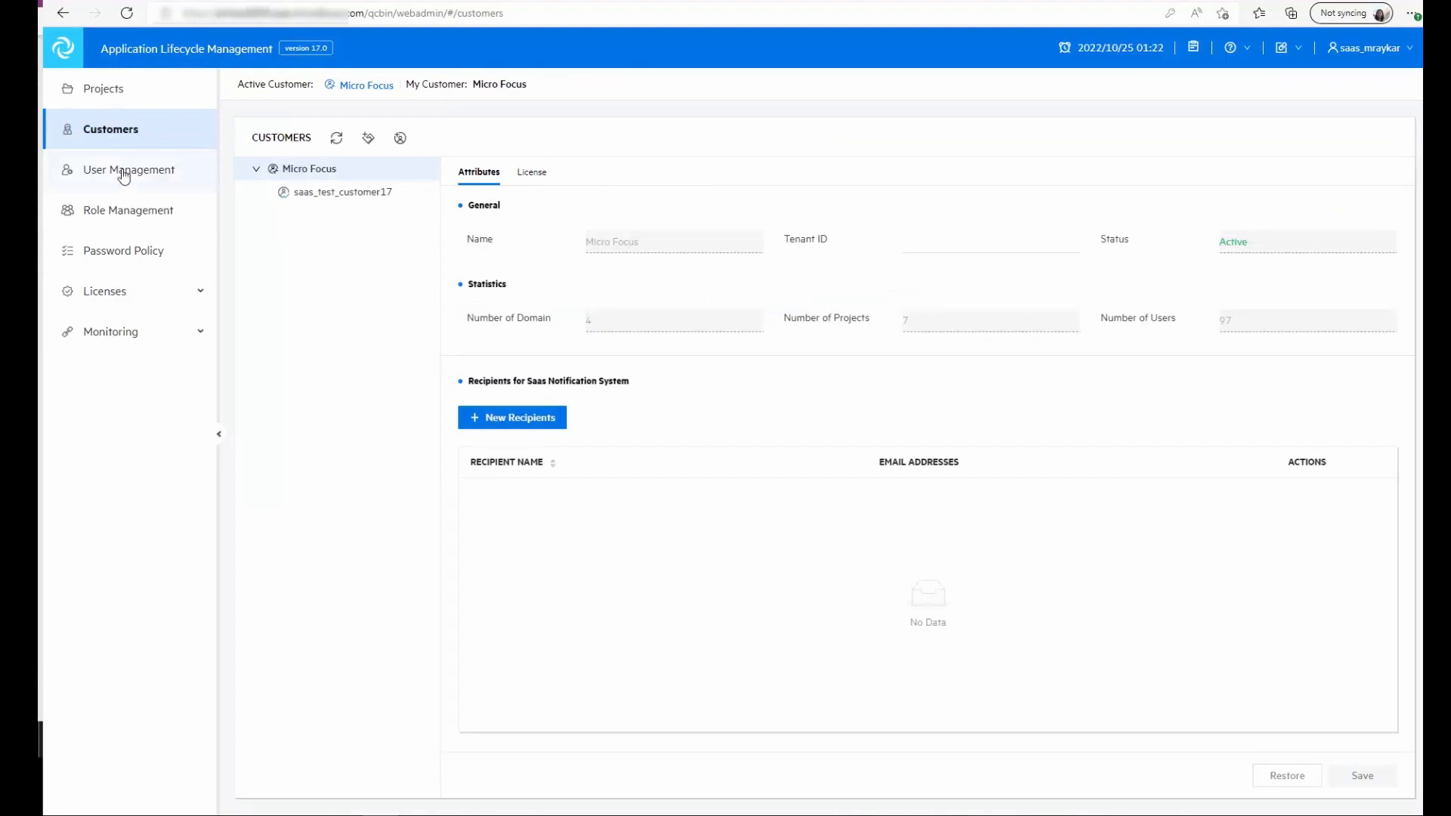
{"action": "left_click", "coordinate": [129, 170]}
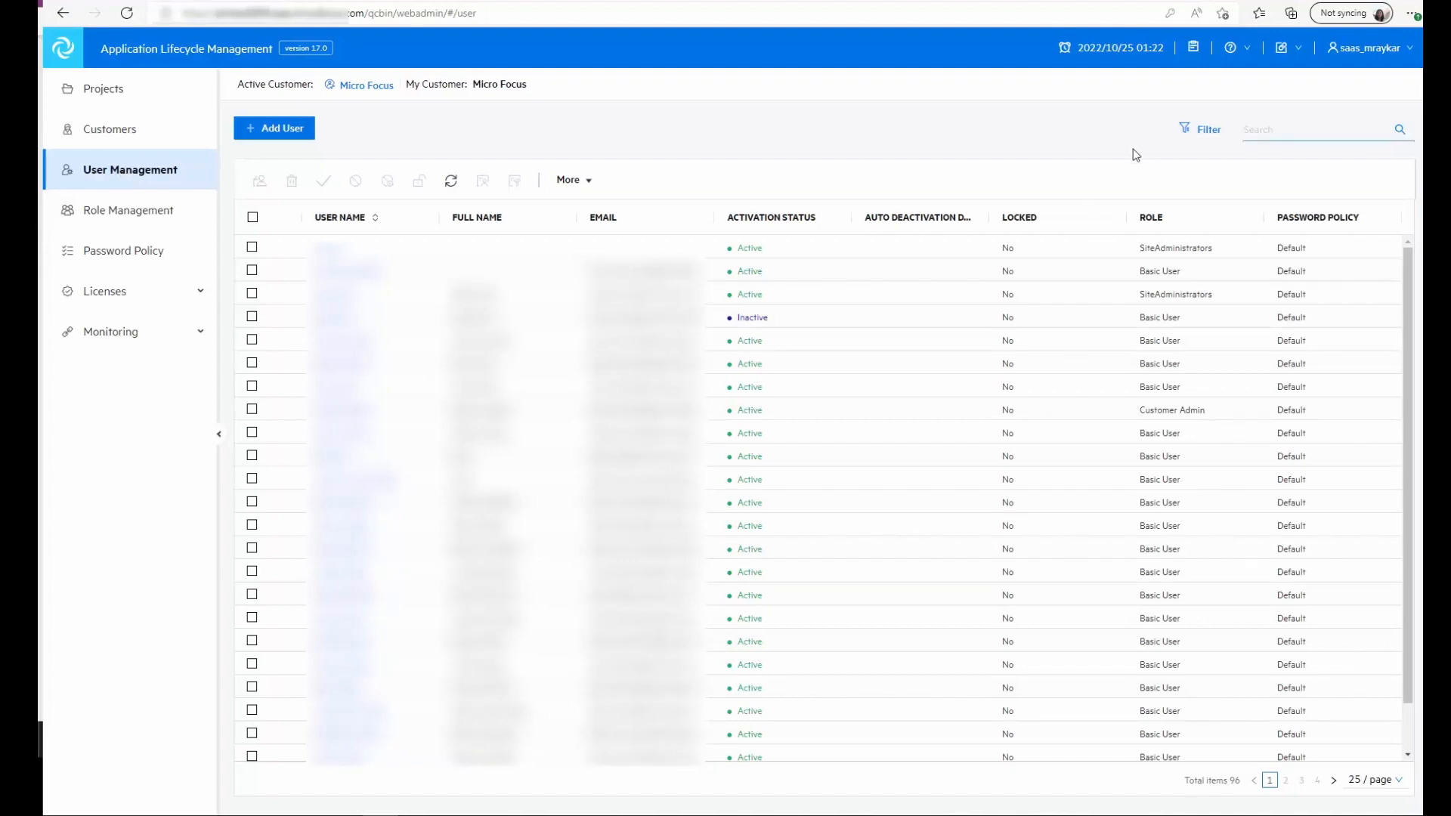
{"action": "type", "text": "*EMEA"}
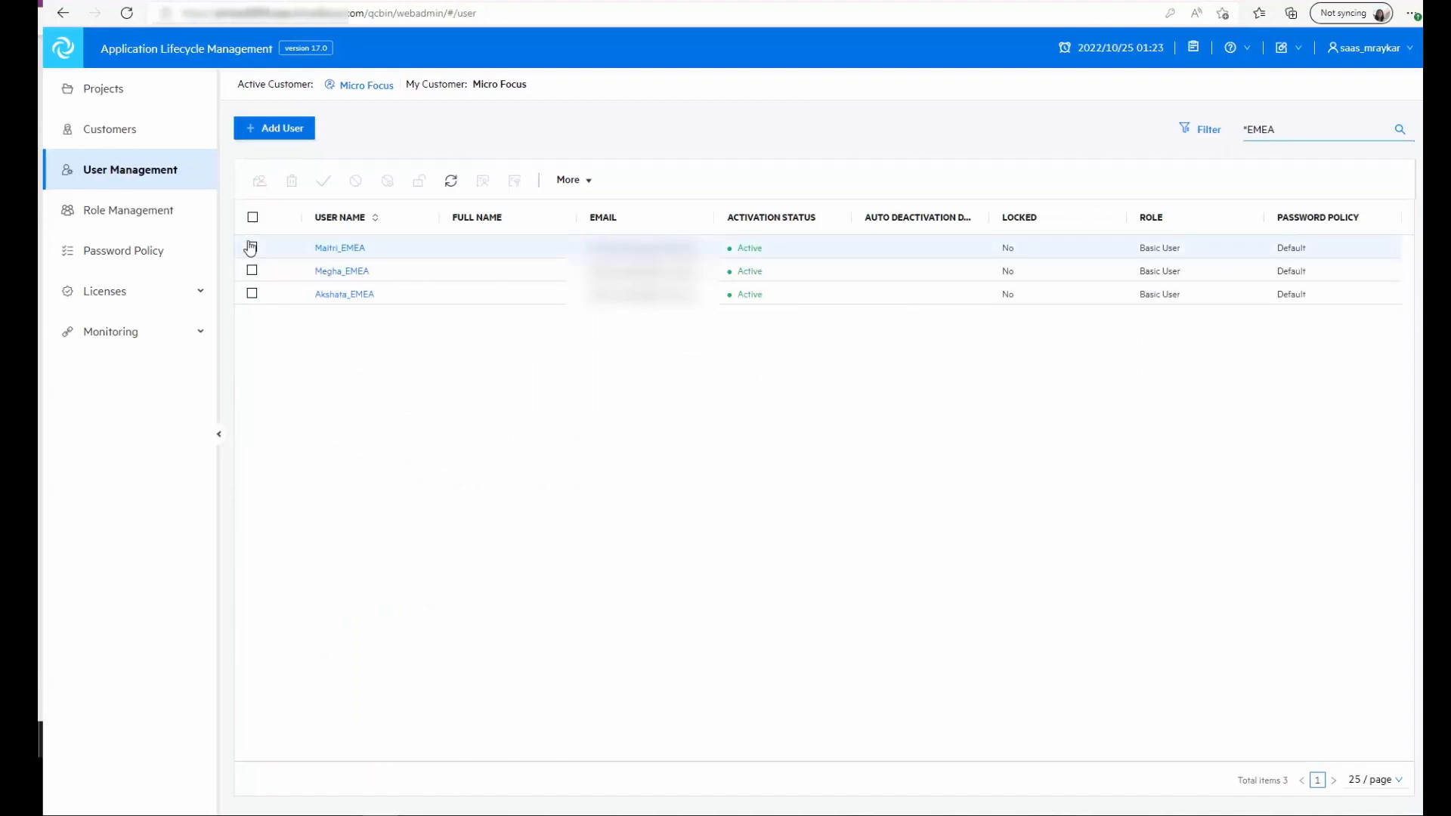
{"action": "left_click", "coordinate": [251, 247]}
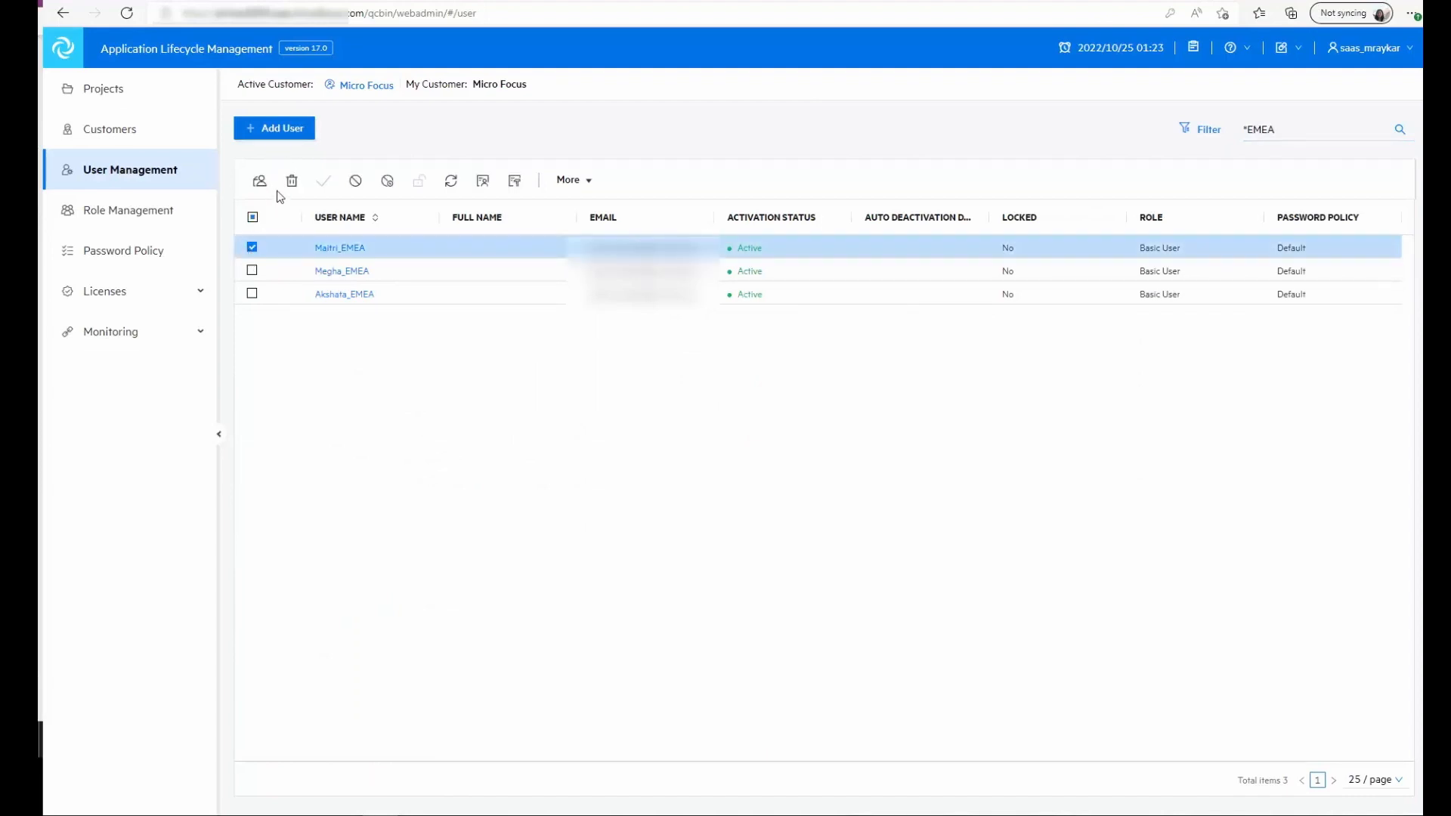
{"action": "left_click", "coordinate": [260, 181]}
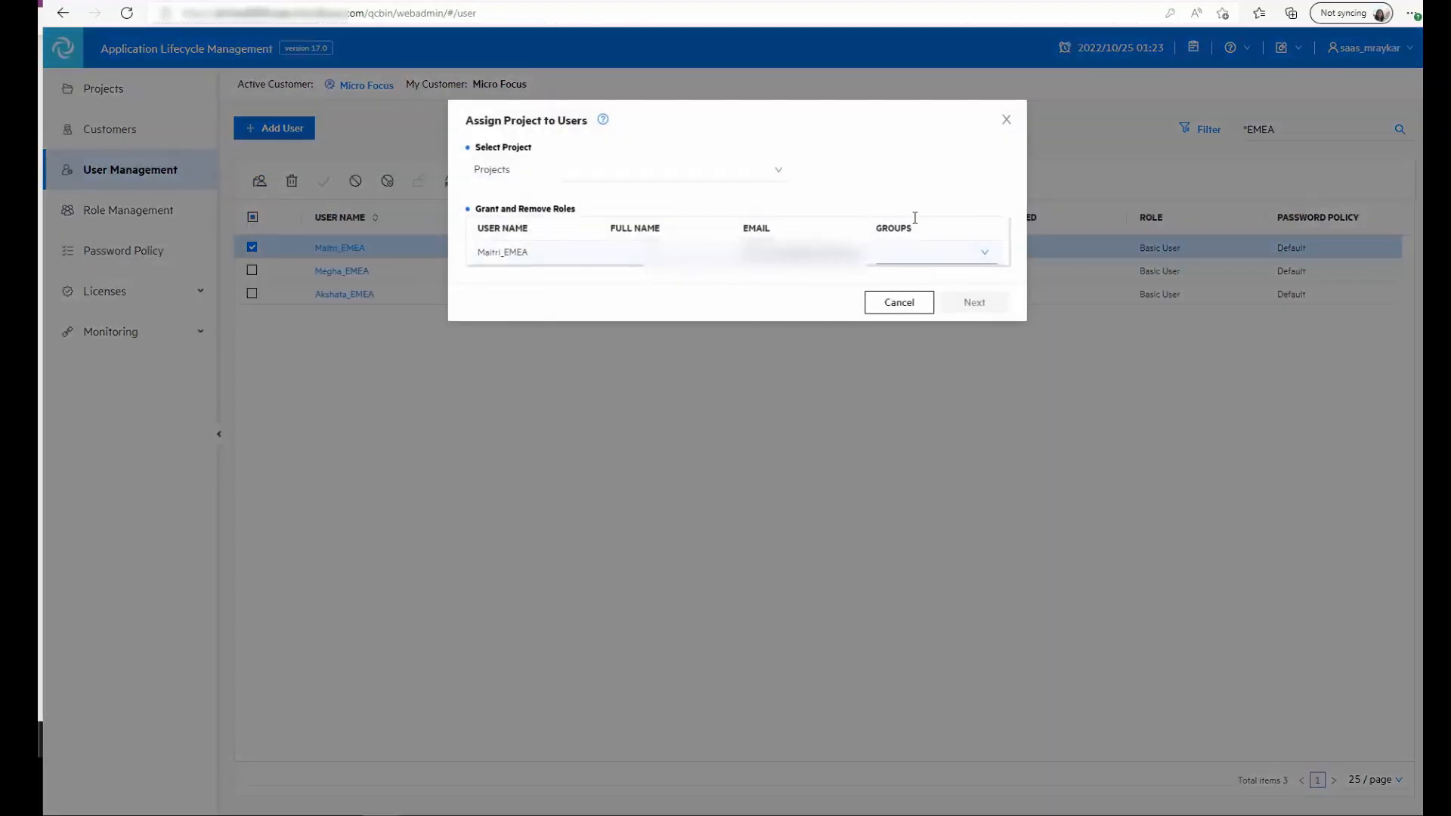
{"action": "left_click", "coordinate": [899, 302]}
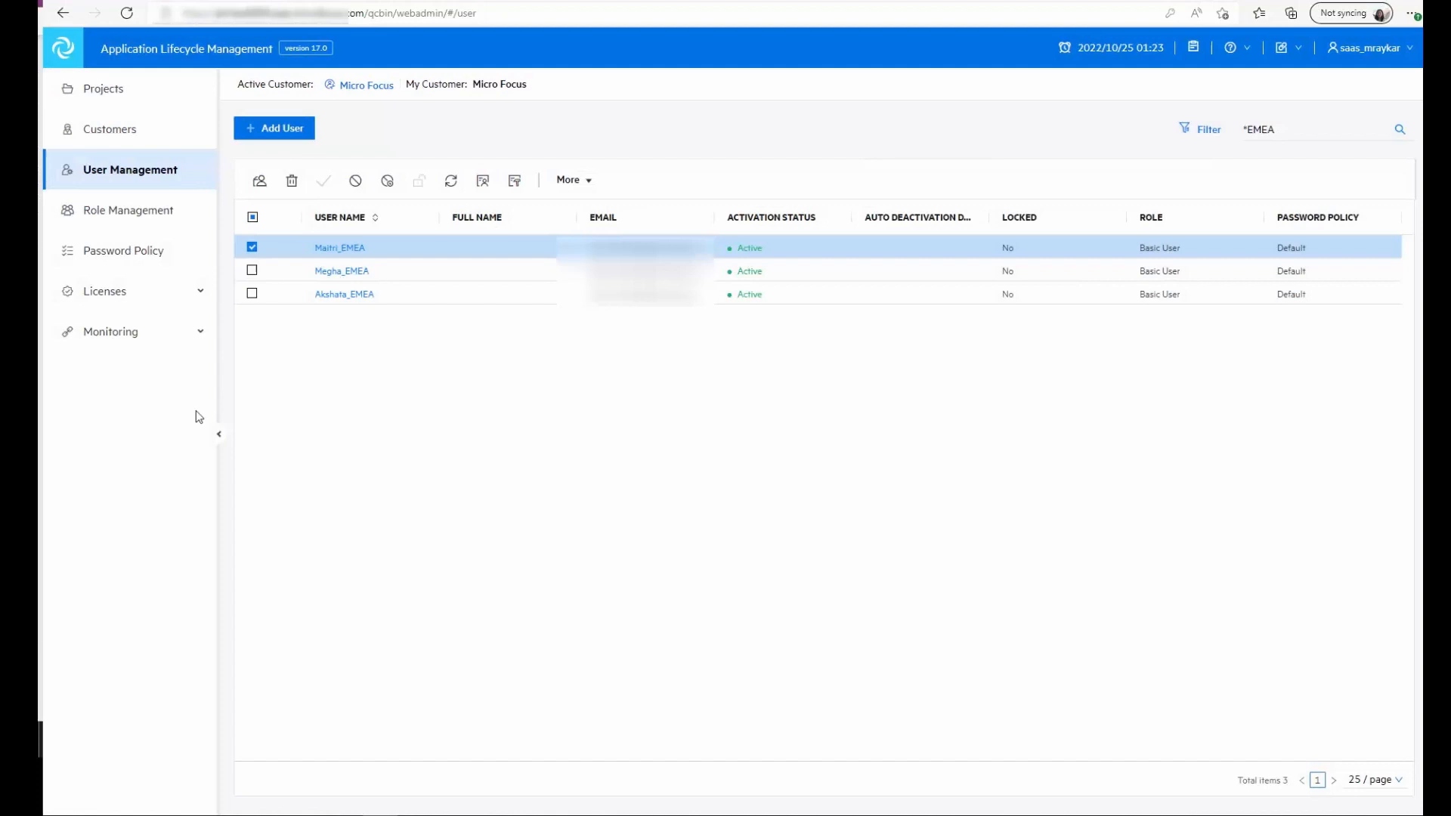
{"action": "mouse_move", "coordinate": [326, 396]}
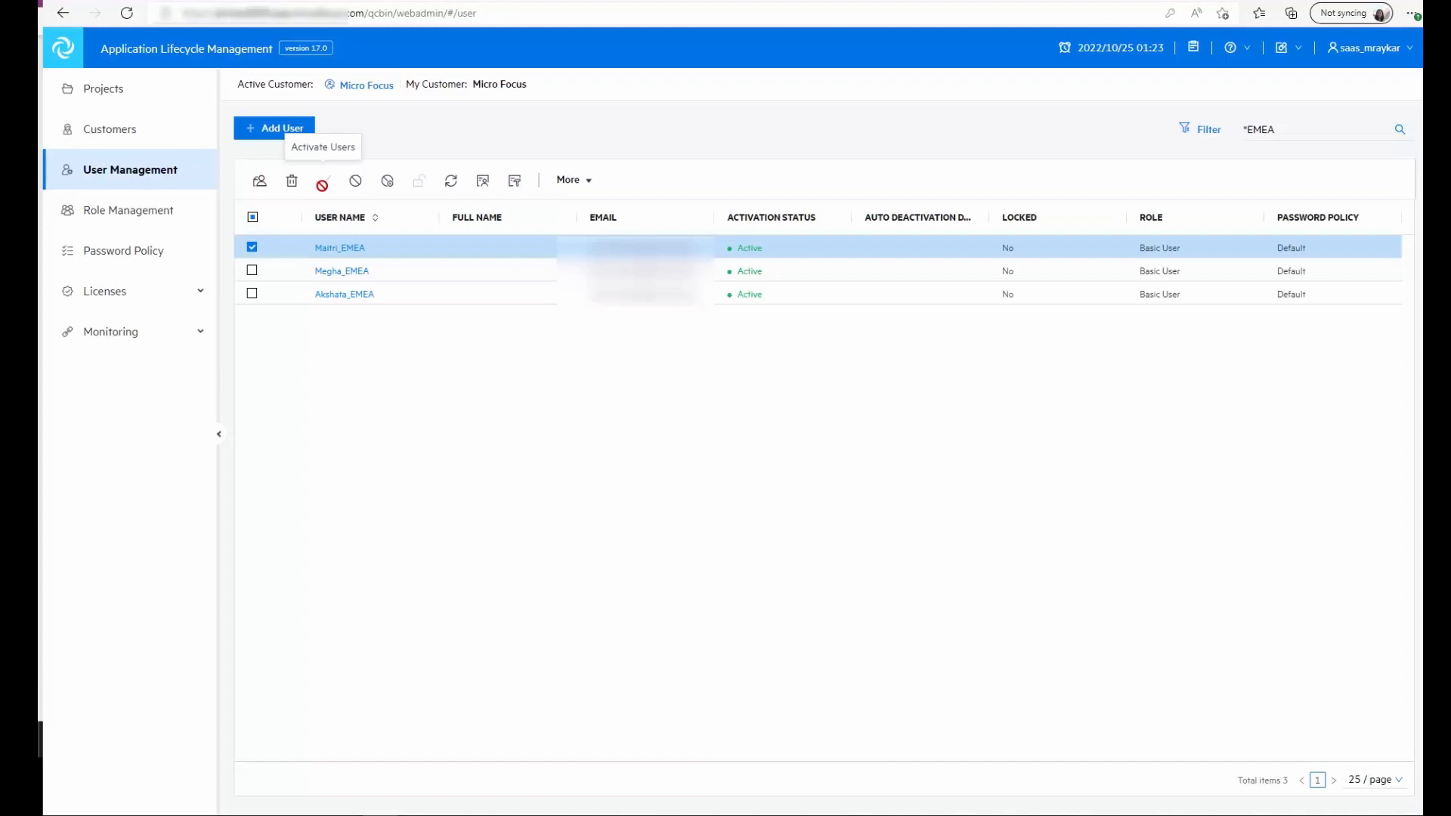
{"action": "mouse_move", "coordinate": [482, 185]}
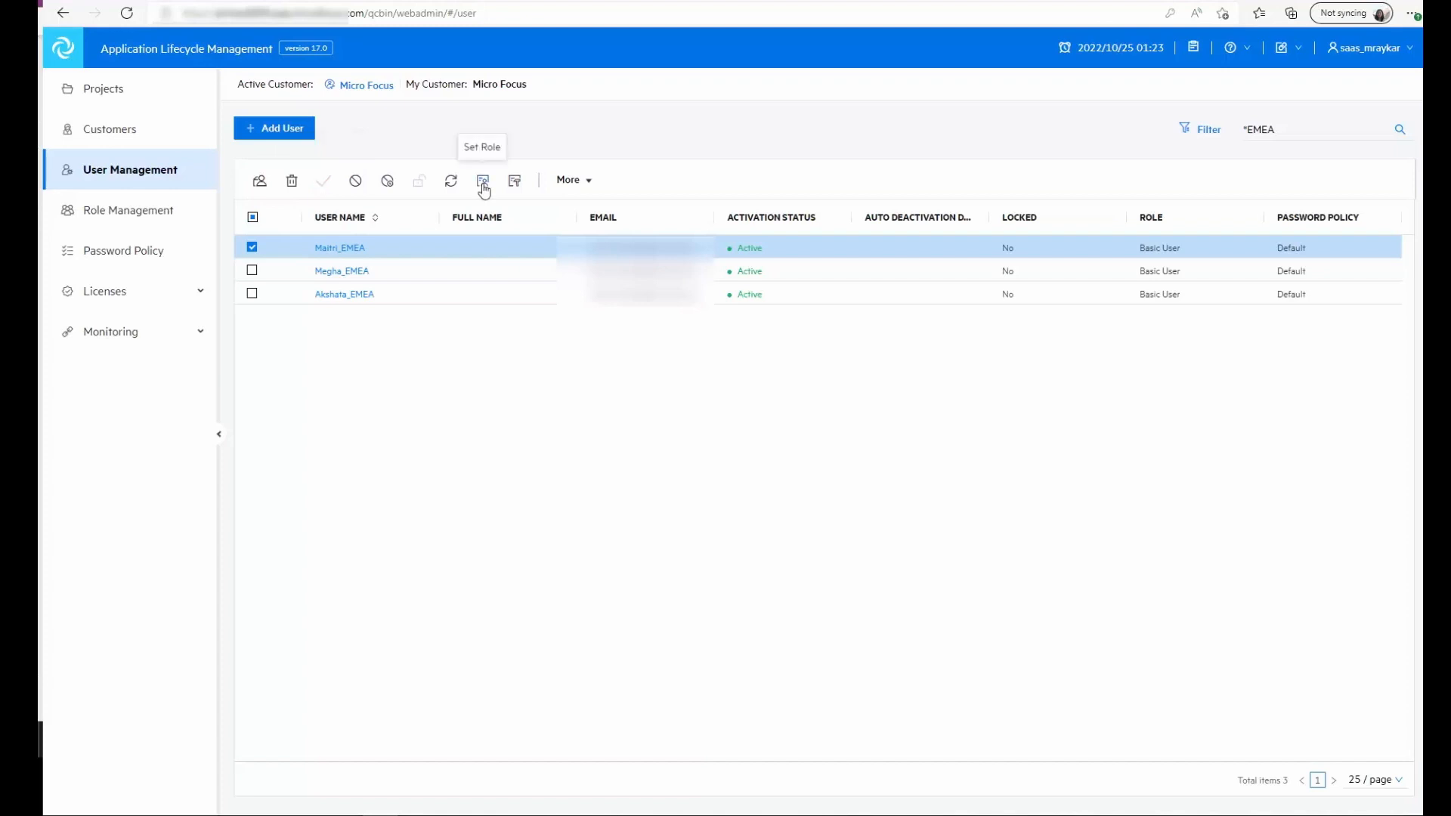
{"action": "mouse_move", "coordinate": [503, 188]}
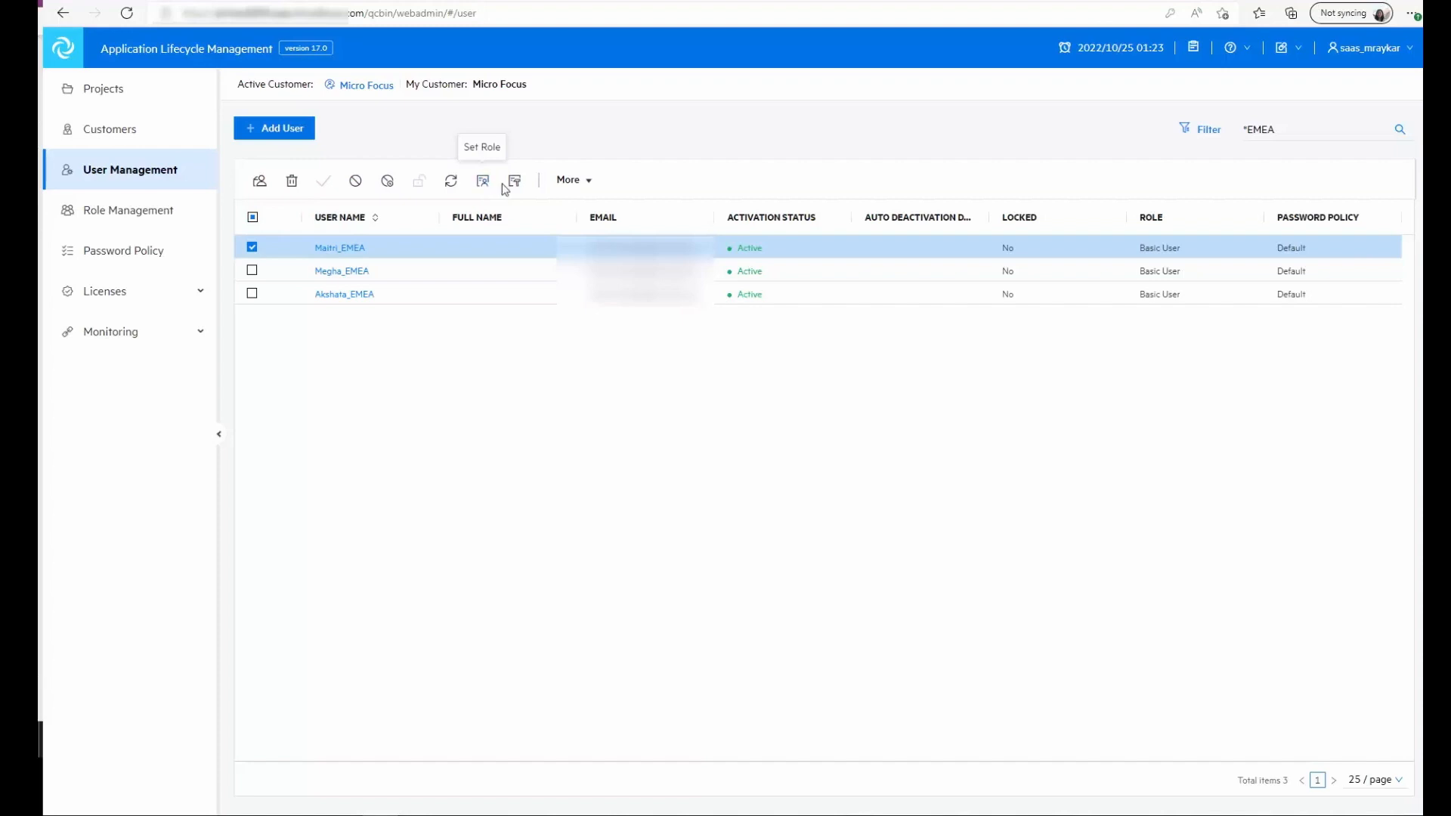
{"action": "mouse_move", "coordinate": [514, 188]}
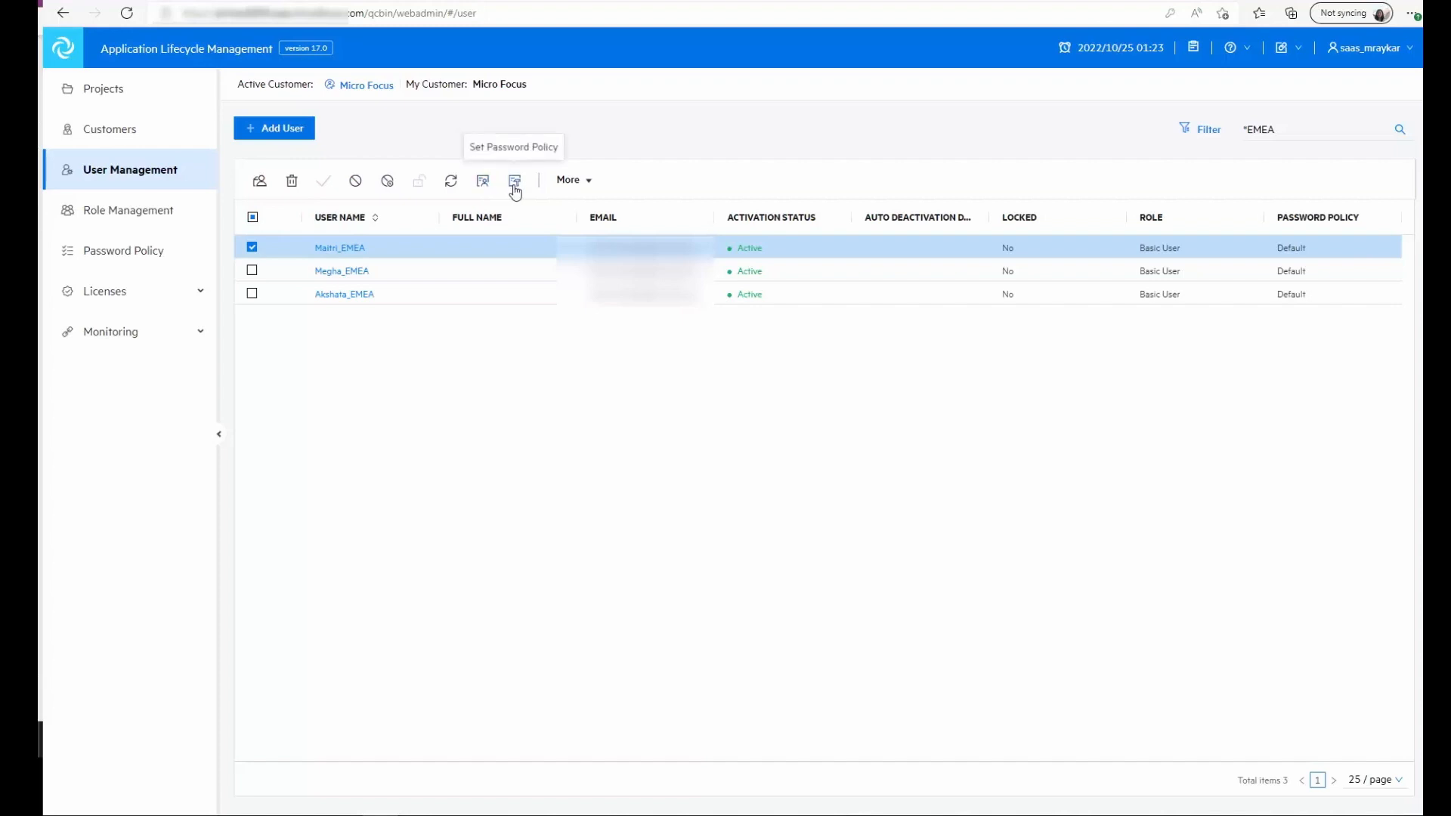
{"action": "mouse_move", "coordinate": [587, 185]}
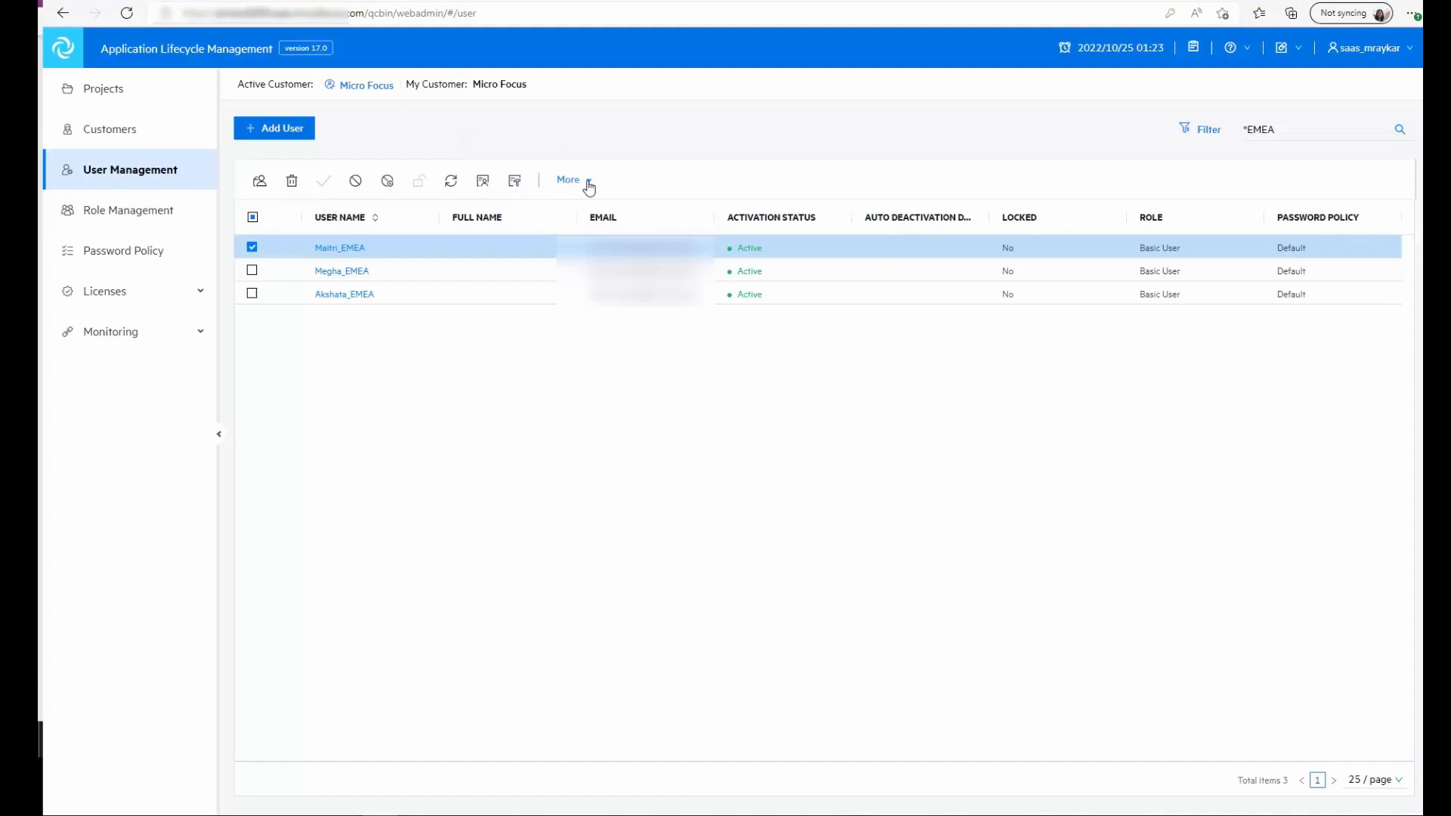
{"action": "left_click", "coordinate": [568, 180]}
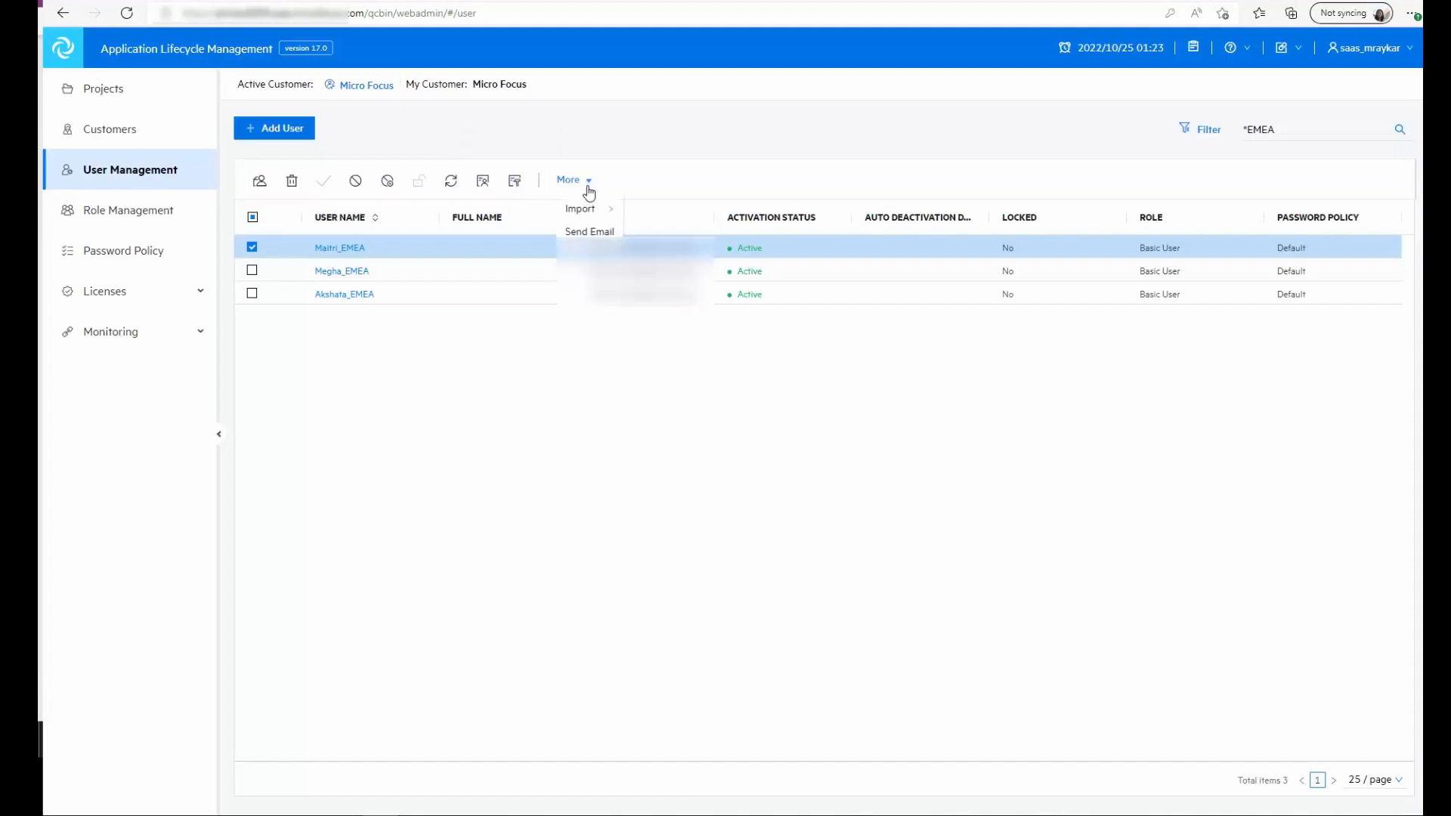
{"action": "mouse_move", "coordinate": [582, 212]}
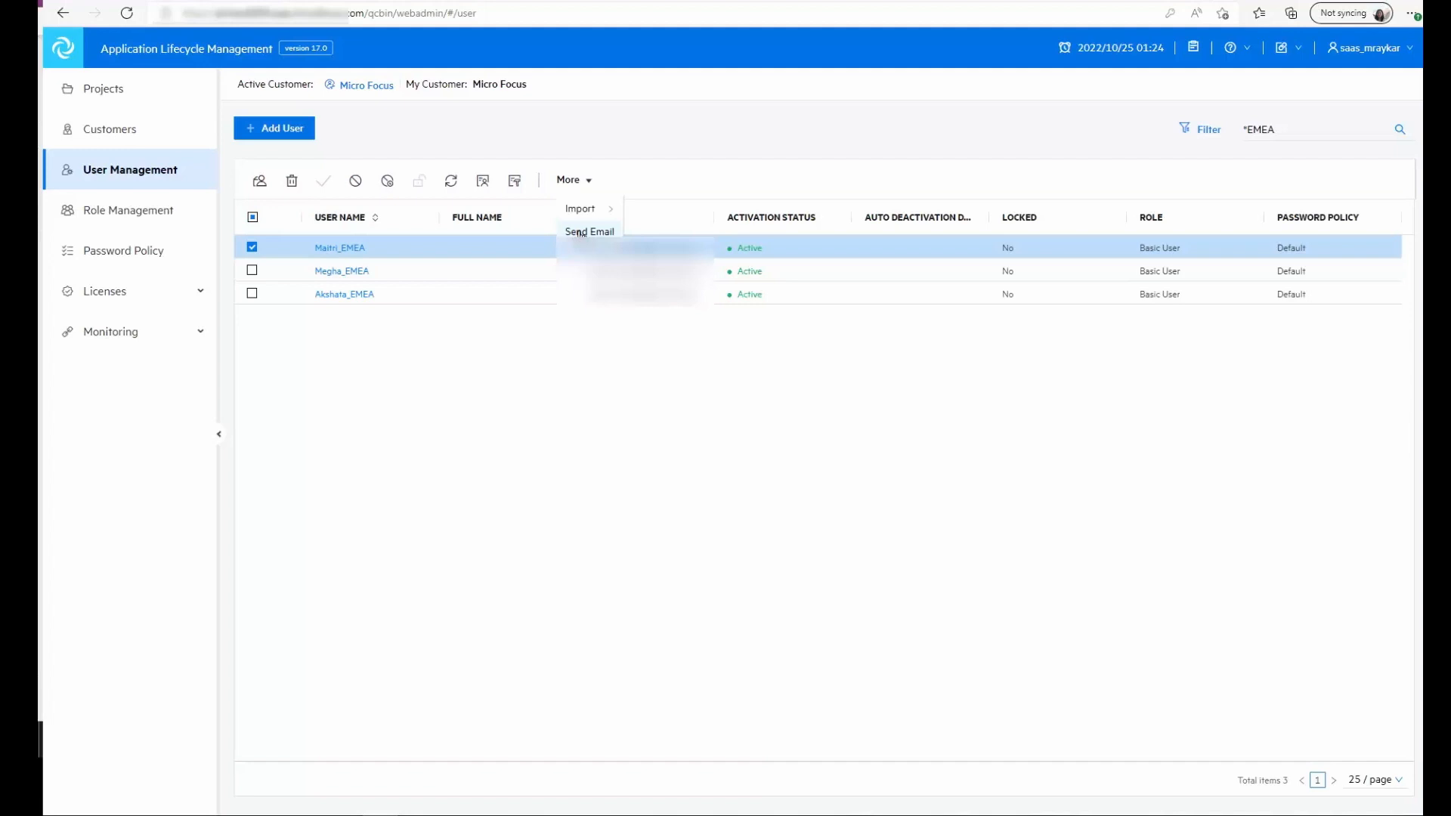
{"action": "mouse_move", "coordinate": [532, 352]}
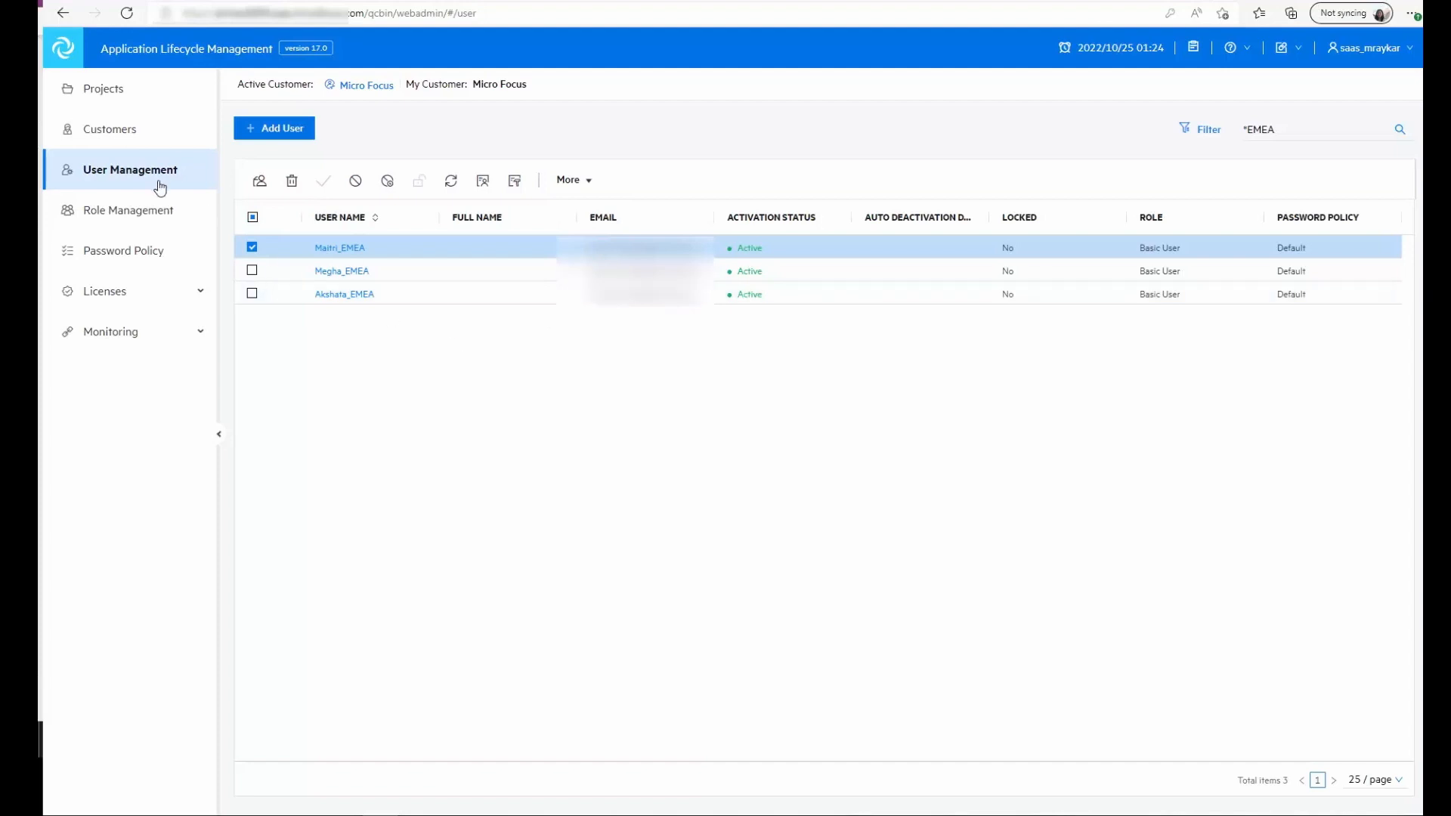
Review the Domain Admin role's permissions, then display the EMEA Password Policy restrictions
{"action": "left_click", "coordinate": [128, 211]}
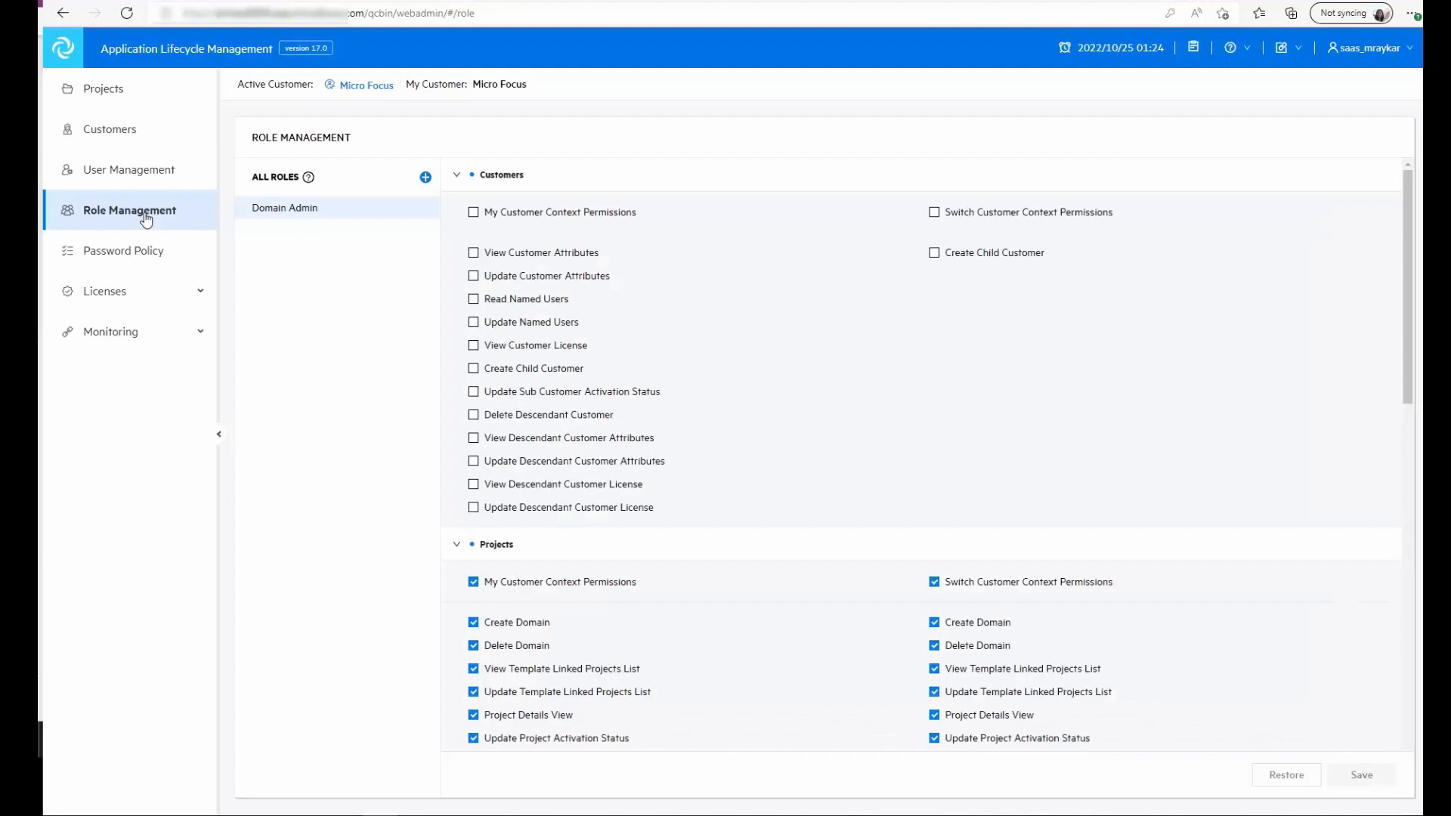
{"action": "mouse_move", "coordinate": [339, 267]}
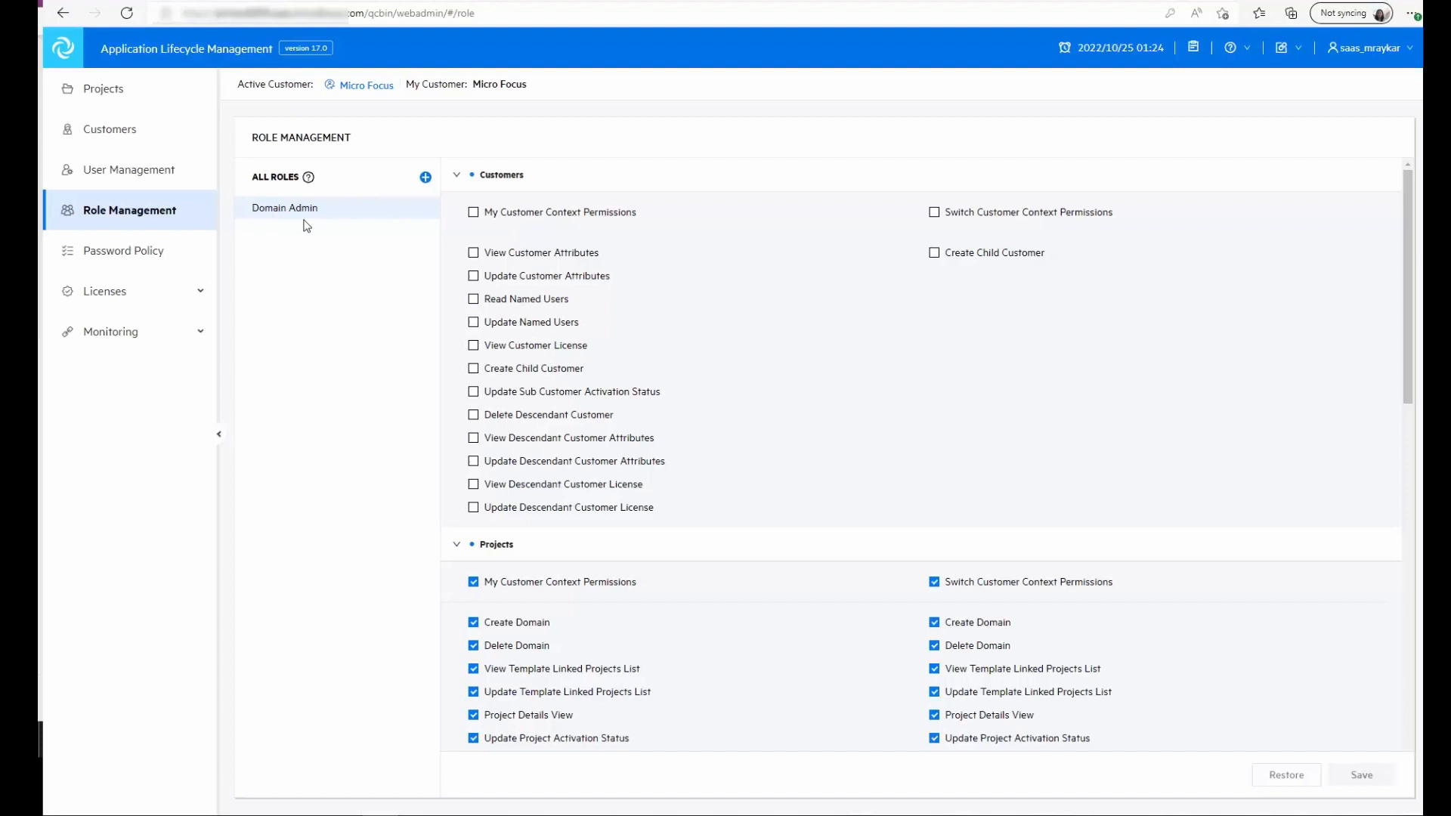
{"action": "mouse_move", "coordinate": [314, 450]}
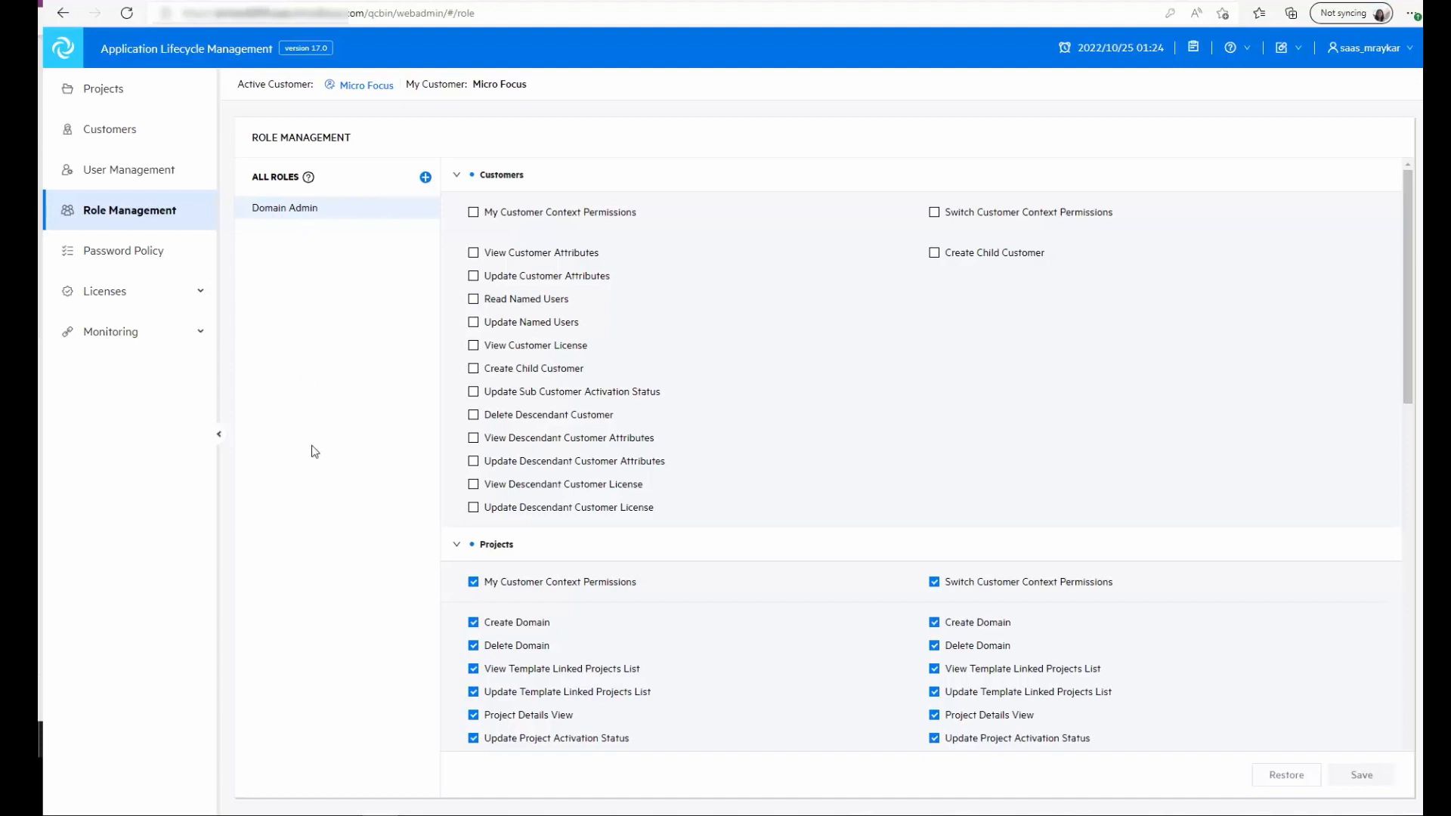
{"action": "scroll", "scroll_direction": "down", "scroll_amount": 3}
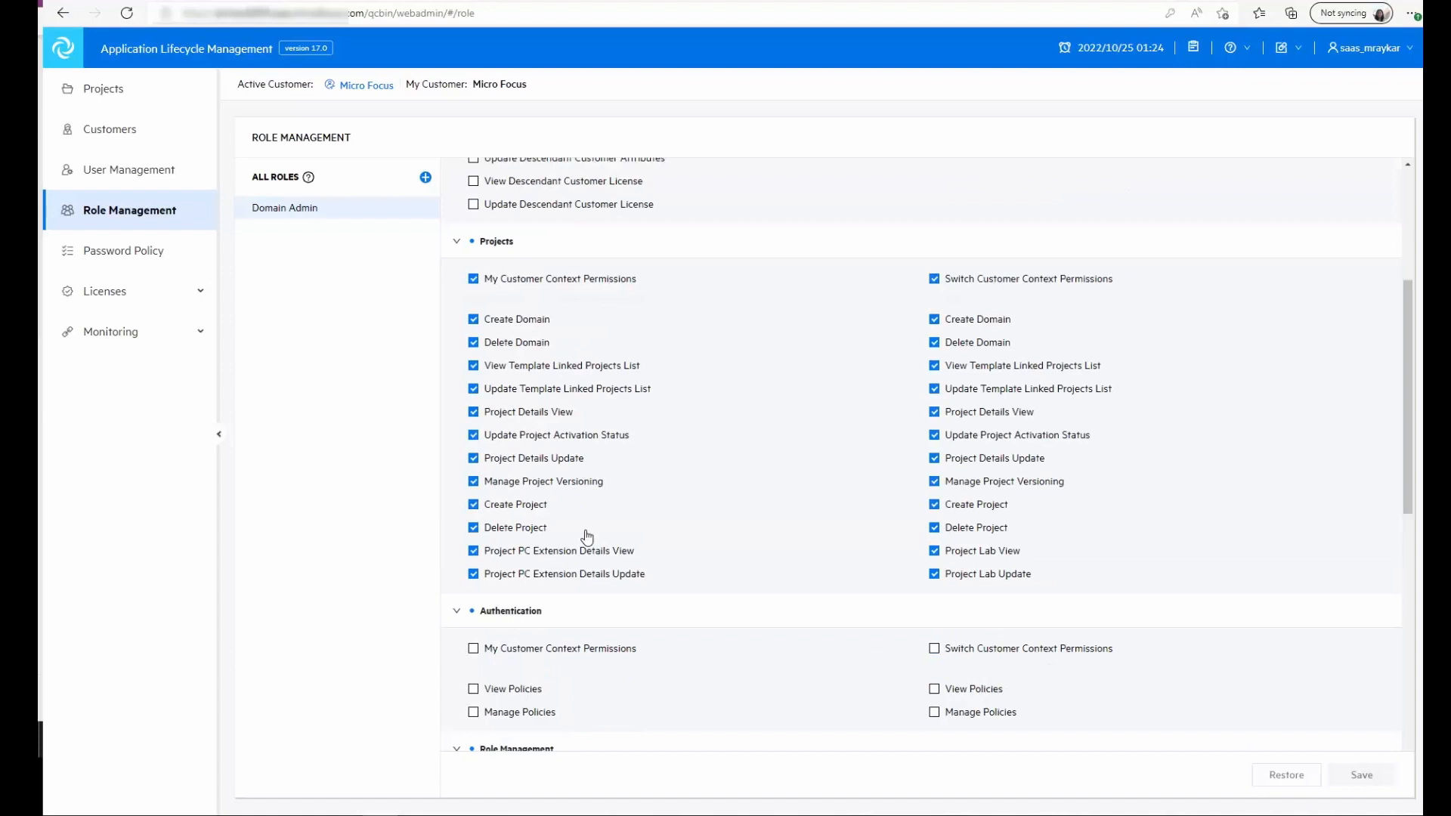
{"action": "mouse_move", "coordinate": [350, 324]}
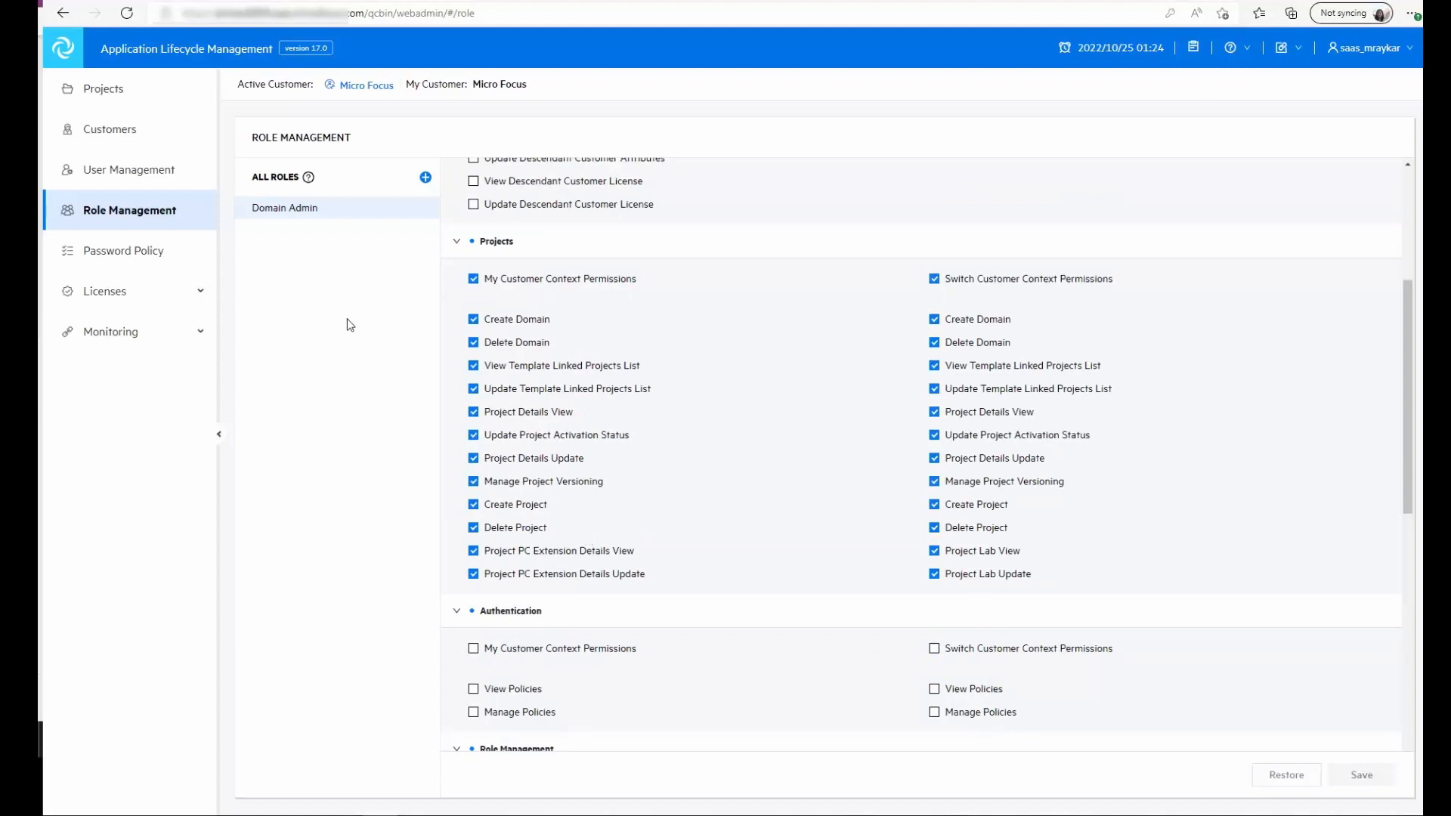
{"action": "mouse_move", "coordinate": [350, 327]}
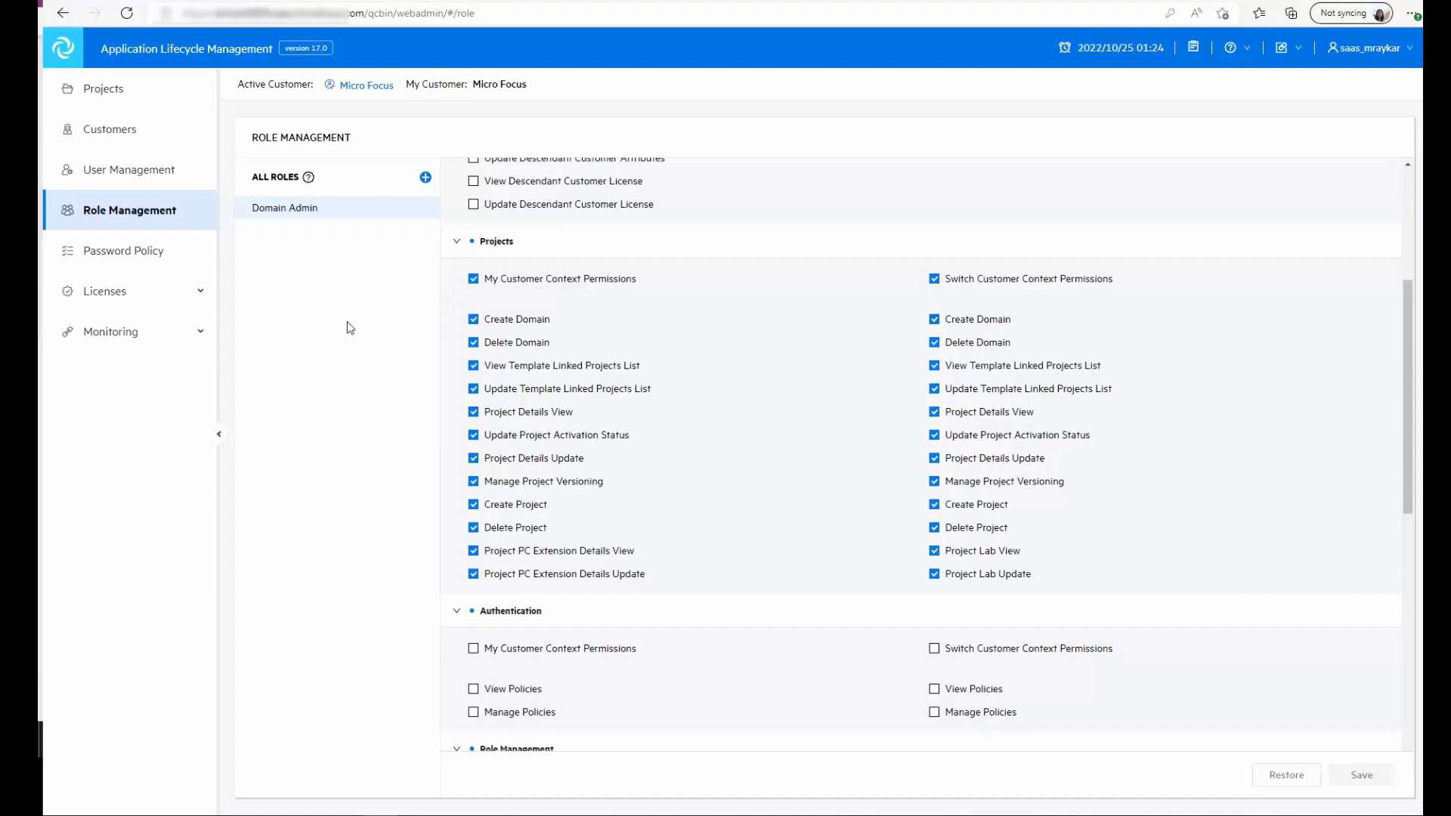
{"action": "left_click", "coordinate": [123, 251]}
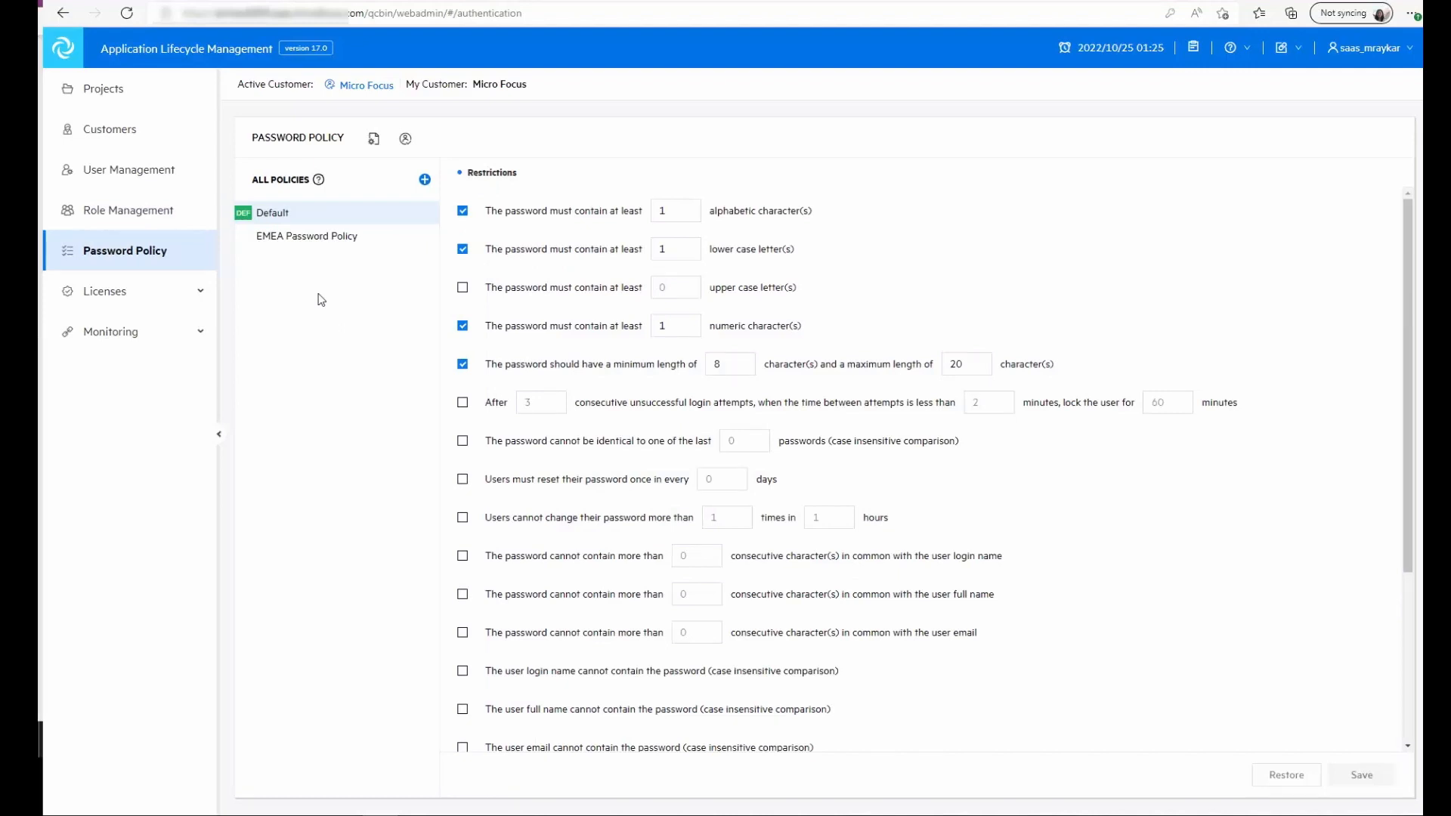
{"action": "mouse_move", "coordinate": [310, 246]}
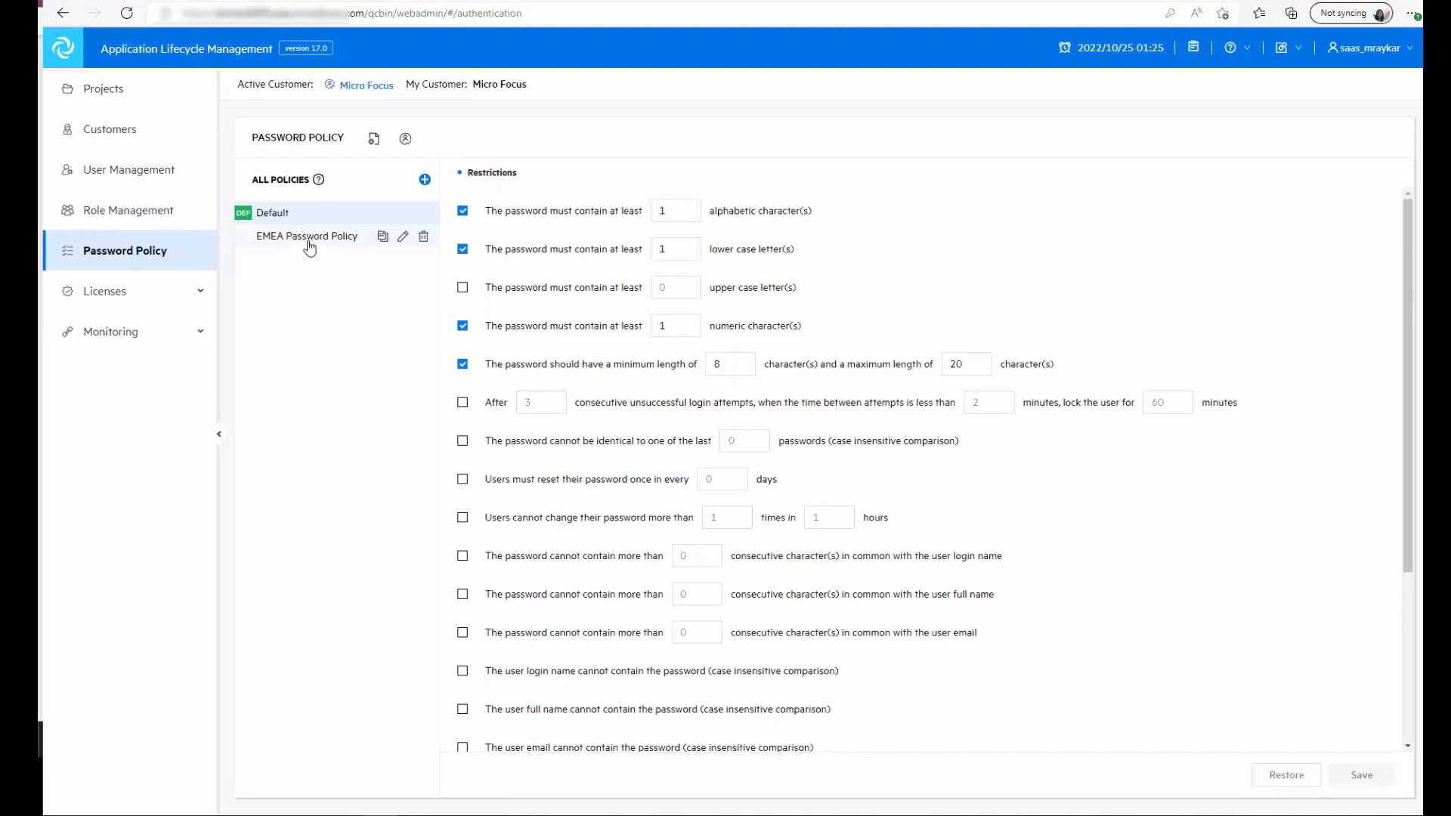
{"action": "left_click", "coordinate": [306, 236]}
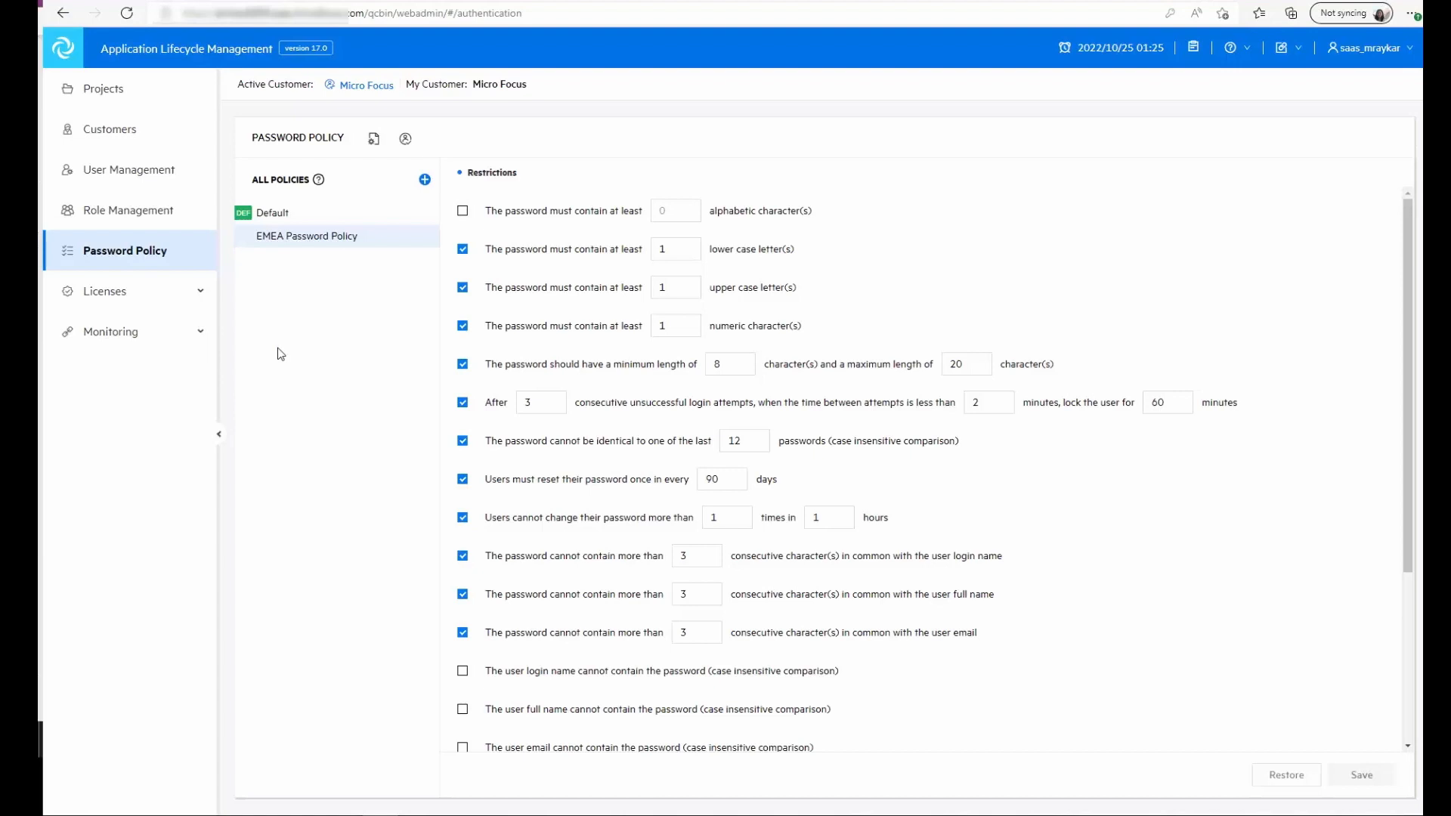
{"action": "mouse_move", "coordinate": [238, 345]}
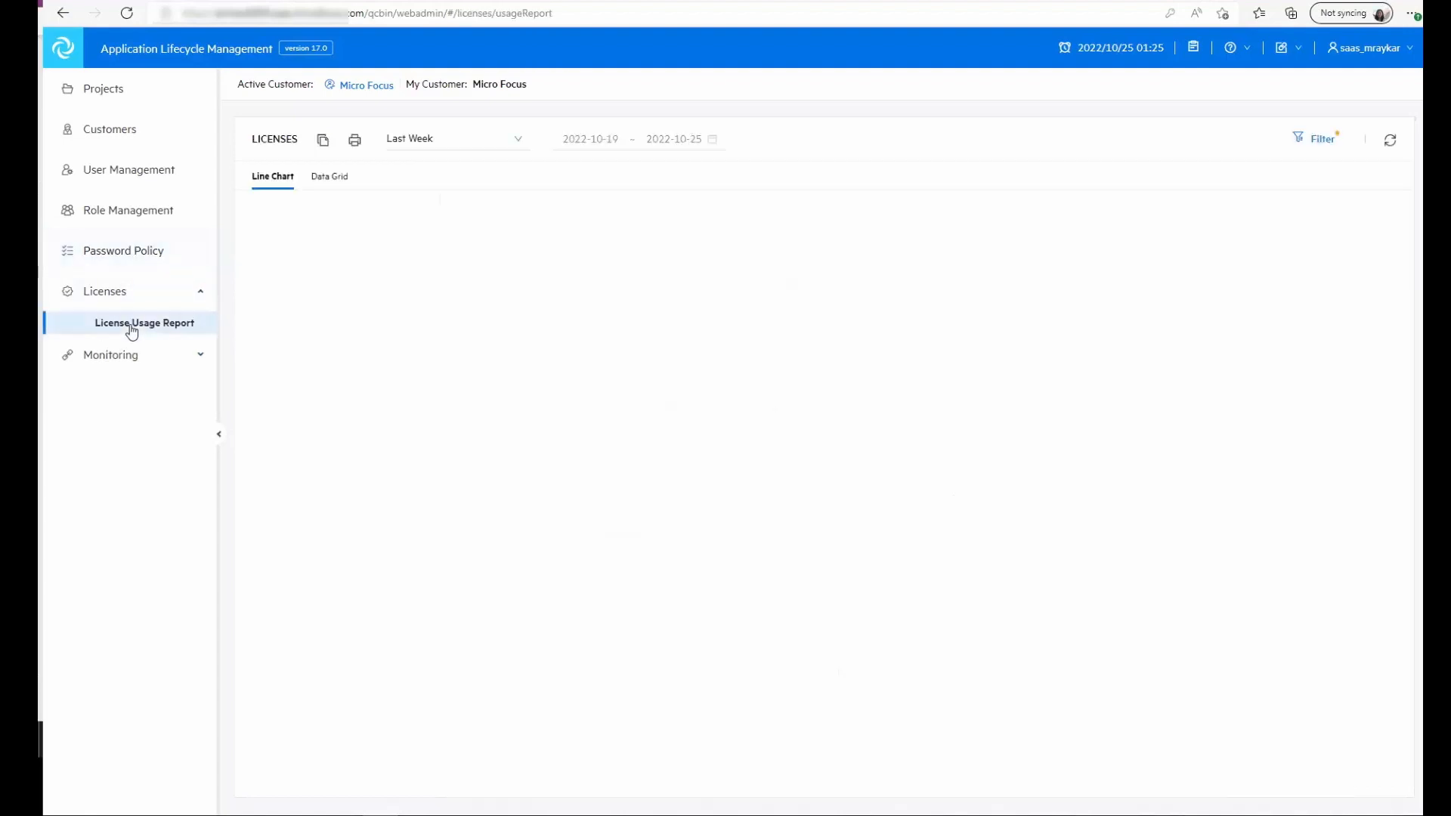
View last week's License Usage Report as a data grid and a line chart, and open its filter
{"action": "left_click", "coordinate": [145, 323]}
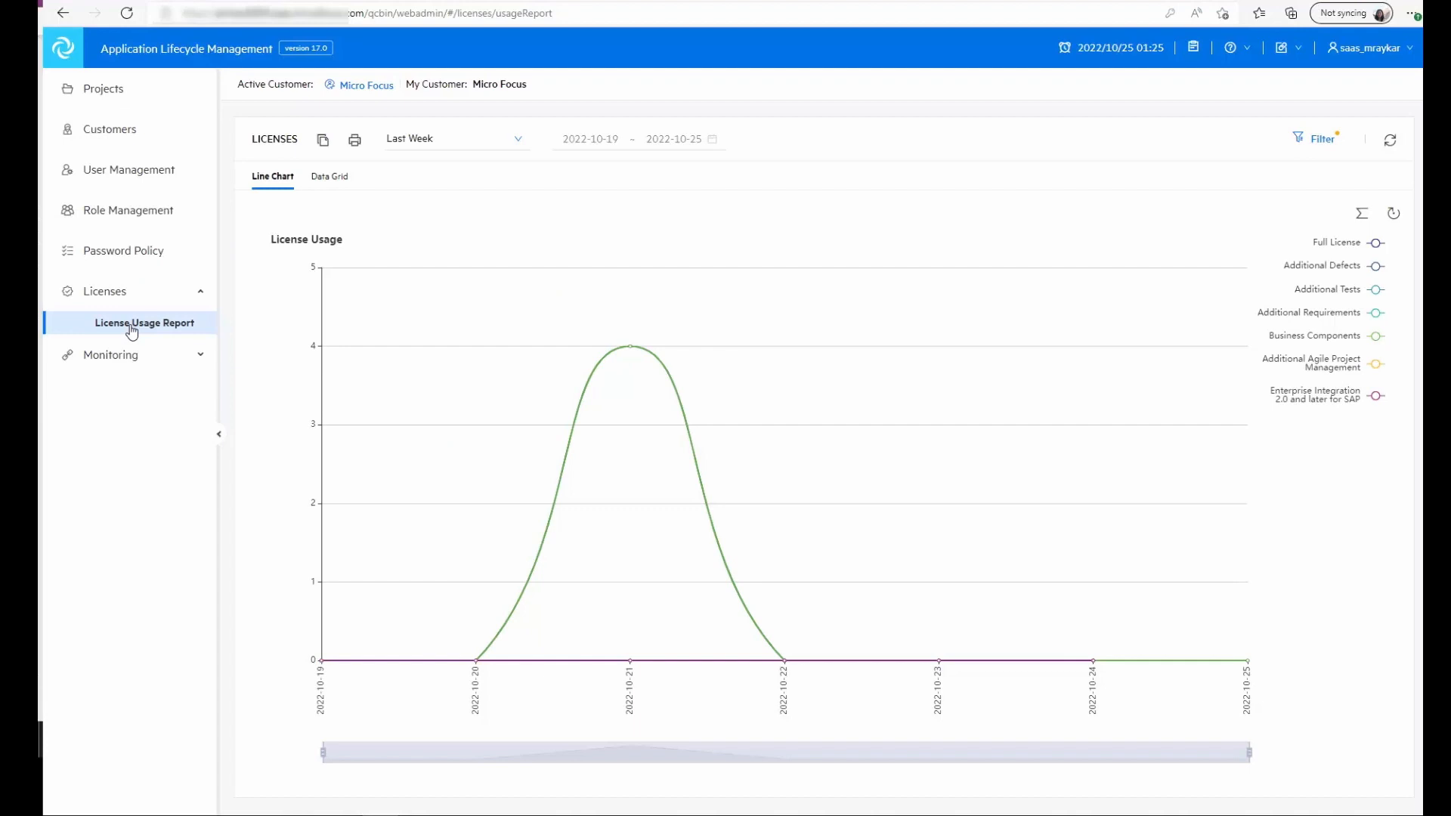
{"action": "left_click", "coordinate": [454, 139]}
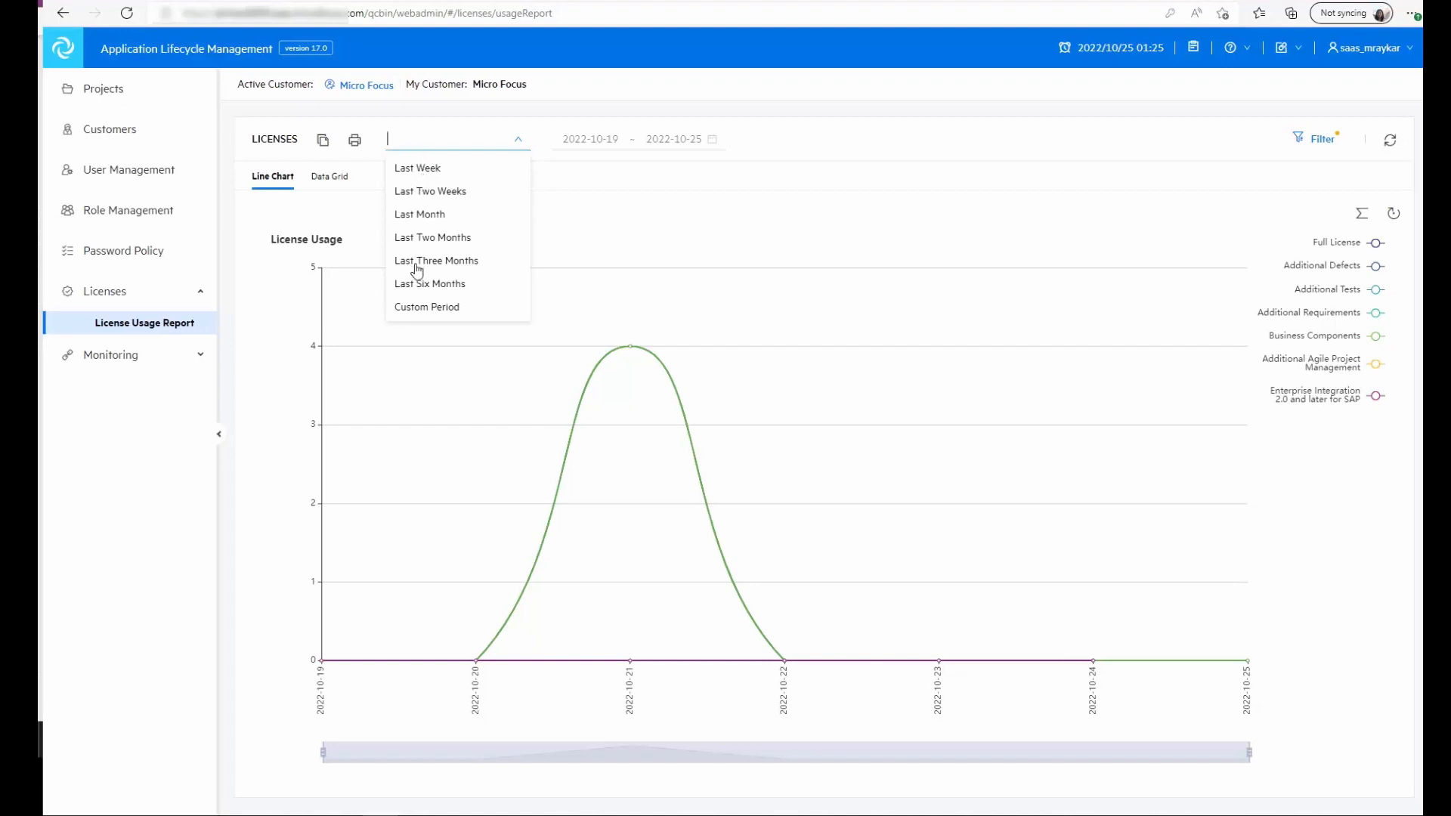
{"action": "left_click", "coordinate": [329, 177]}
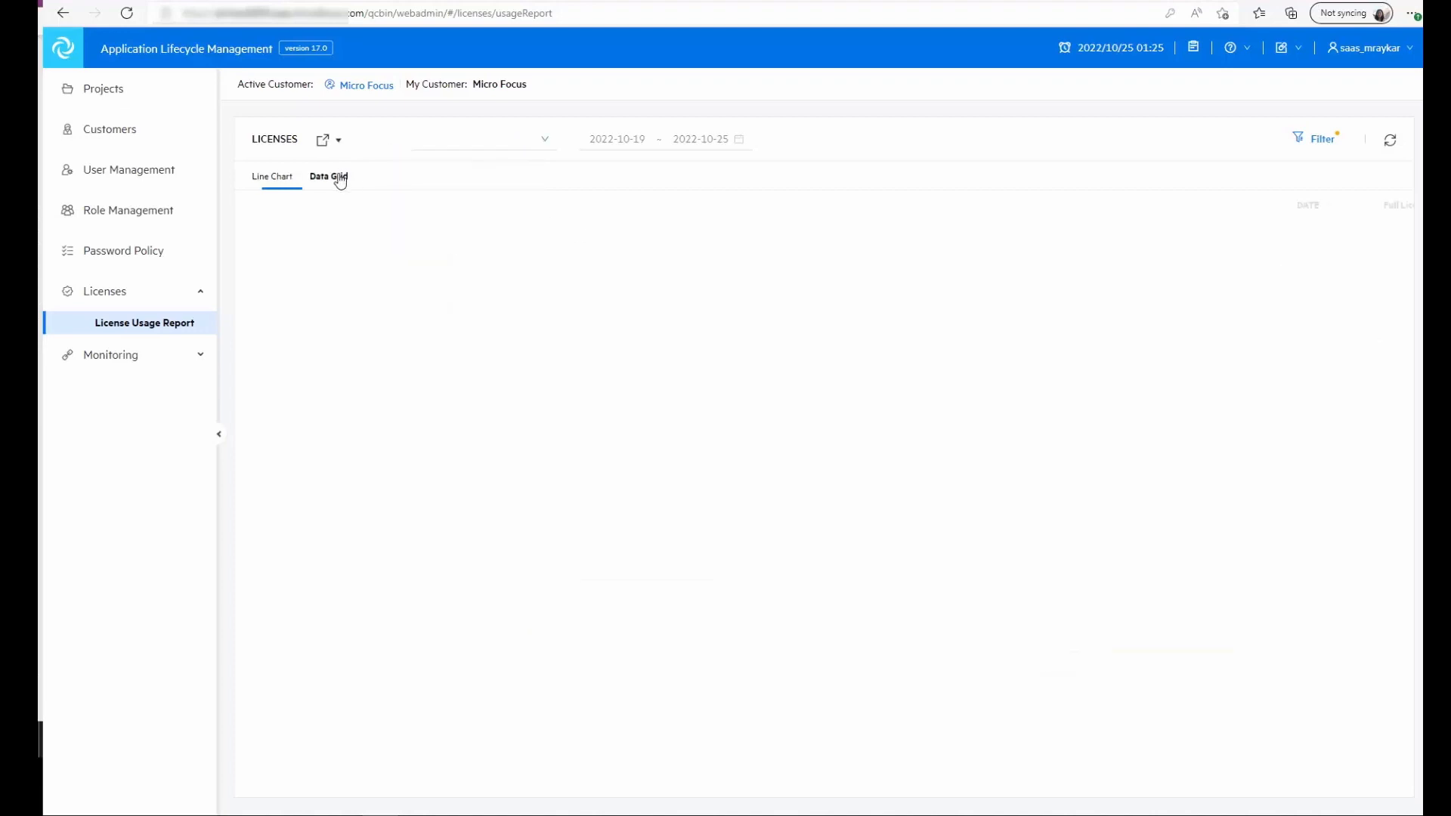
{"action": "left_click", "coordinate": [328, 176]}
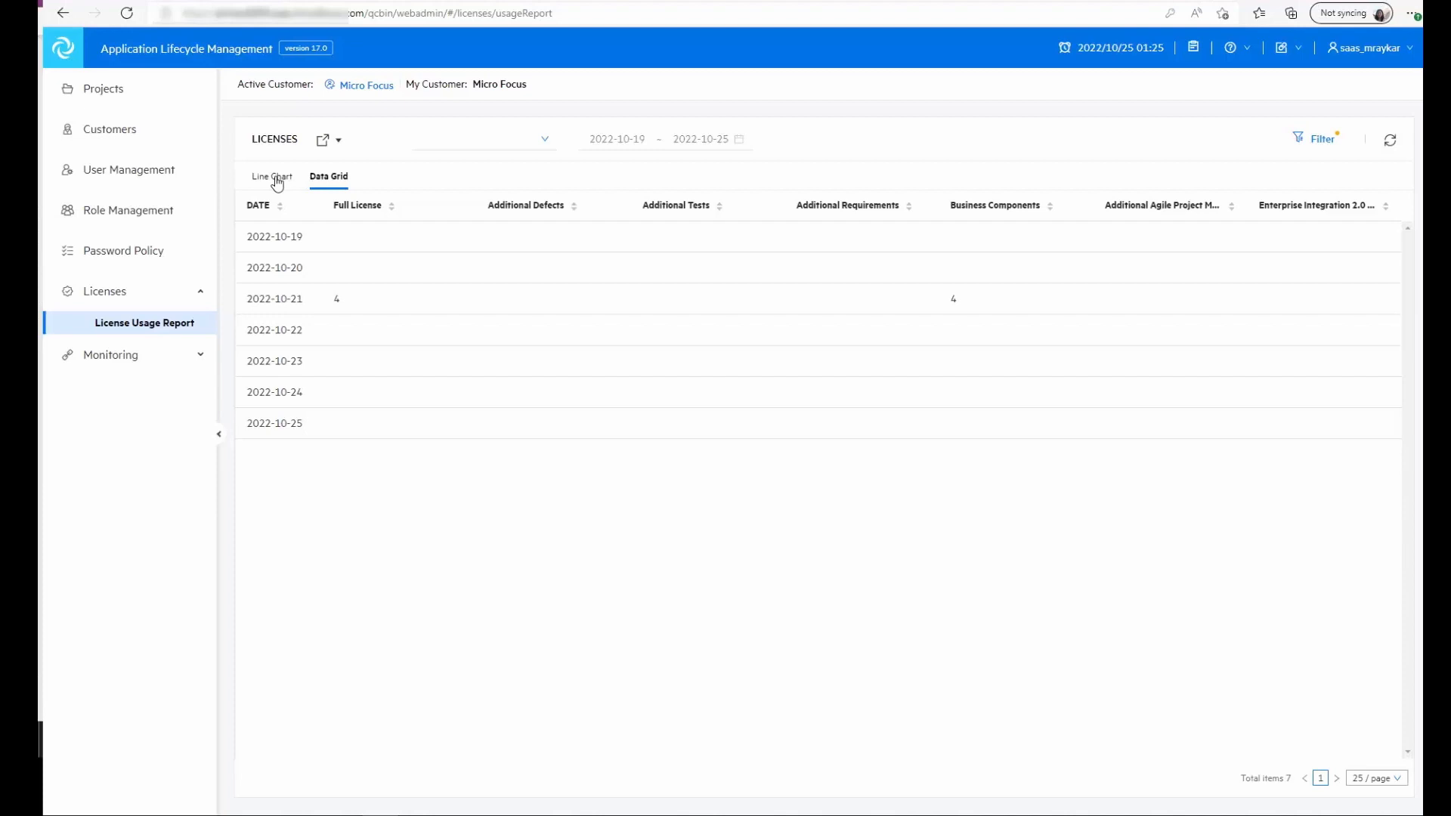
{"action": "left_click", "coordinate": [272, 176]}
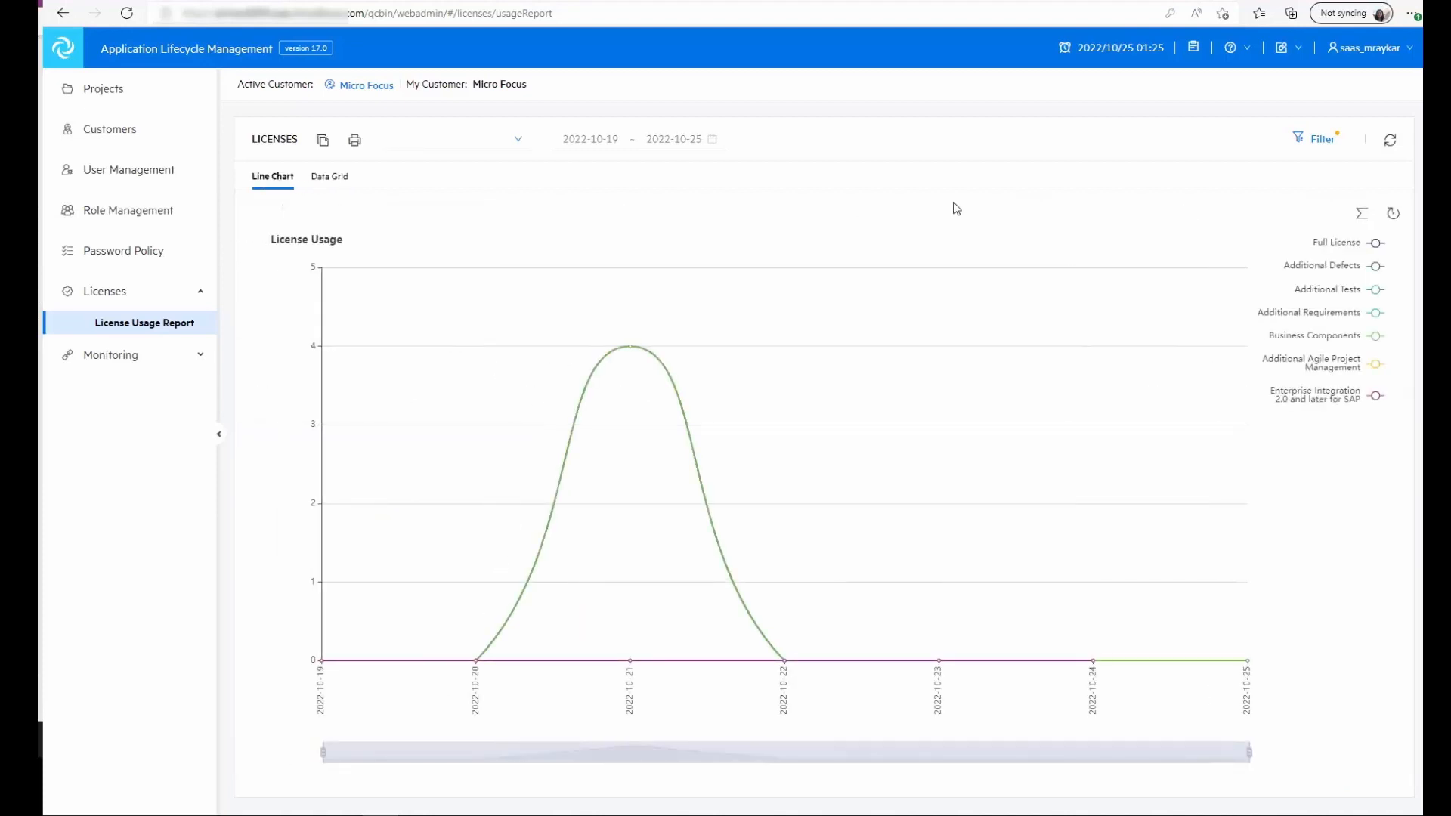
{"action": "left_click", "coordinate": [1322, 138]}
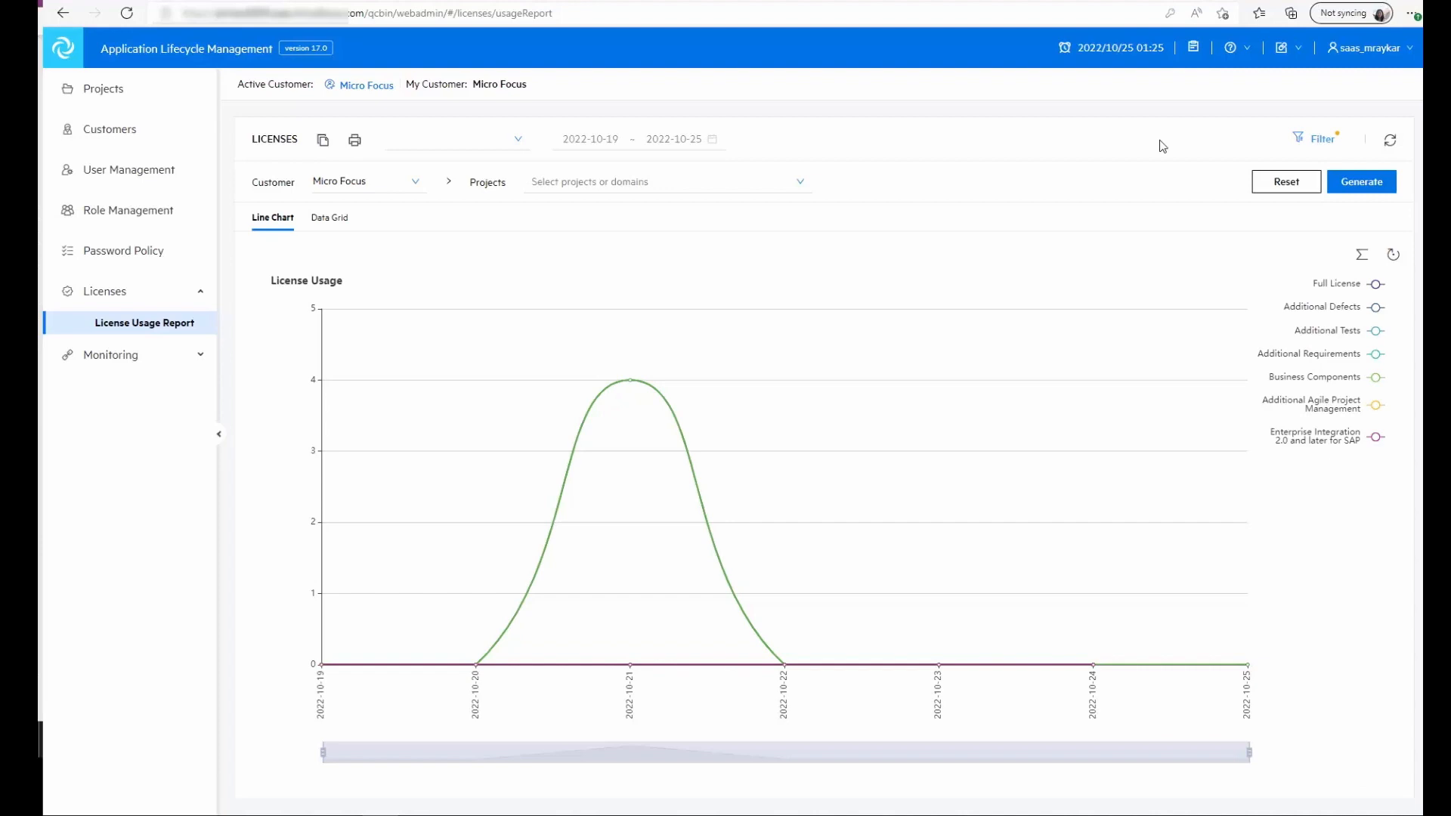
{"action": "mouse_move", "coordinate": [872, 192]}
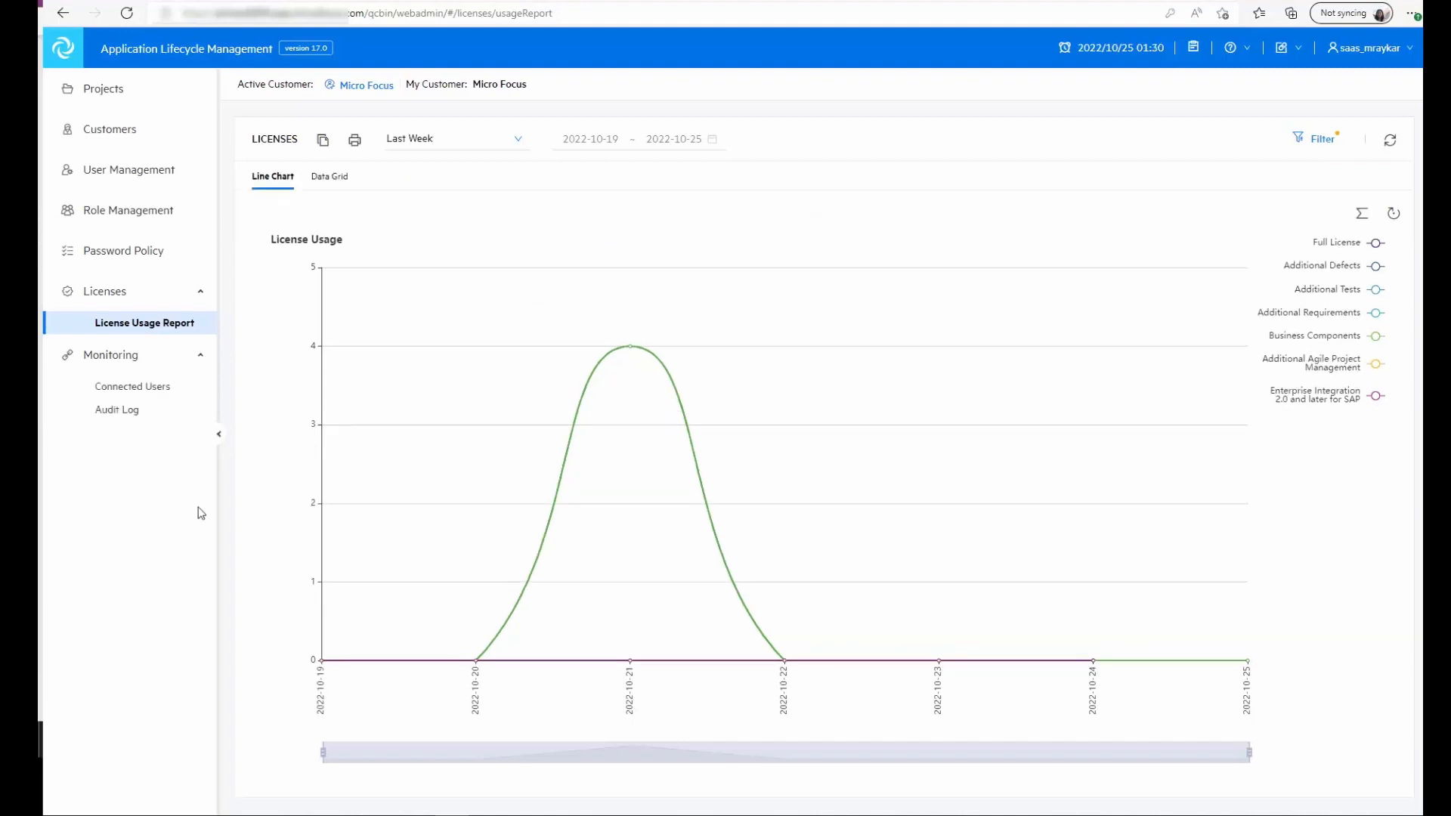
{"action": "left_click", "coordinate": [132, 386]}
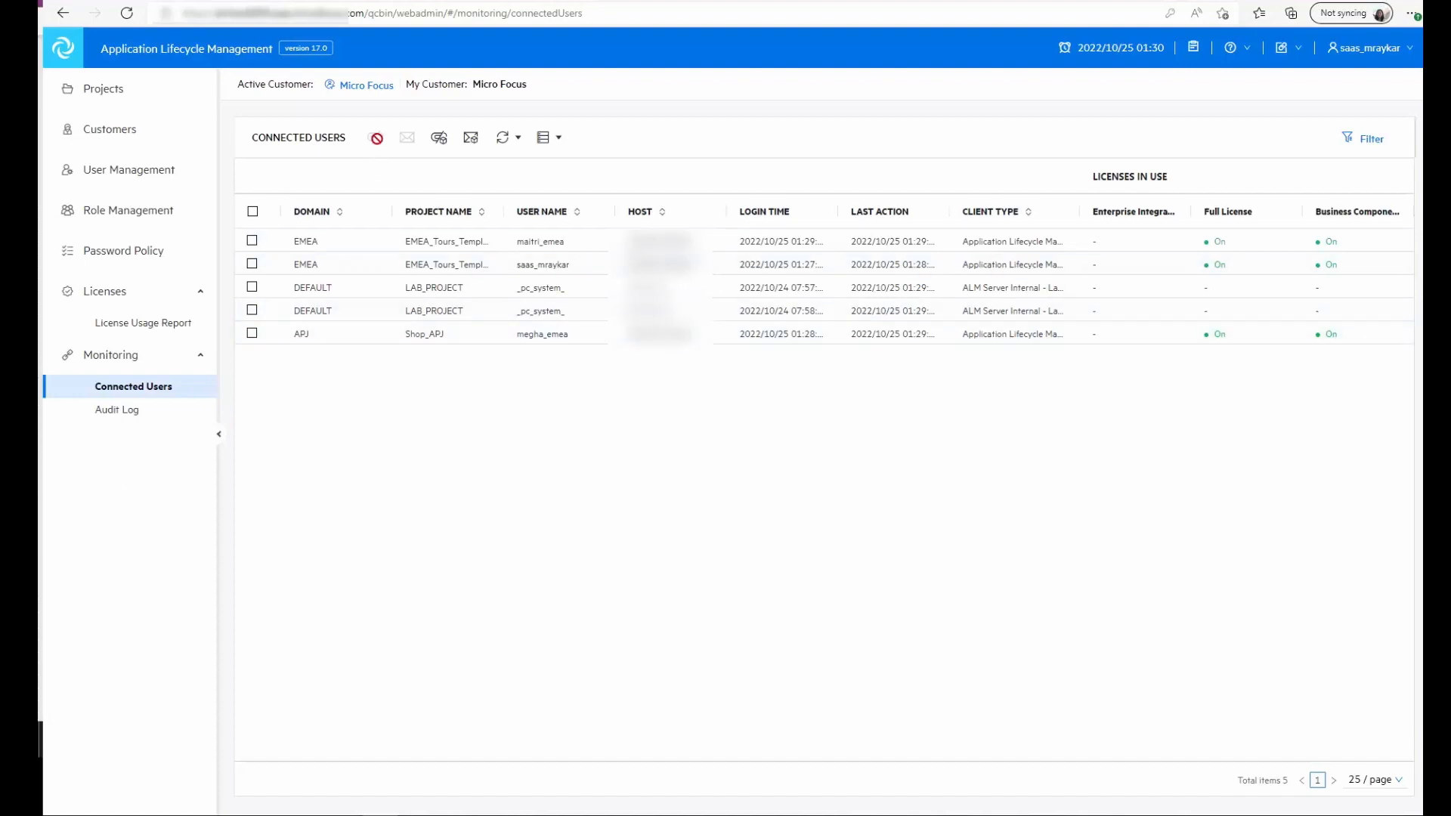
{"action": "mouse_move", "coordinate": [406, 136]}
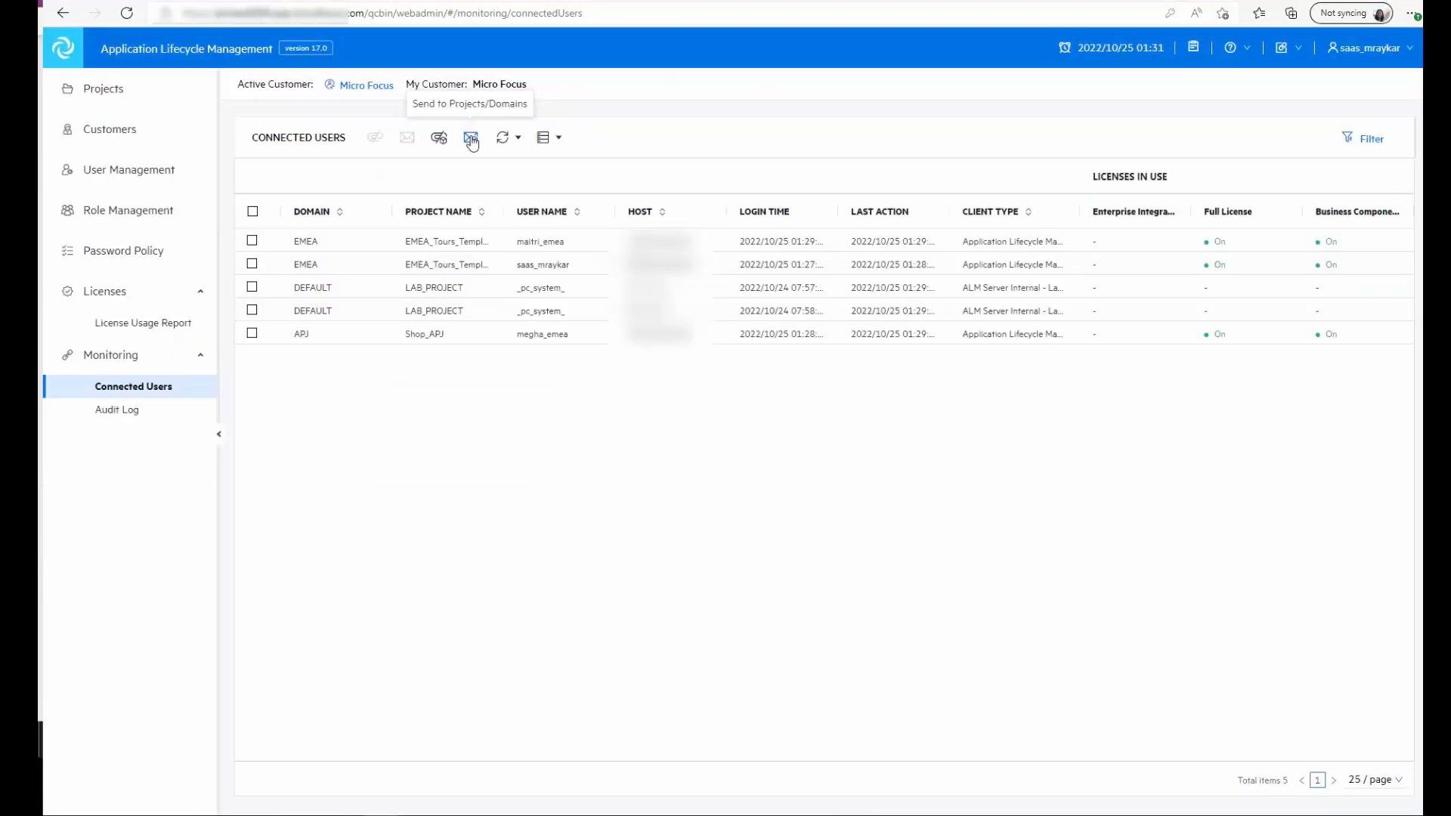
{"action": "mouse_move", "coordinate": [479, 142]}
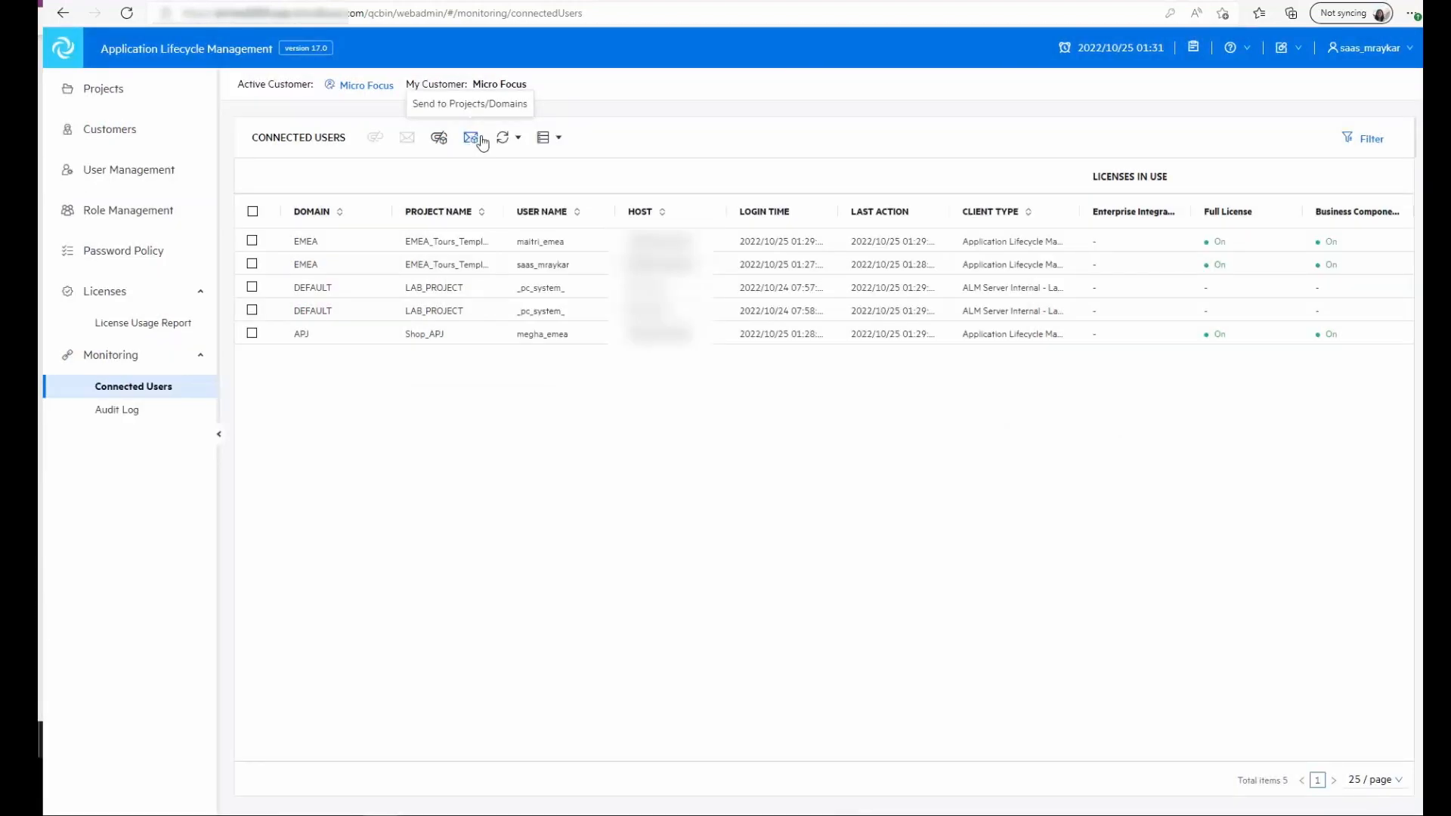
Group connected users by project and expand the EMEA domain and EMEA_Tours_Template groups
{"action": "left_click", "coordinate": [520, 137]}
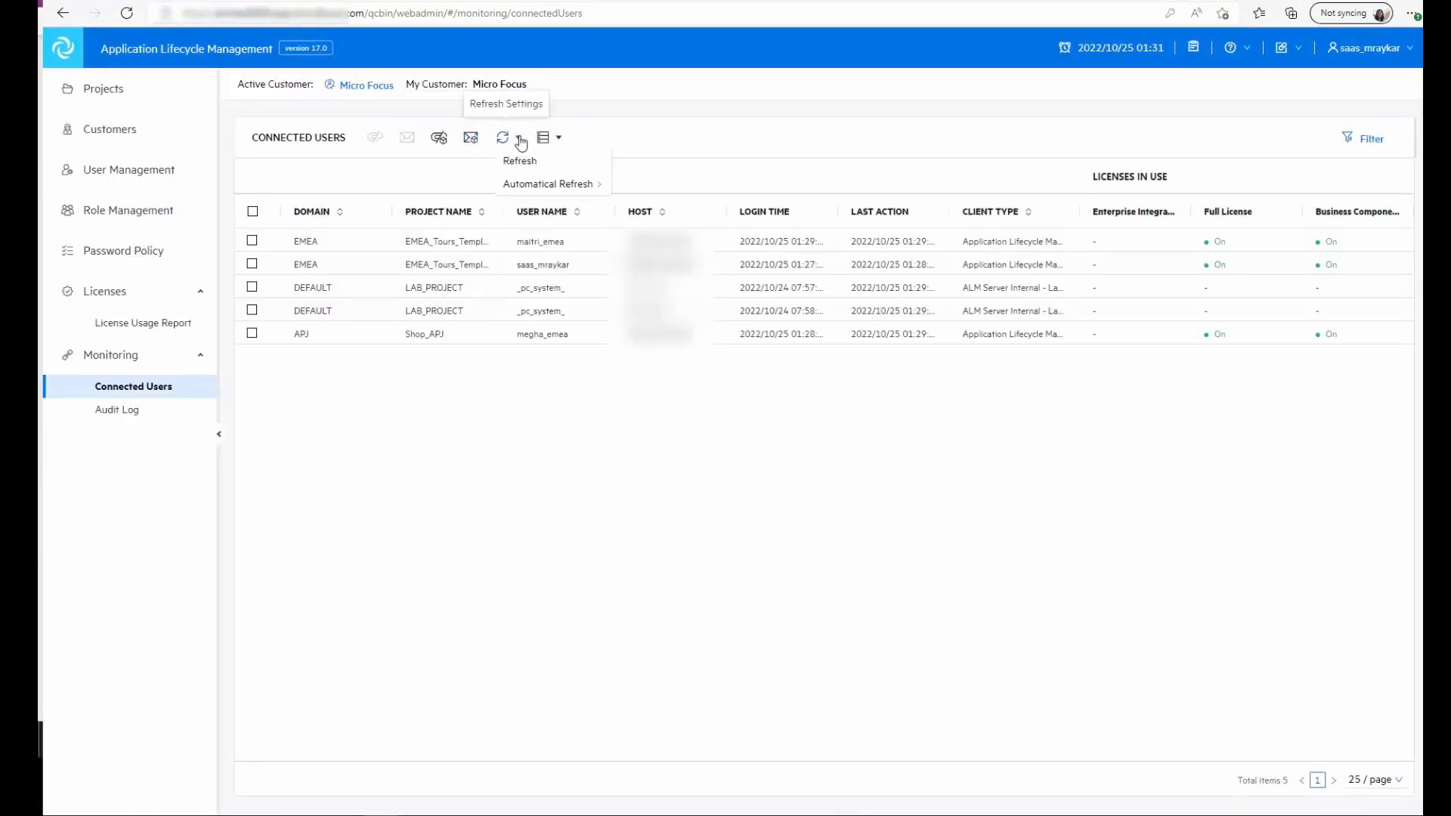
{"action": "left_click", "coordinate": [543, 138]}
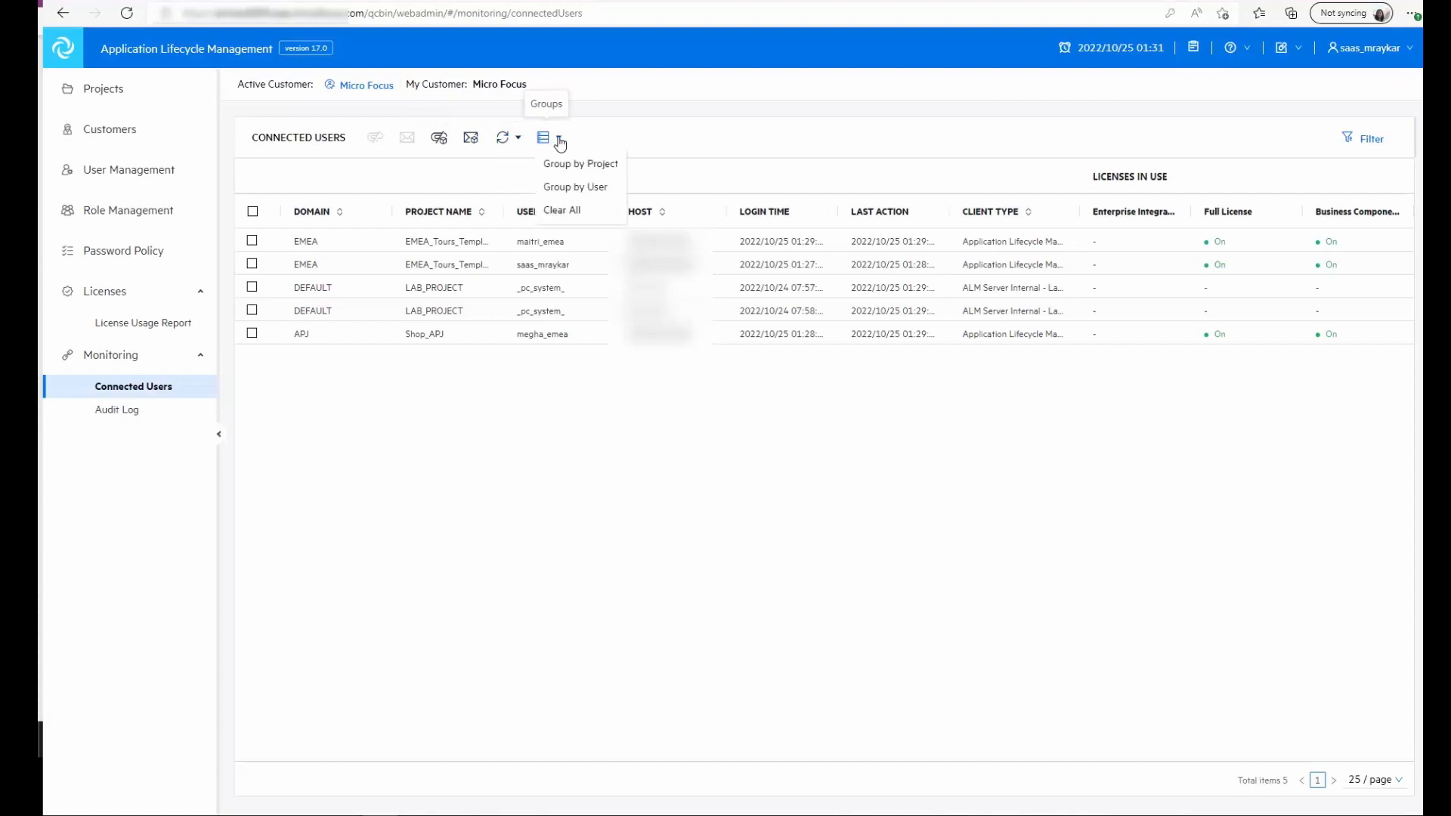
{"action": "mouse_move", "coordinate": [559, 142]}
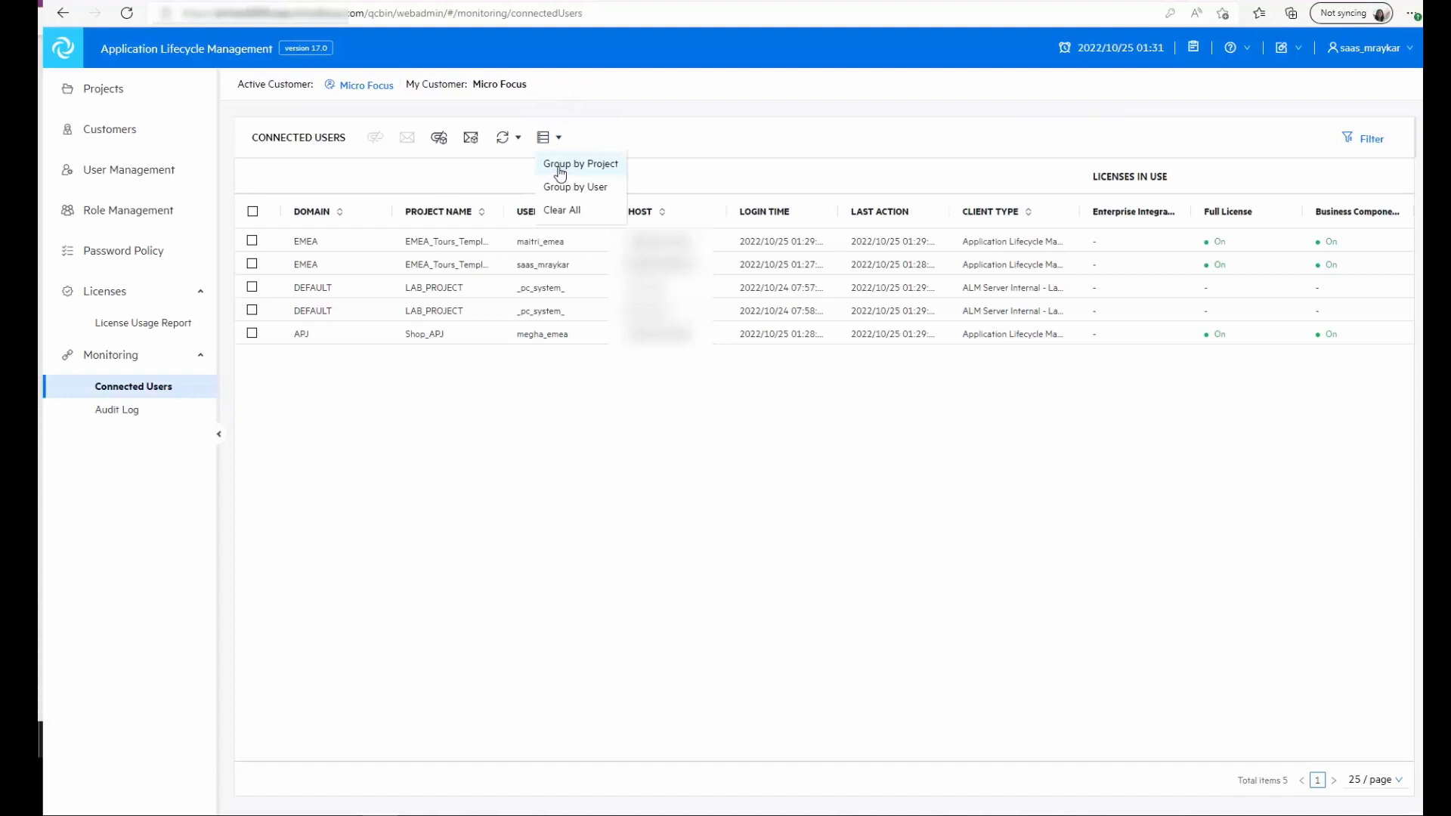
{"action": "left_click", "coordinate": [580, 164]}
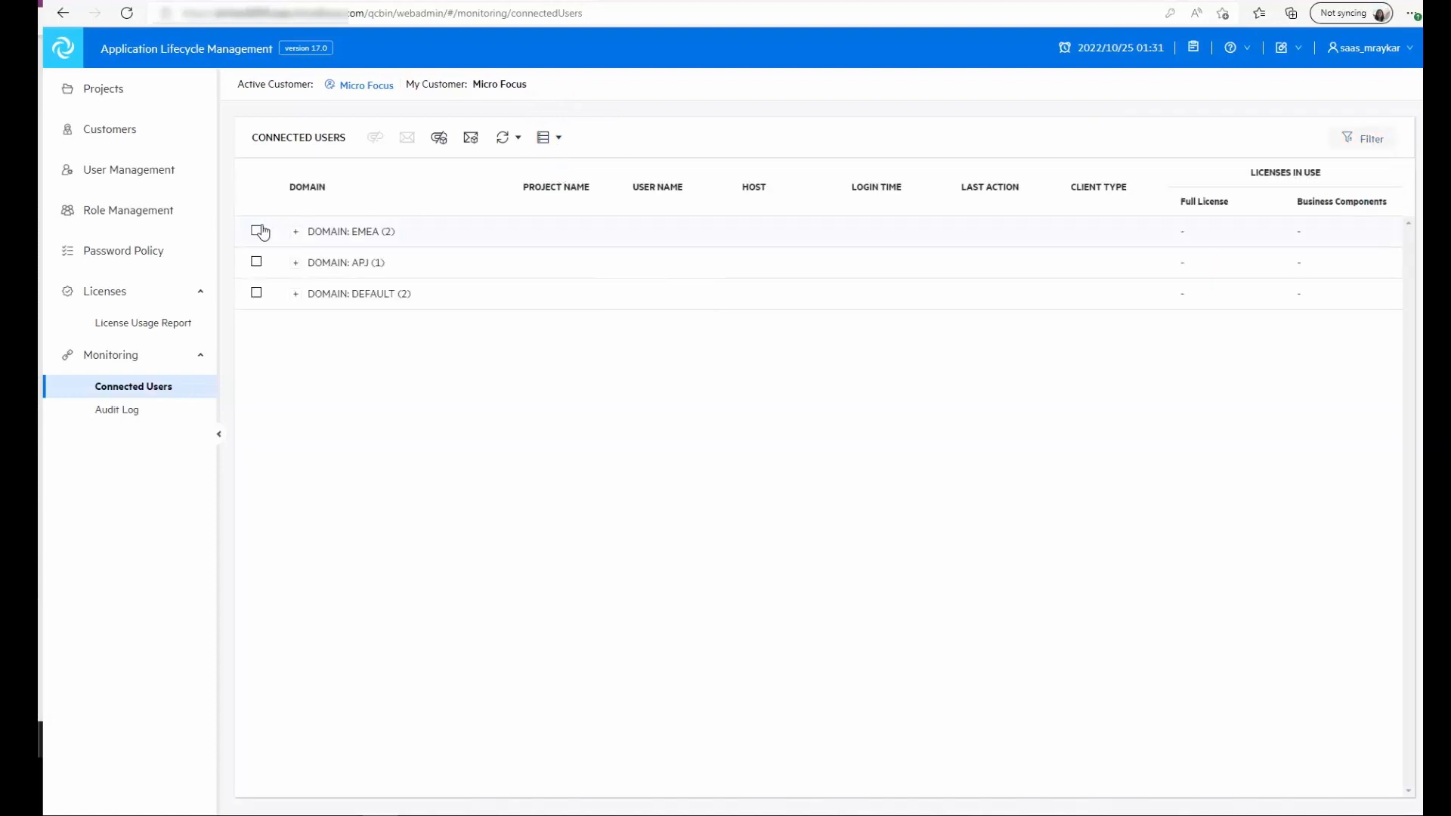
{"action": "left_click", "coordinate": [294, 231]}
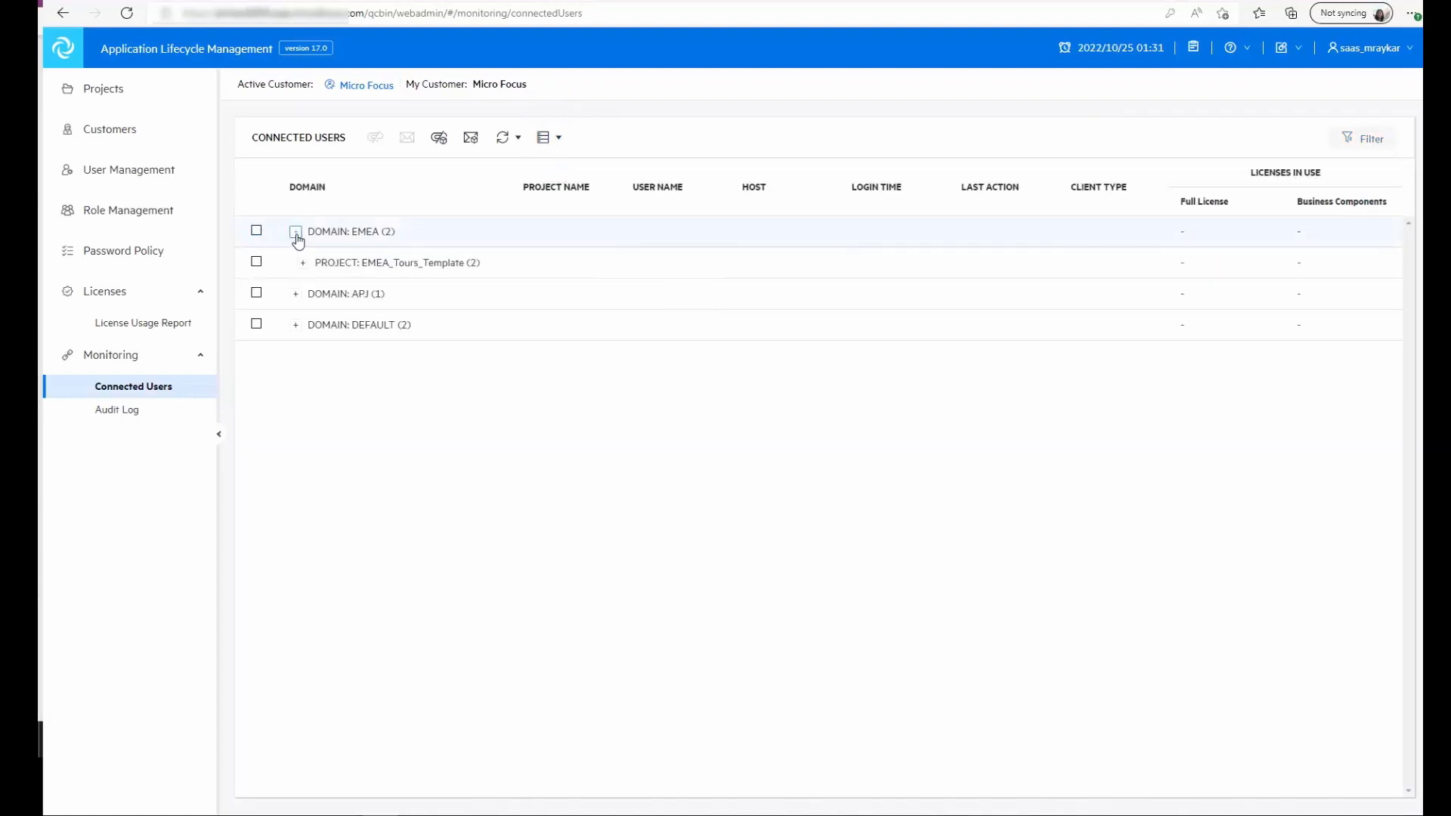
{"action": "left_click", "coordinate": [295, 262]}
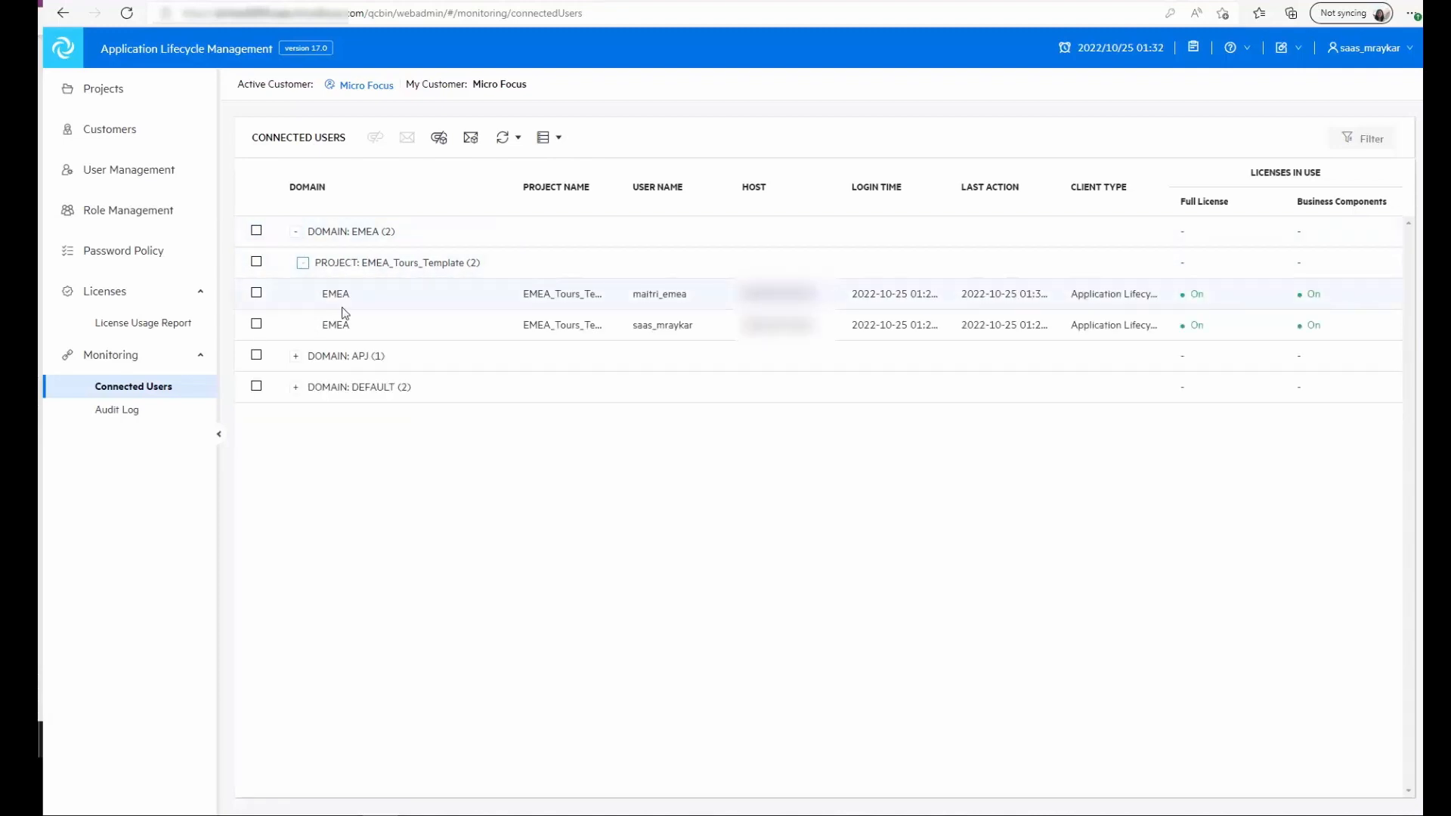
{"action": "left_click", "coordinate": [117, 409]}
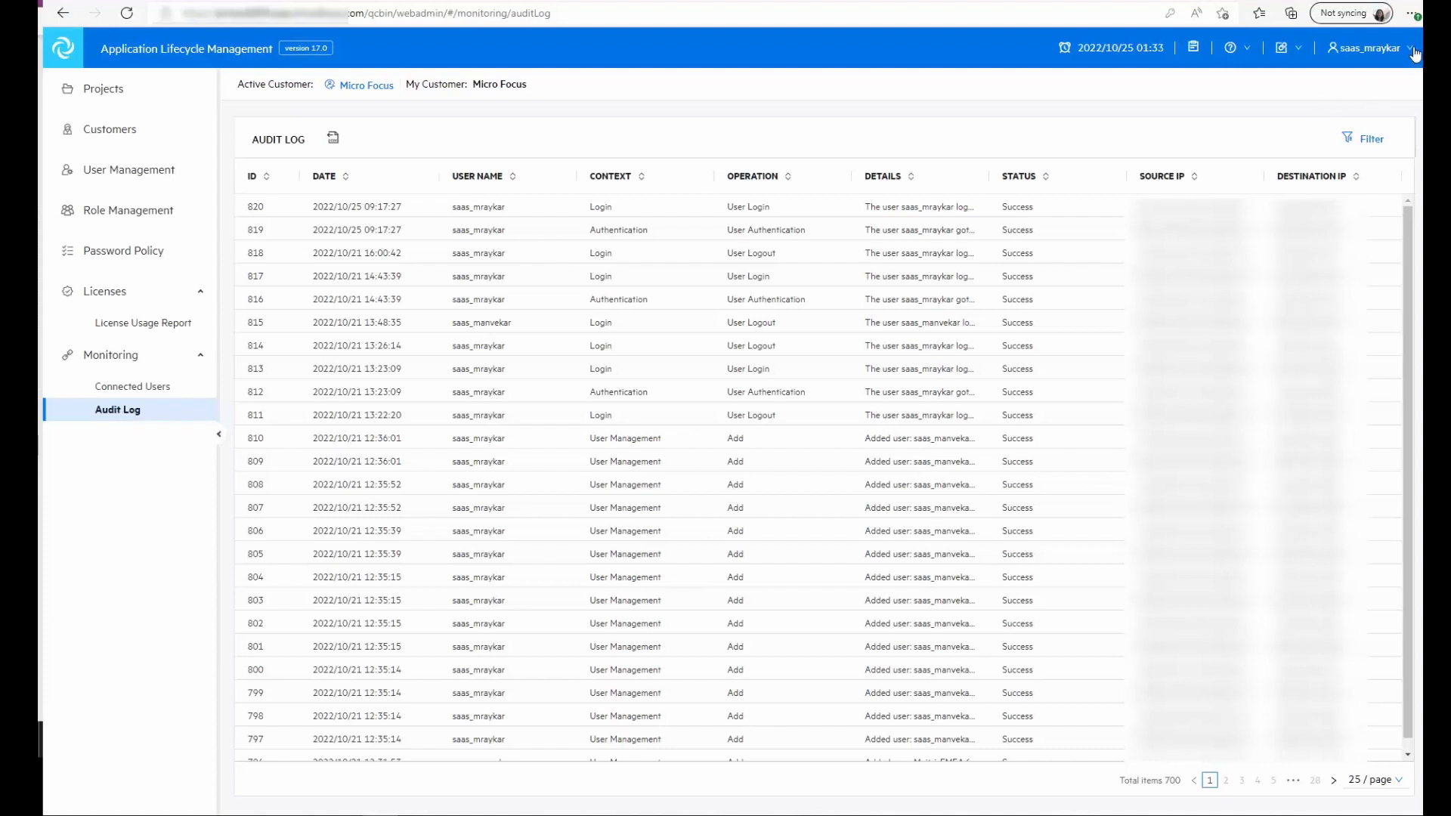
Check the account and SaaS information header menus, then return to Projects
{"action": "left_click", "coordinate": [1408, 48]}
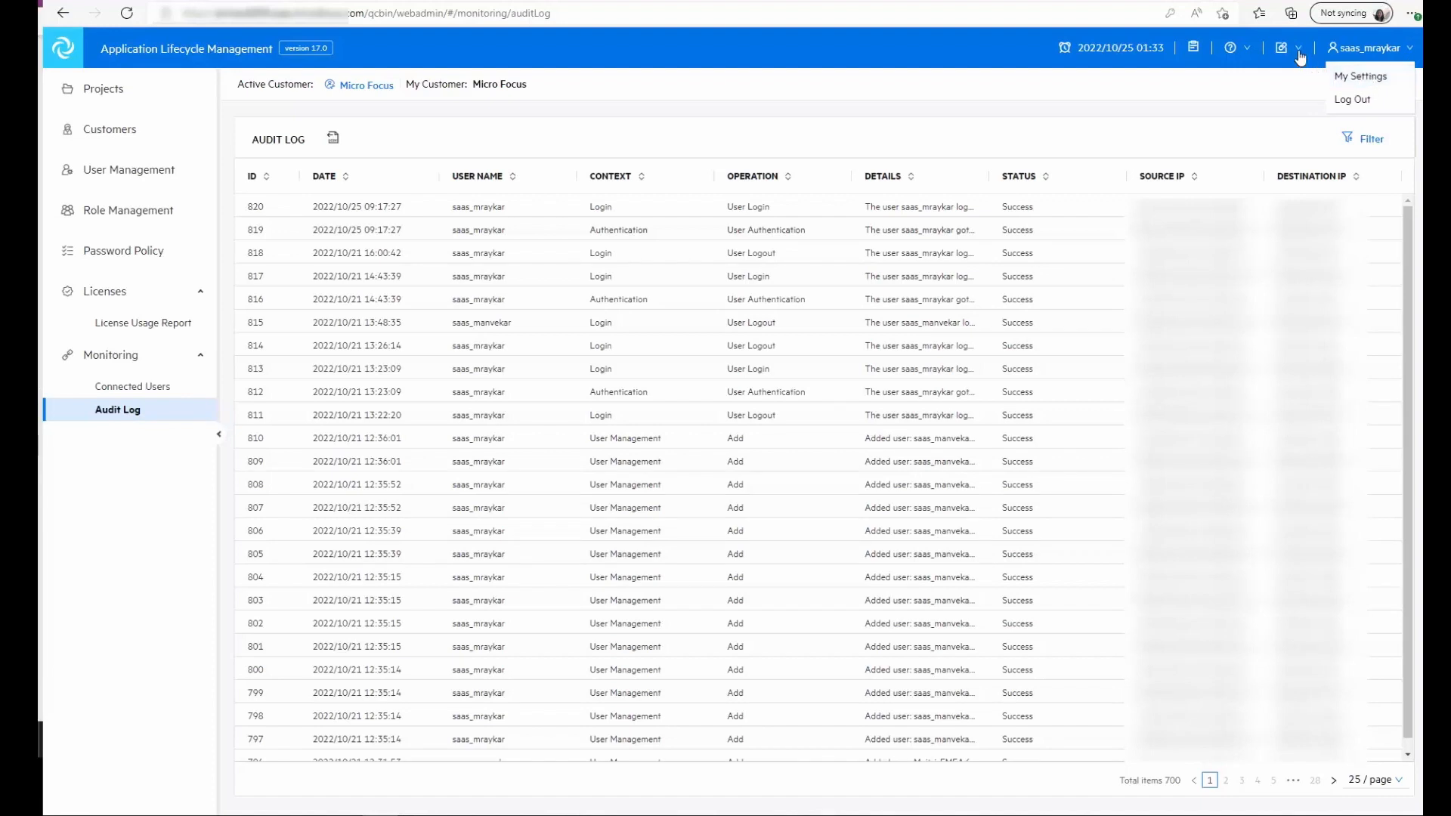
{"action": "left_click", "coordinate": [1237, 47]}
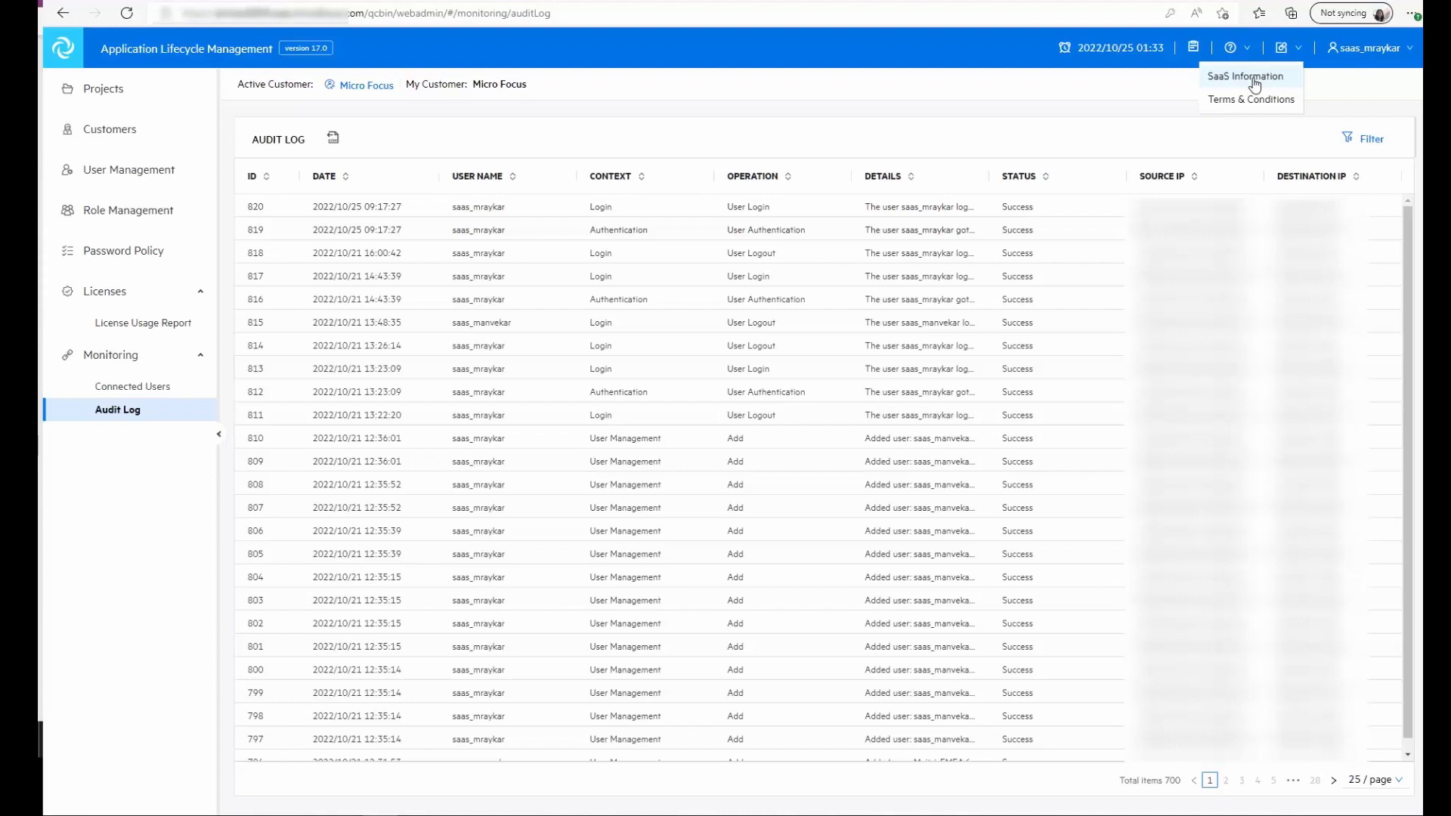
{"action": "left_click", "coordinate": [1262, 68]}
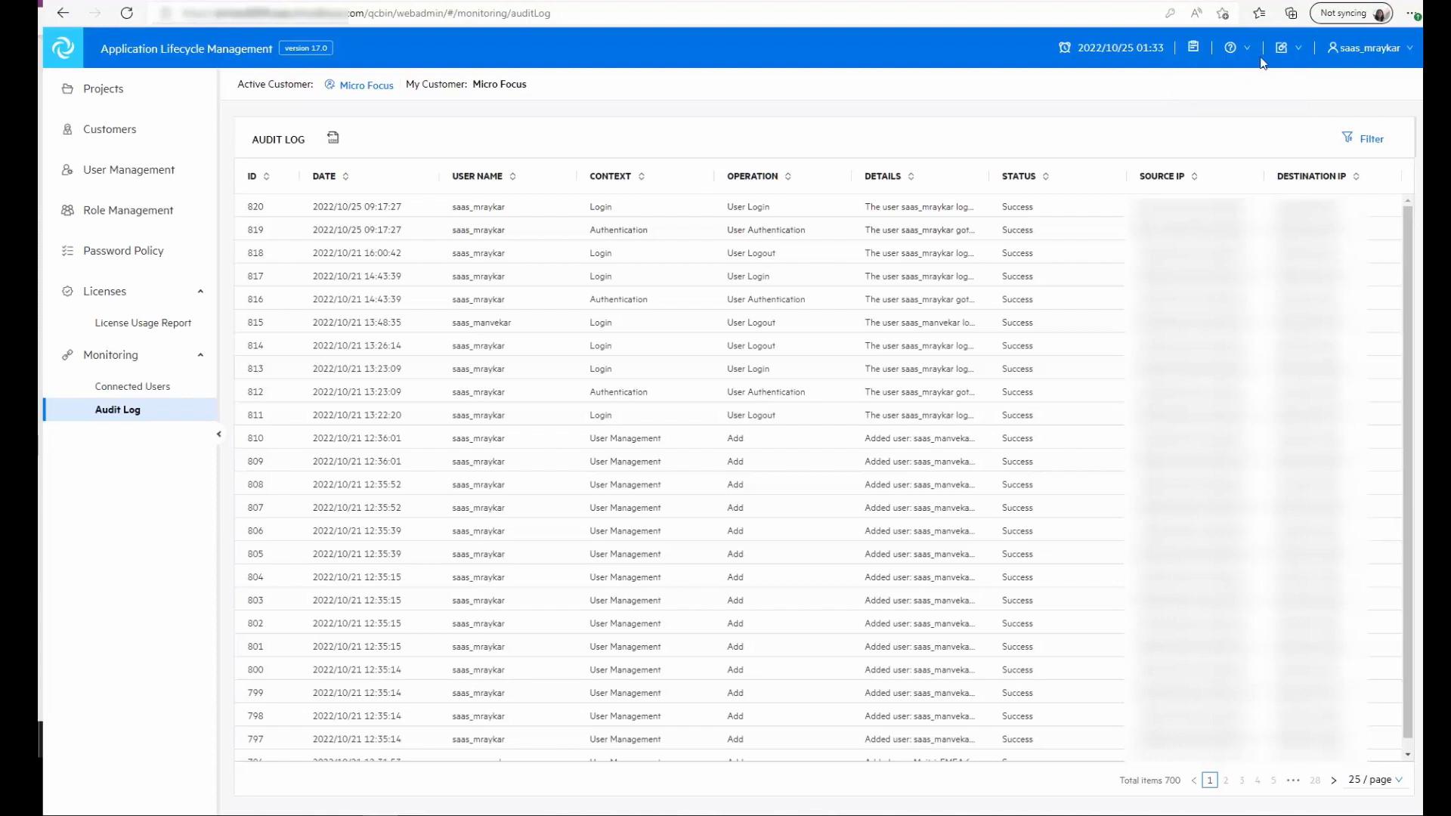
{"action": "mouse_move", "coordinate": [1193, 47]}
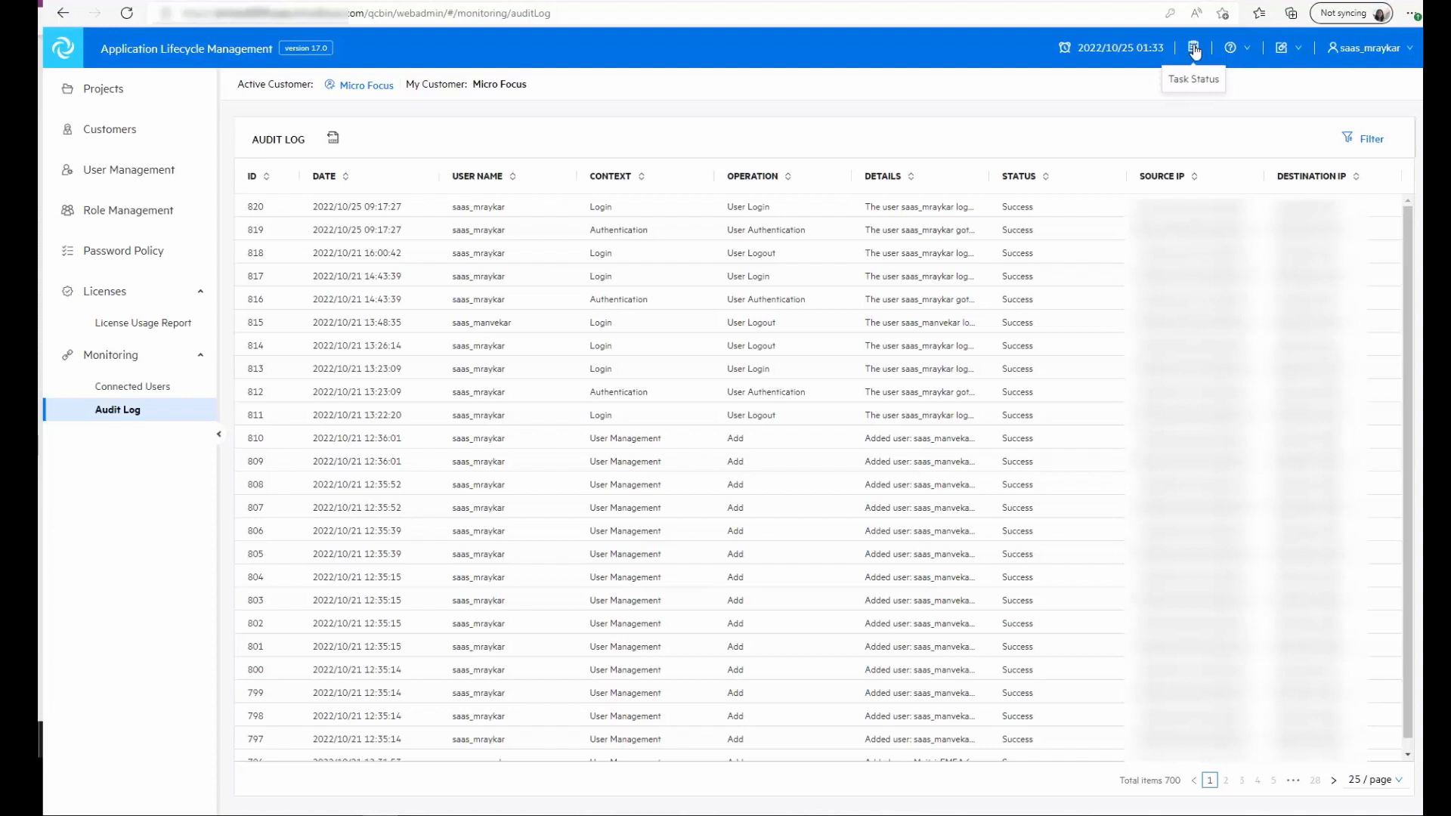
{"action": "mouse_move", "coordinate": [637, 59]}
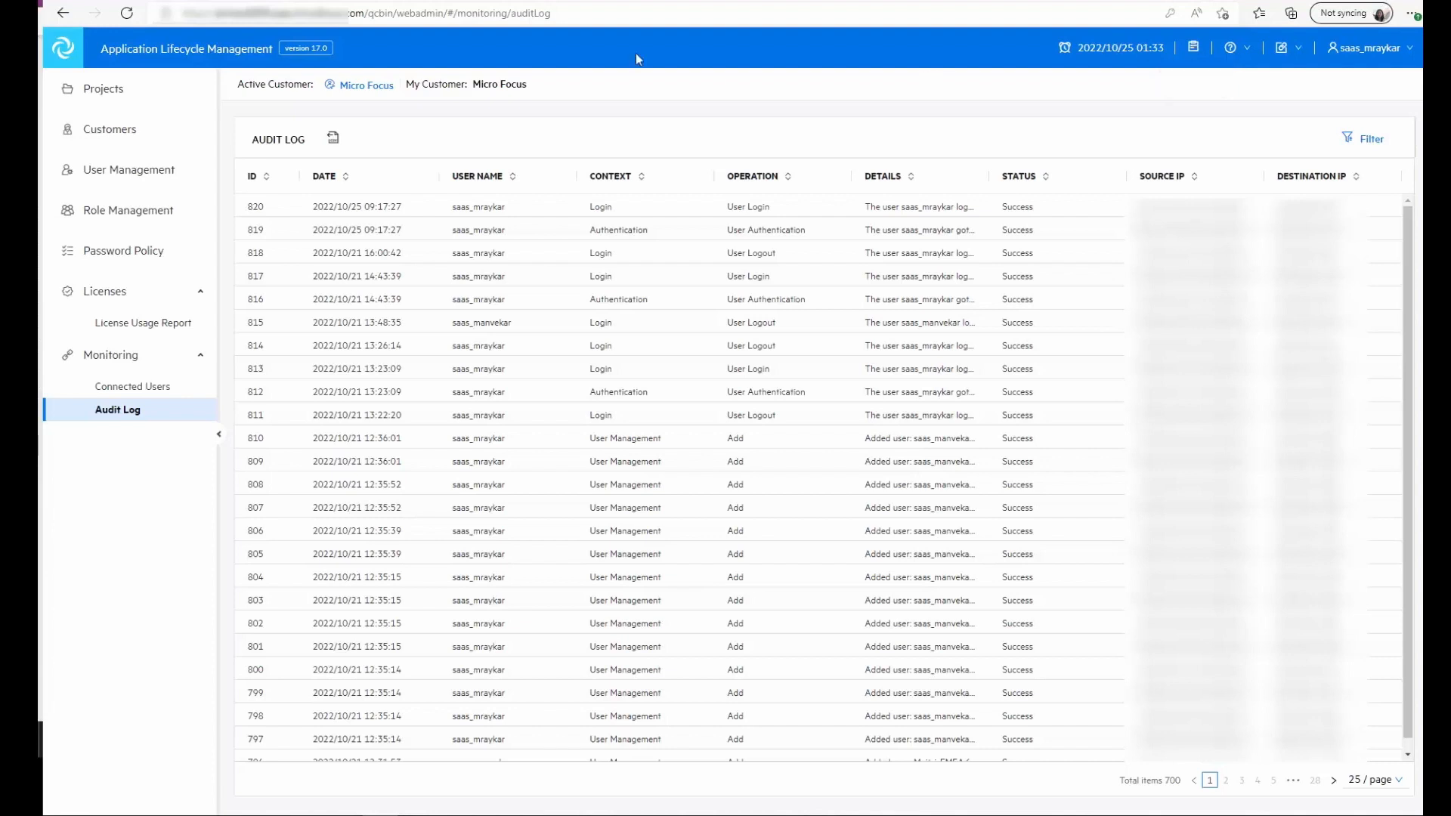
{"action": "left_click", "coordinate": [103, 88]}
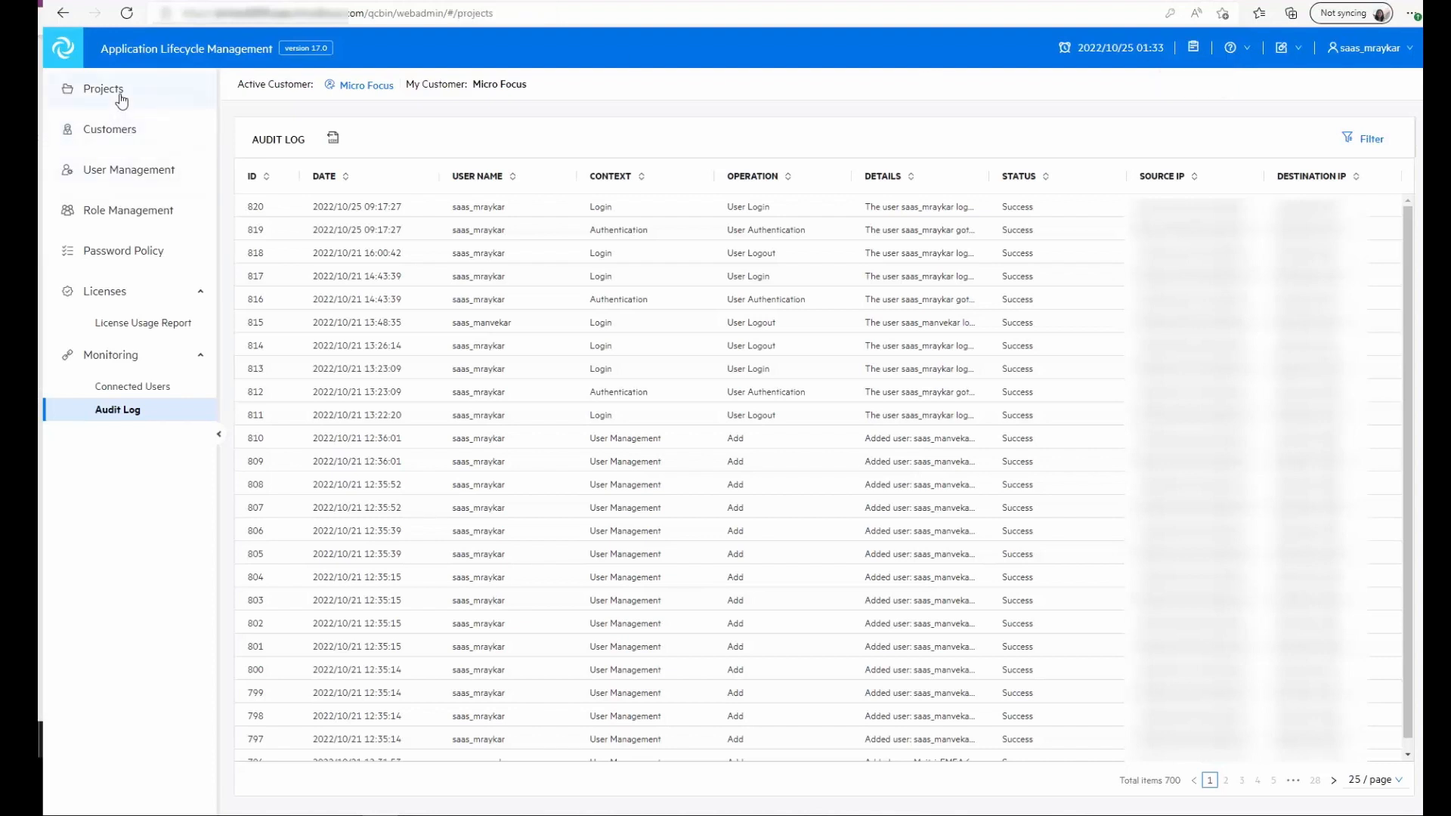
Use the Create Project wizard to make an empty project named Test, activated
{"action": "left_click", "coordinate": [103, 88]}
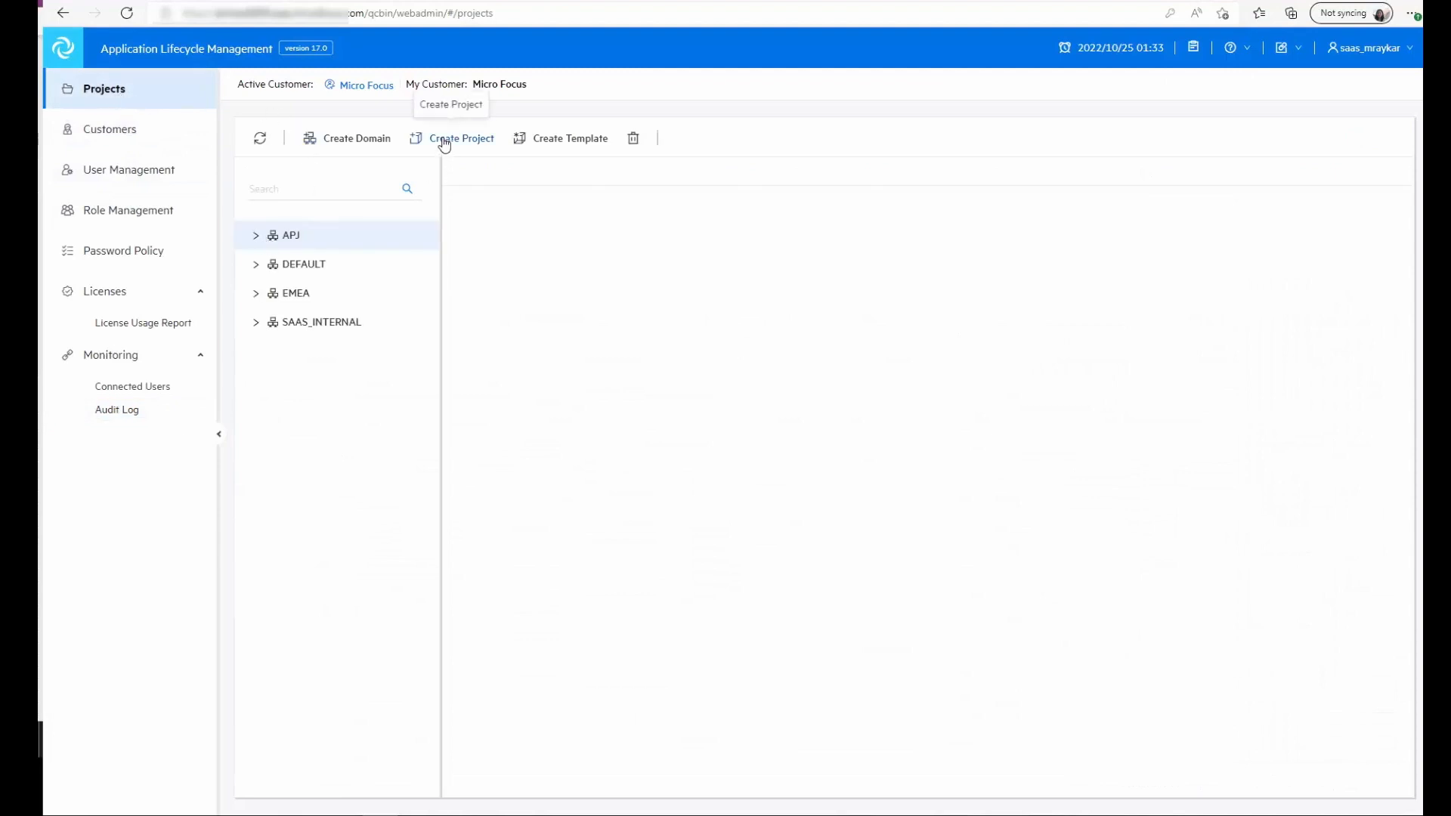
{"action": "left_click", "coordinate": [453, 138]}
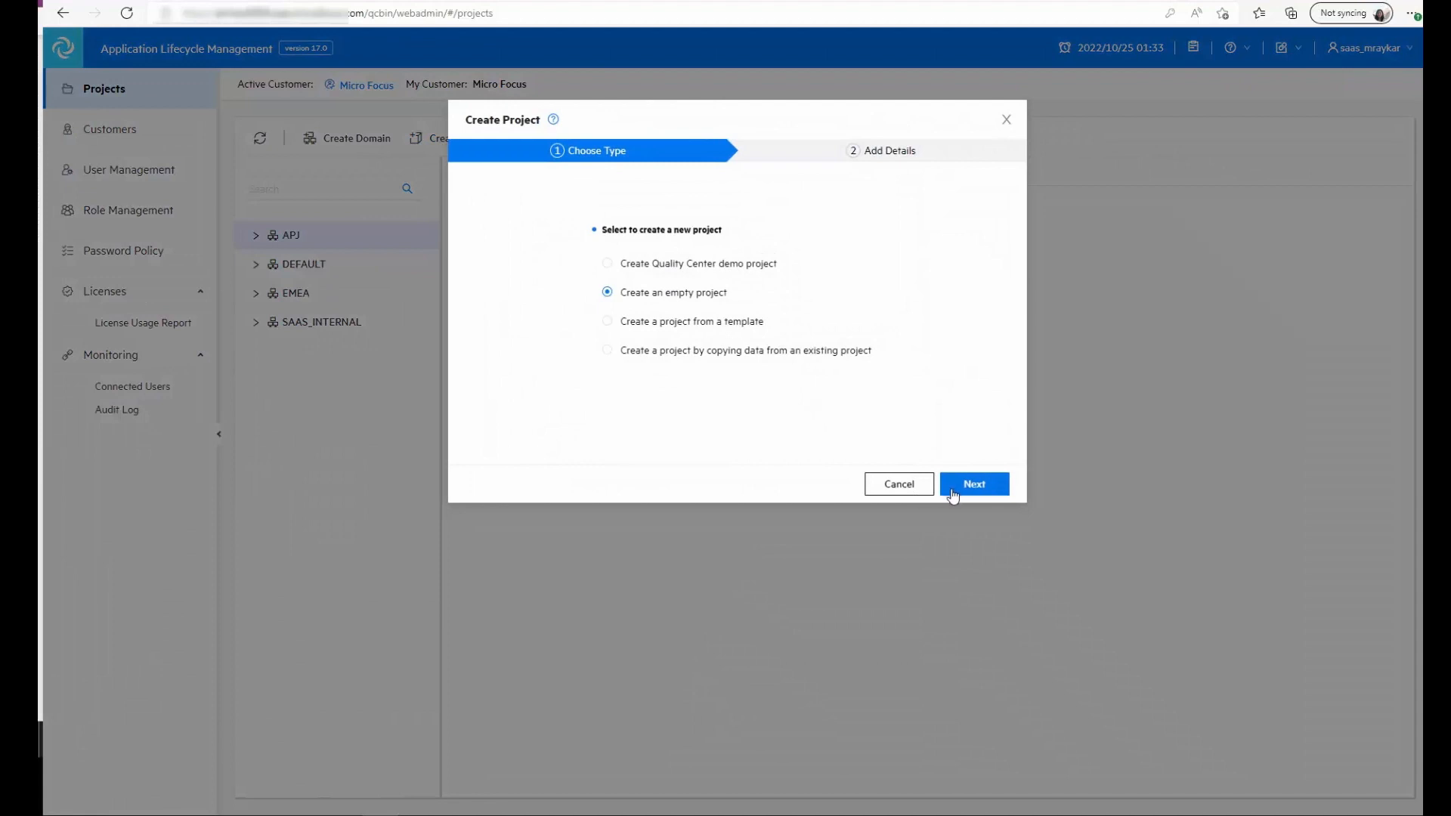
{"action": "left_click", "coordinate": [974, 484]}
{"action": "type", "text": "Test"}
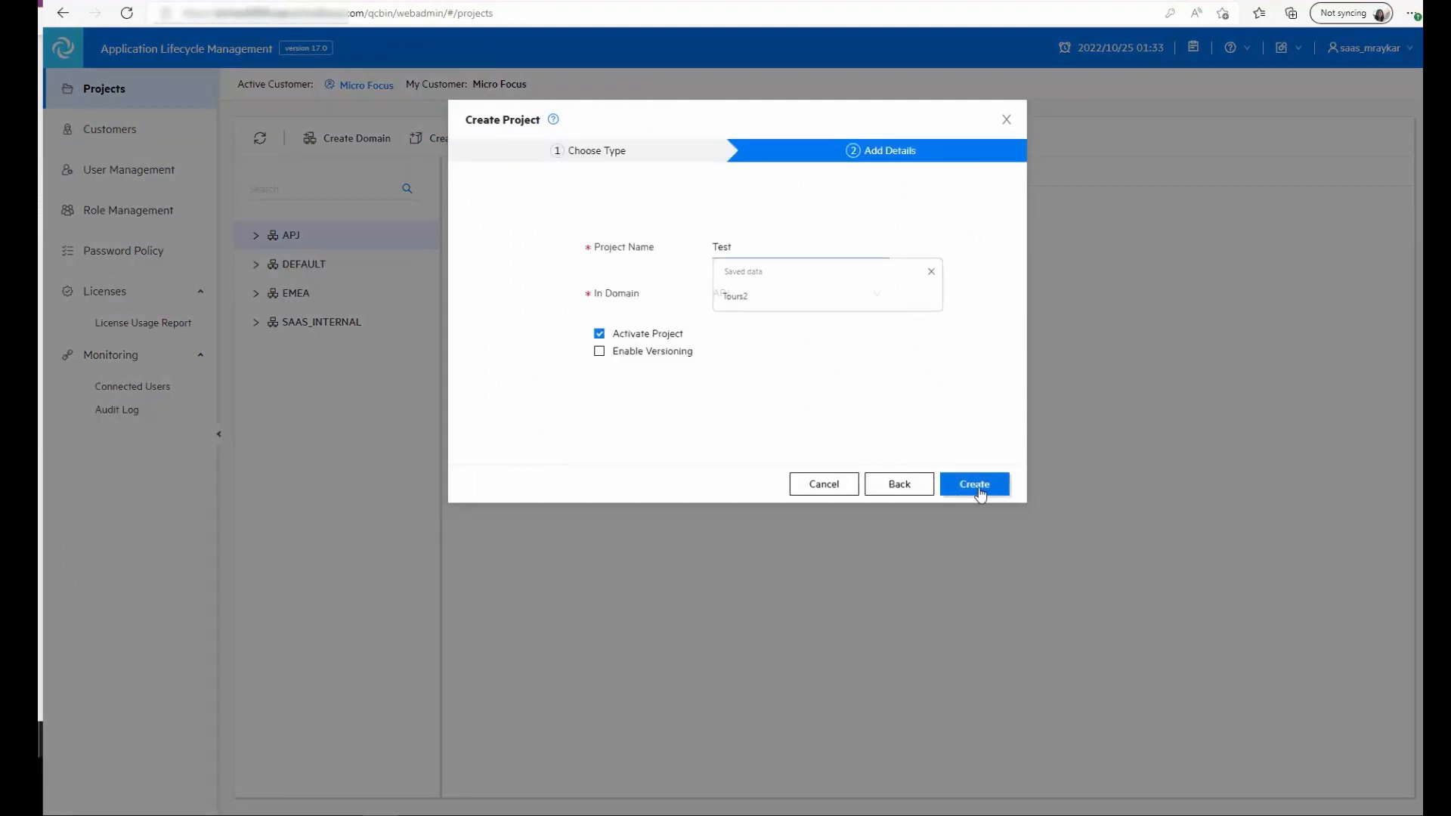
{"action": "left_click", "coordinate": [974, 483]}
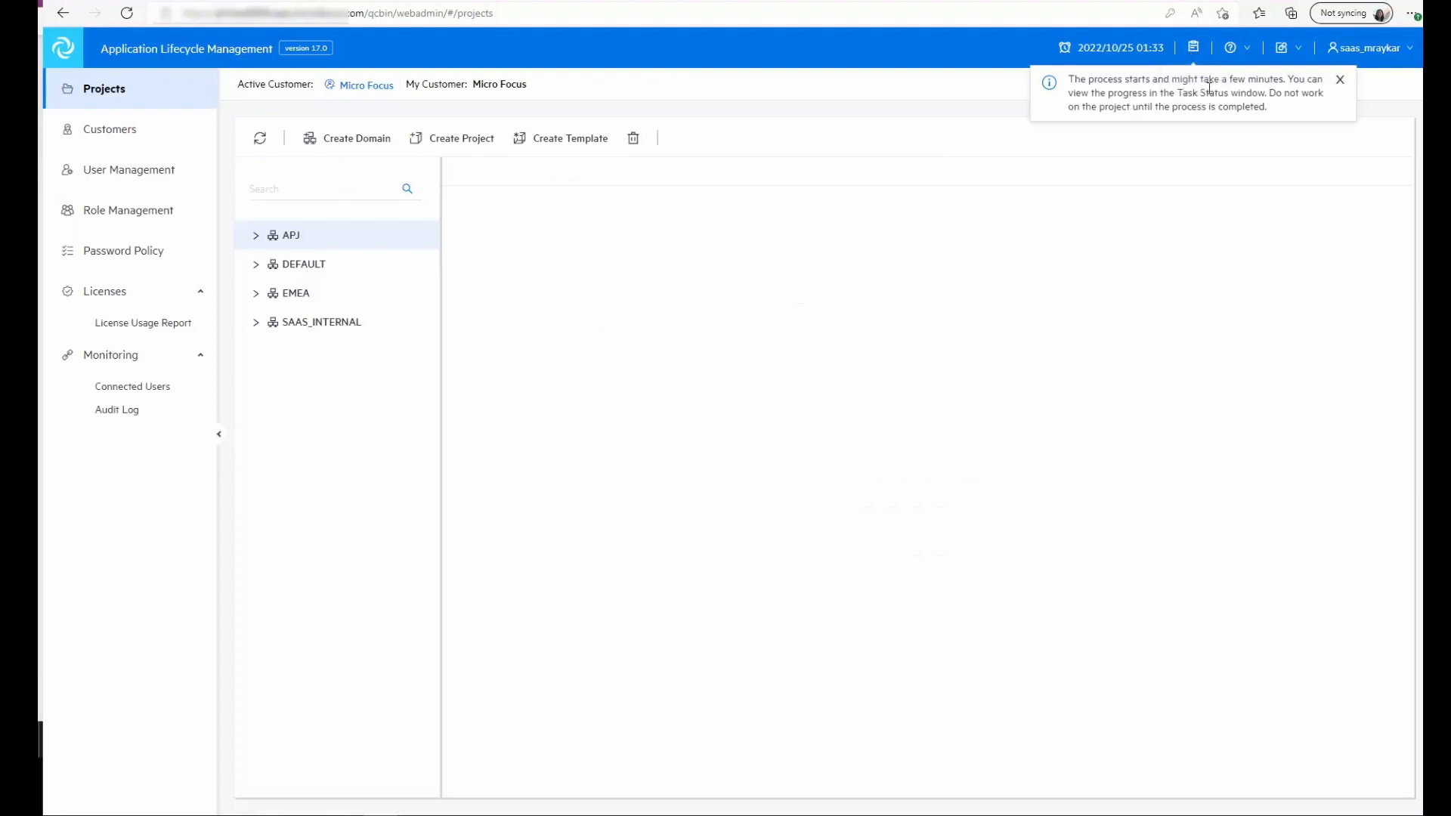
{"action": "mouse_move", "coordinate": [886, 335]}
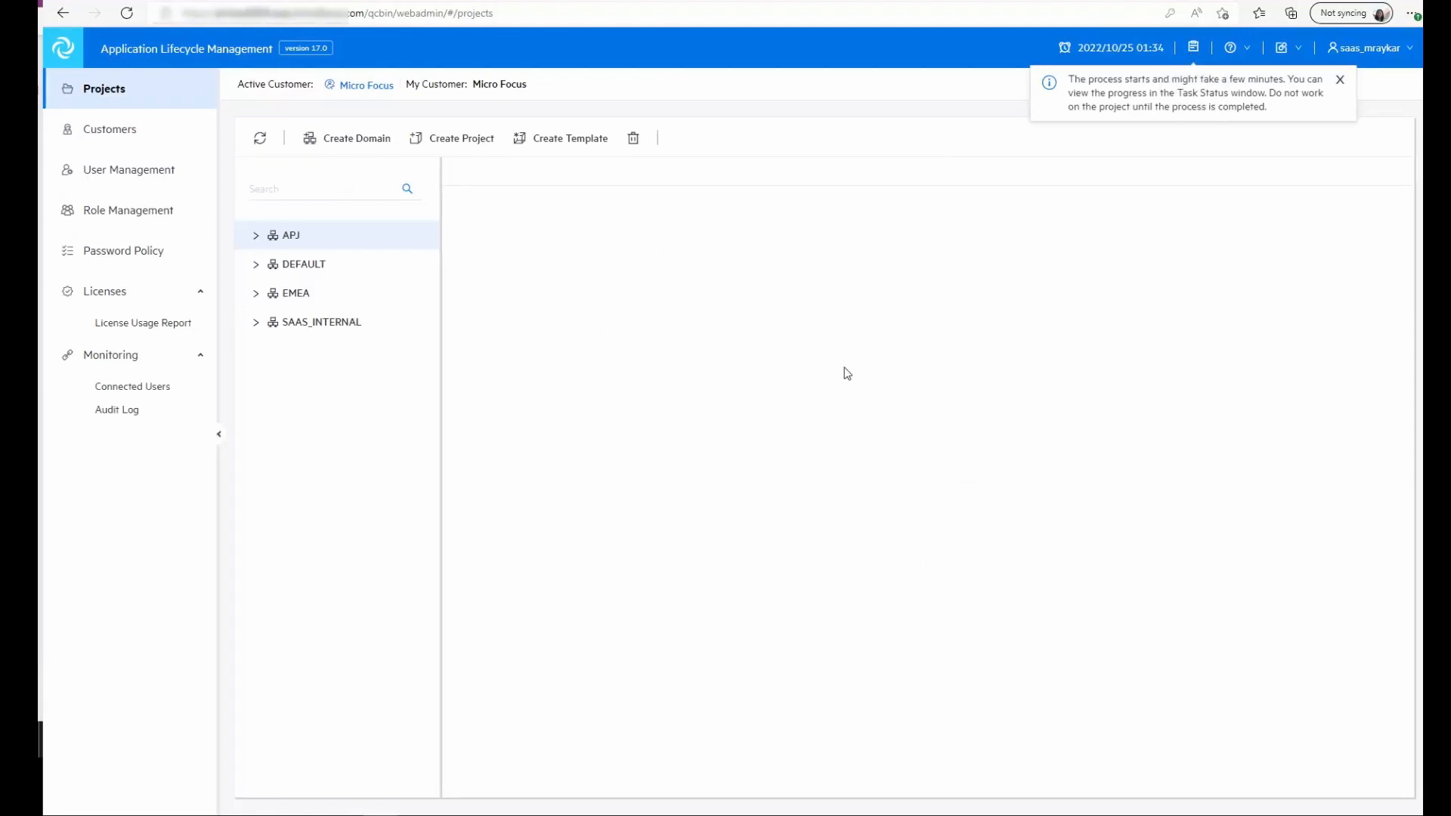
{"action": "mouse_move", "coordinate": [1183, 141]}
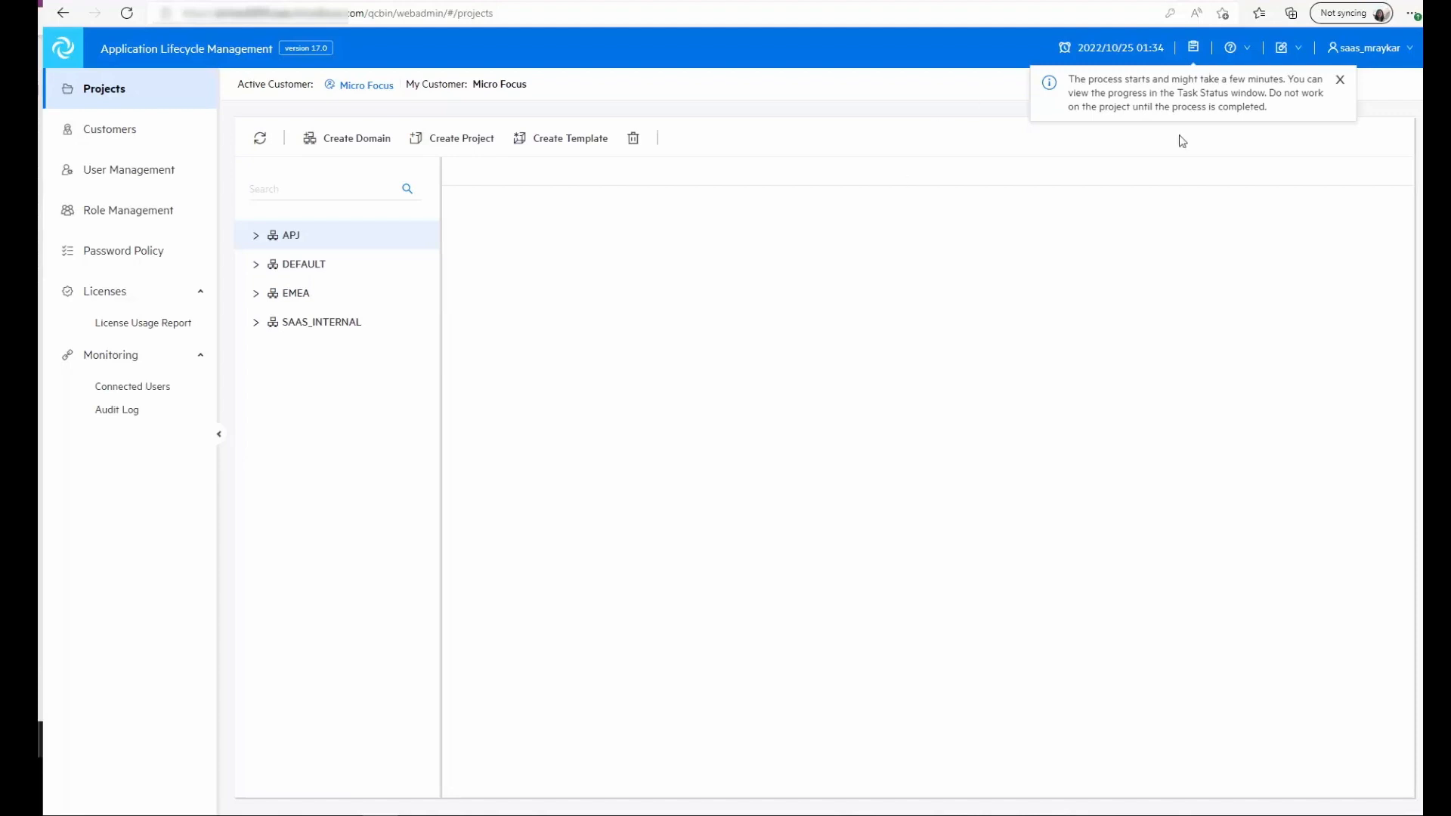
{"action": "mouse_move", "coordinate": [1173, 98]}
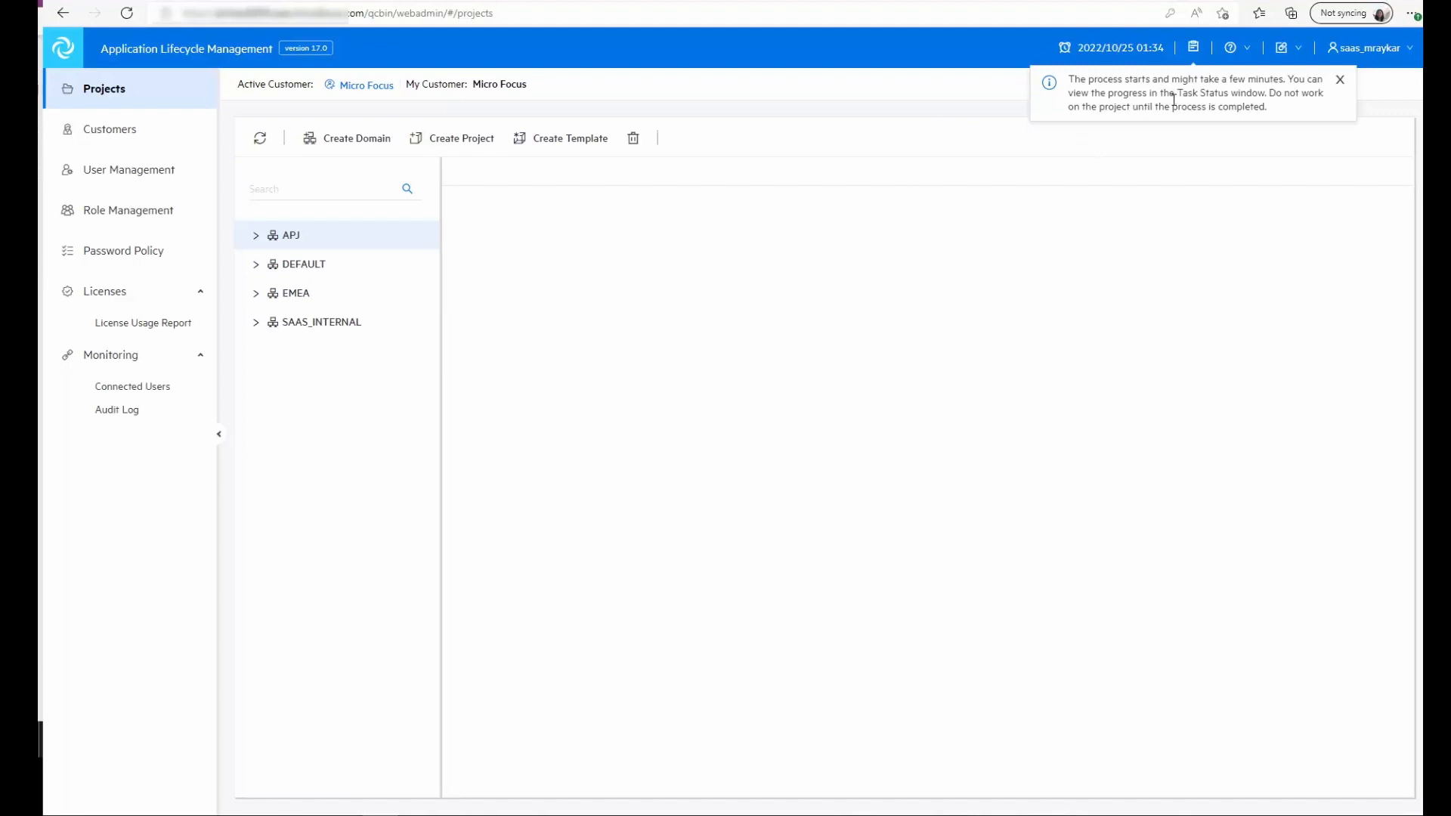
Confirm Test appears under APJ and its task succeeded in Task Status, then log out
{"action": "left_click", "coordinate": [1339, 79]}
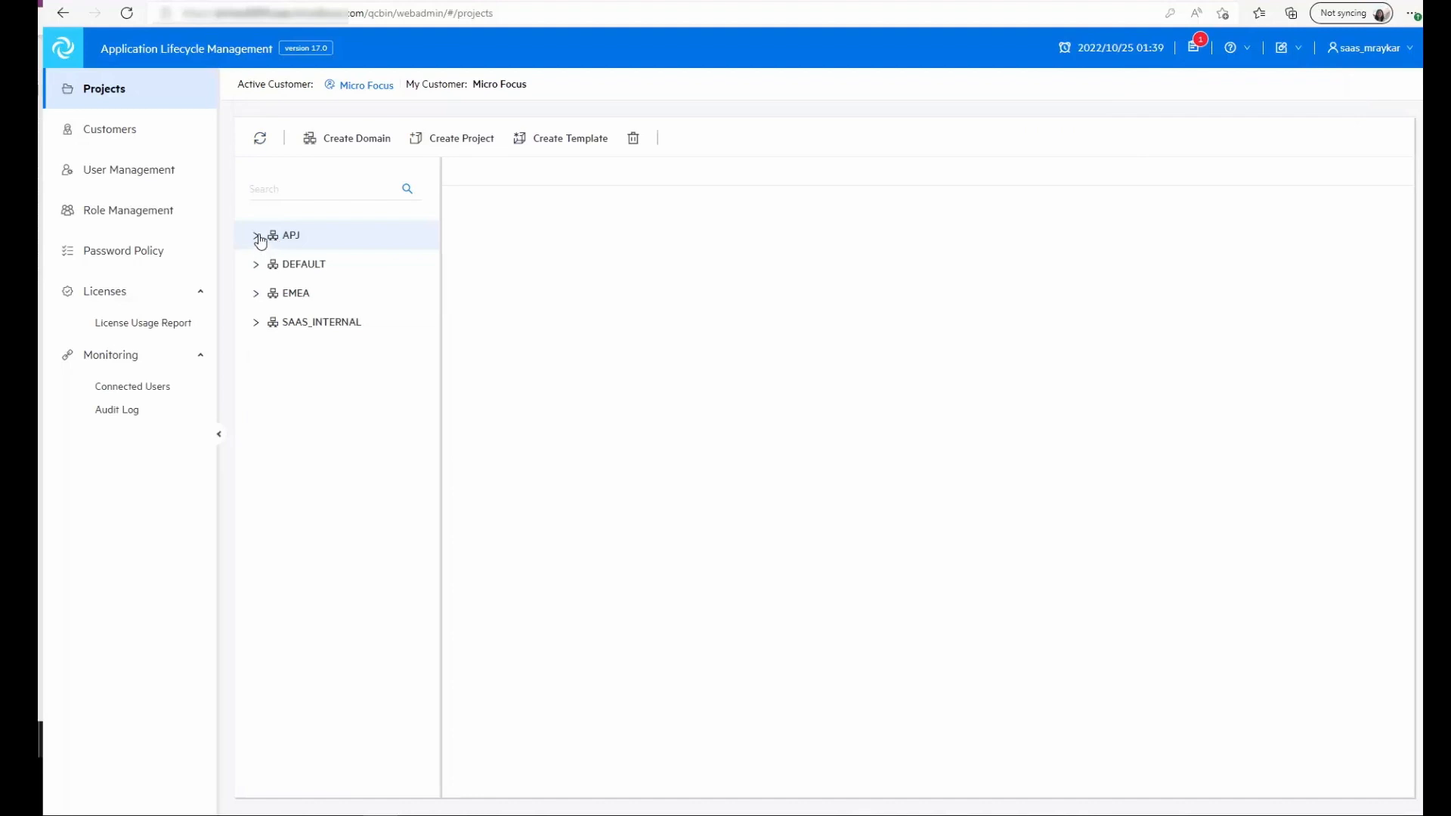
{"action": "left_click", "coordinate": [255, 235]}
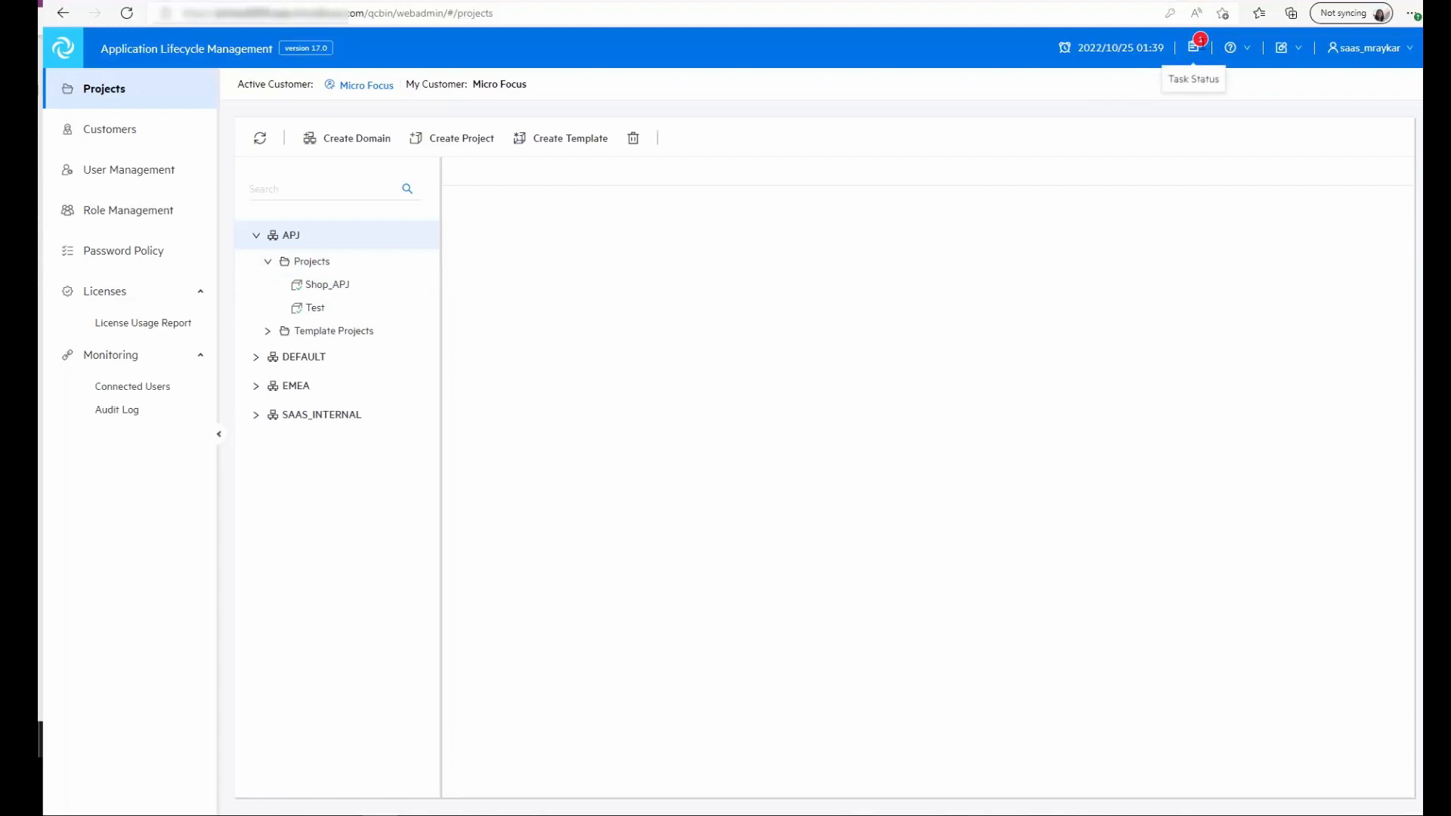
{"action": "left_click", "coordinate": [1193, 47]}
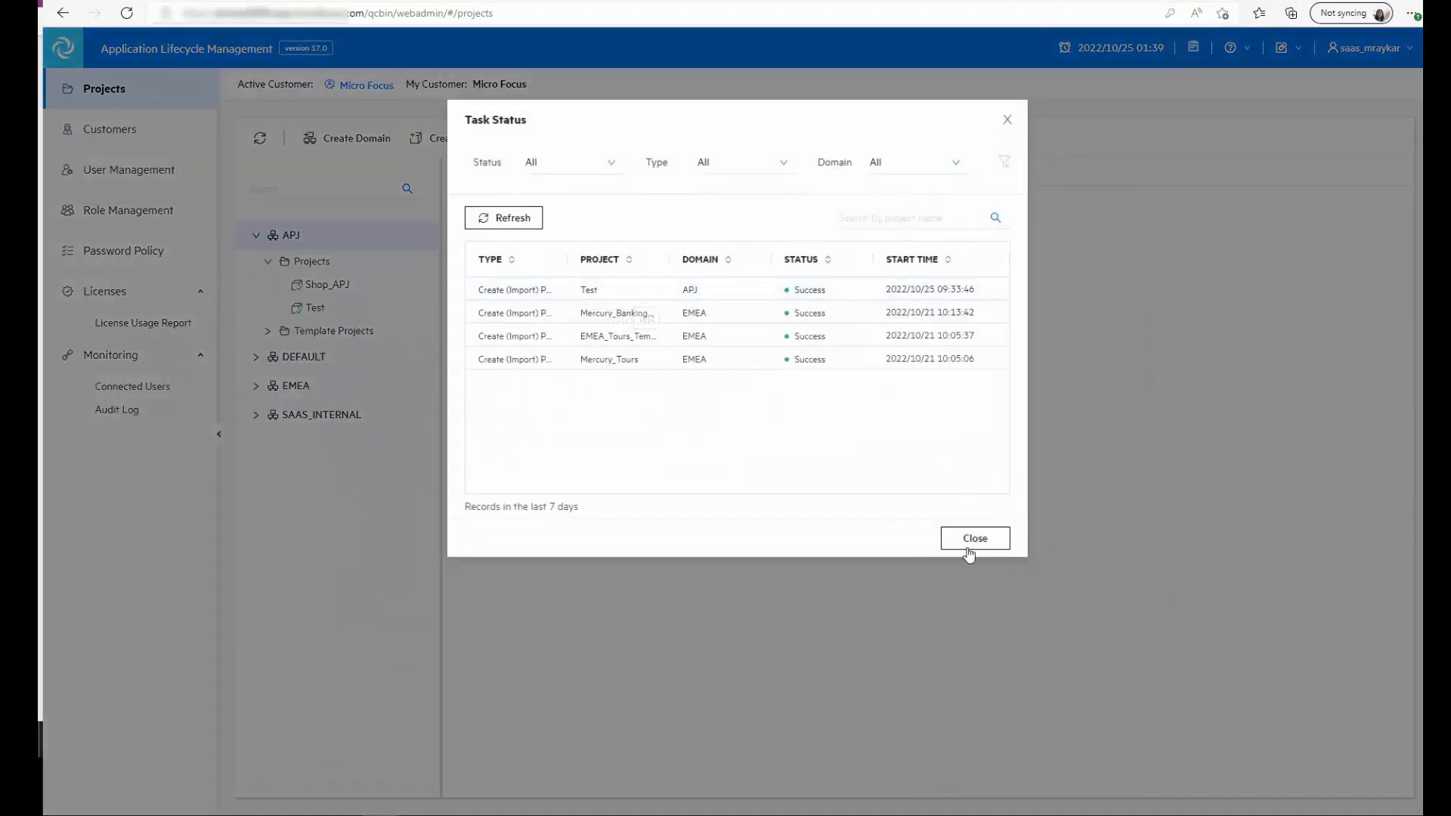
{"action": "left_click", "coordinate": [974, 538]}
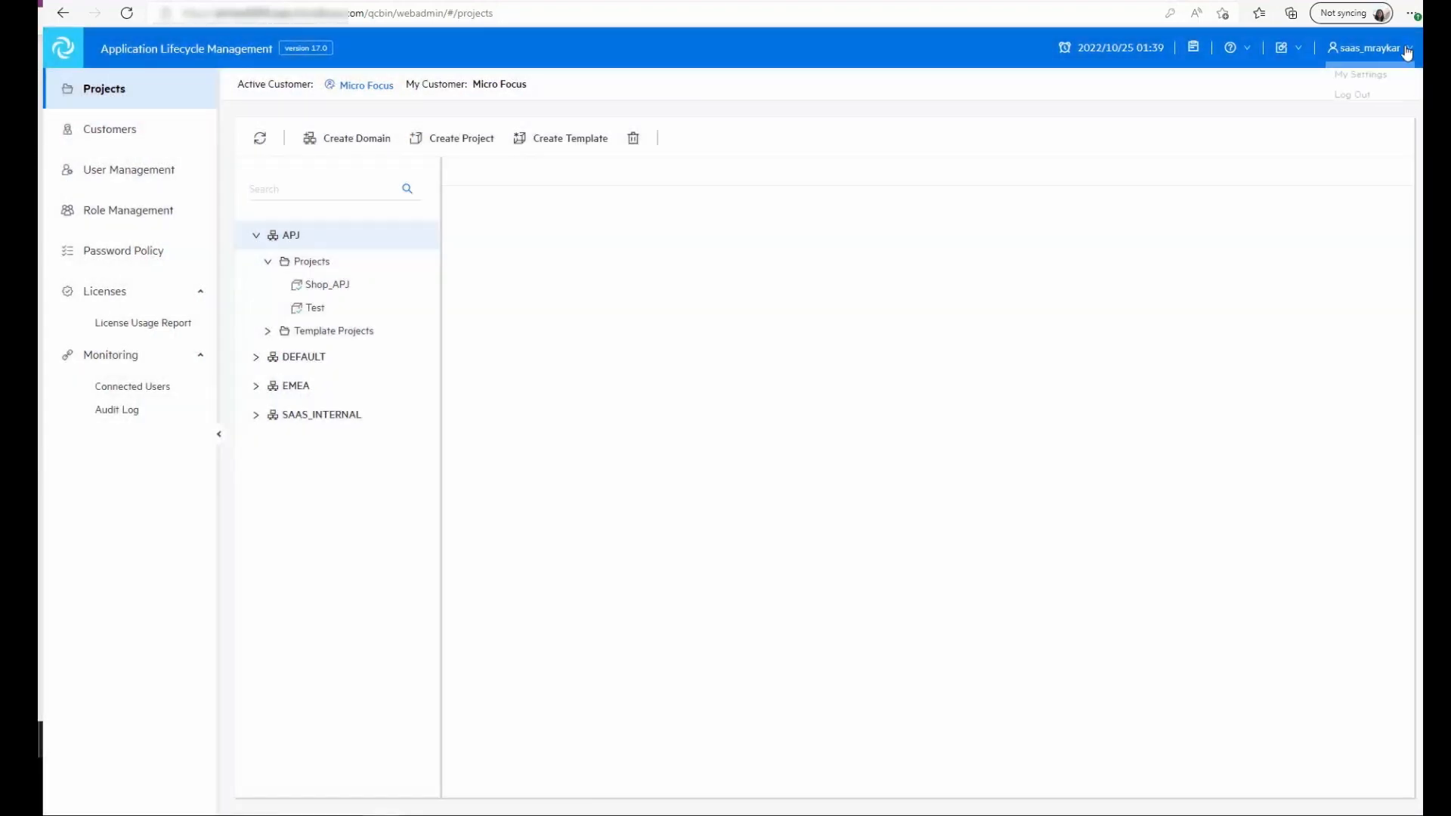
{"action": "left_click", "coordinate": [1350, 94]}
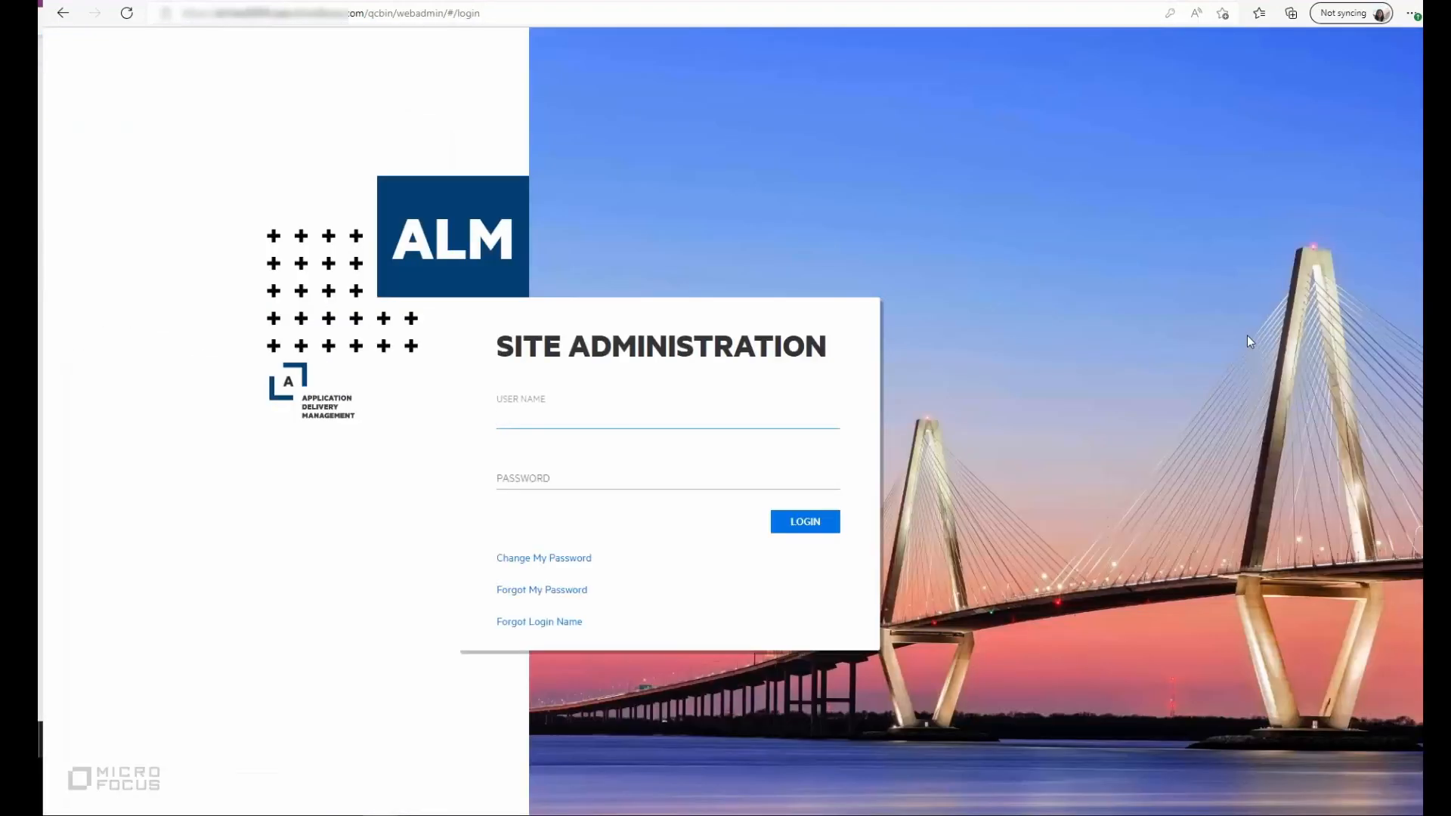